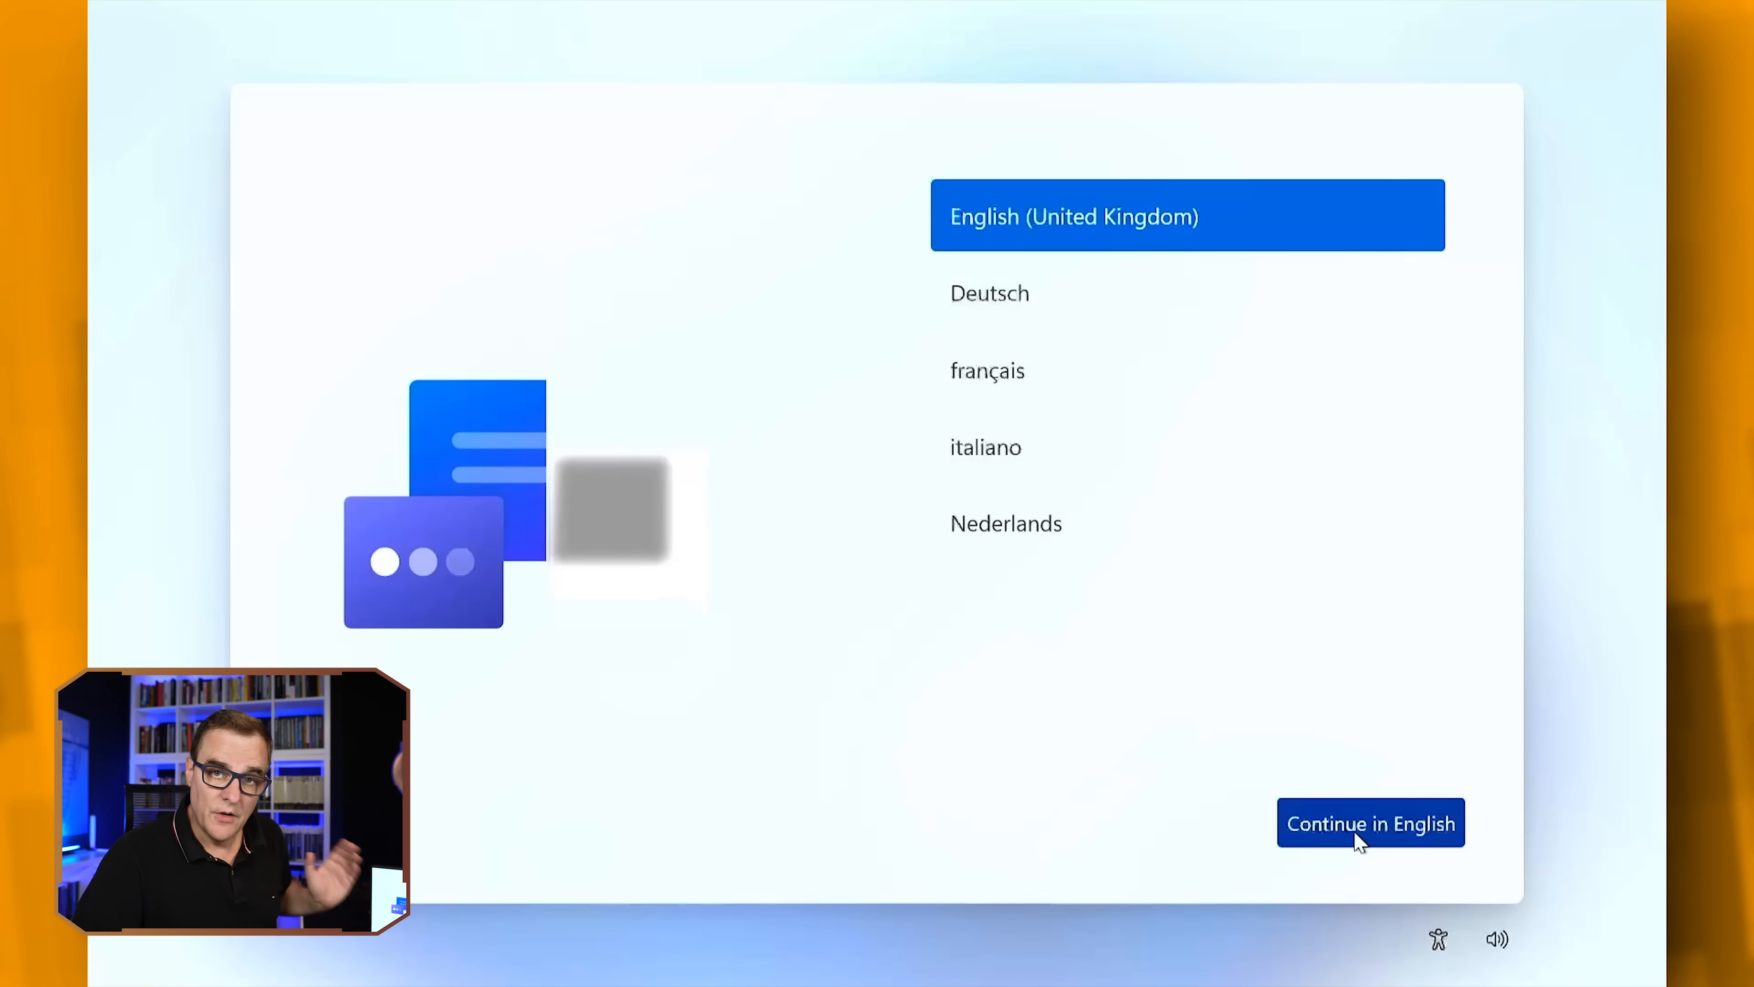
pyautogui.moveTo(1570, 395)
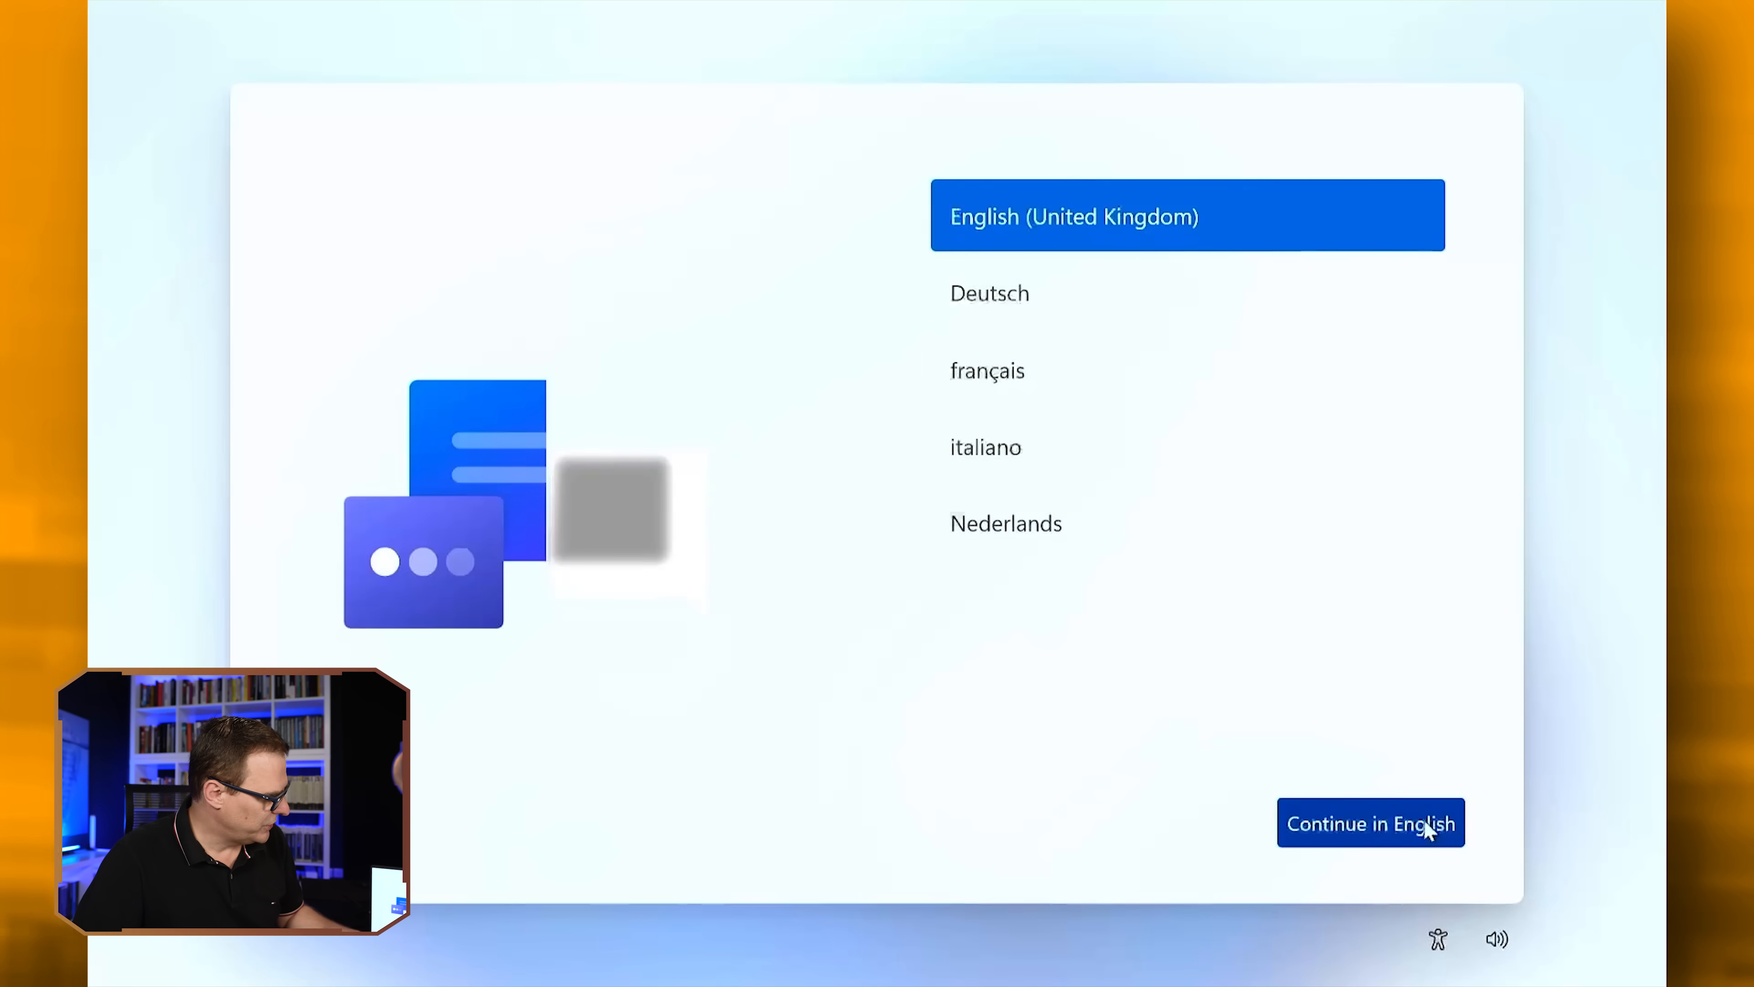
# Confirm English, United Kingdom region and UK keyboard layout, skipping the second layout
pyautogui.click(1369, 822)
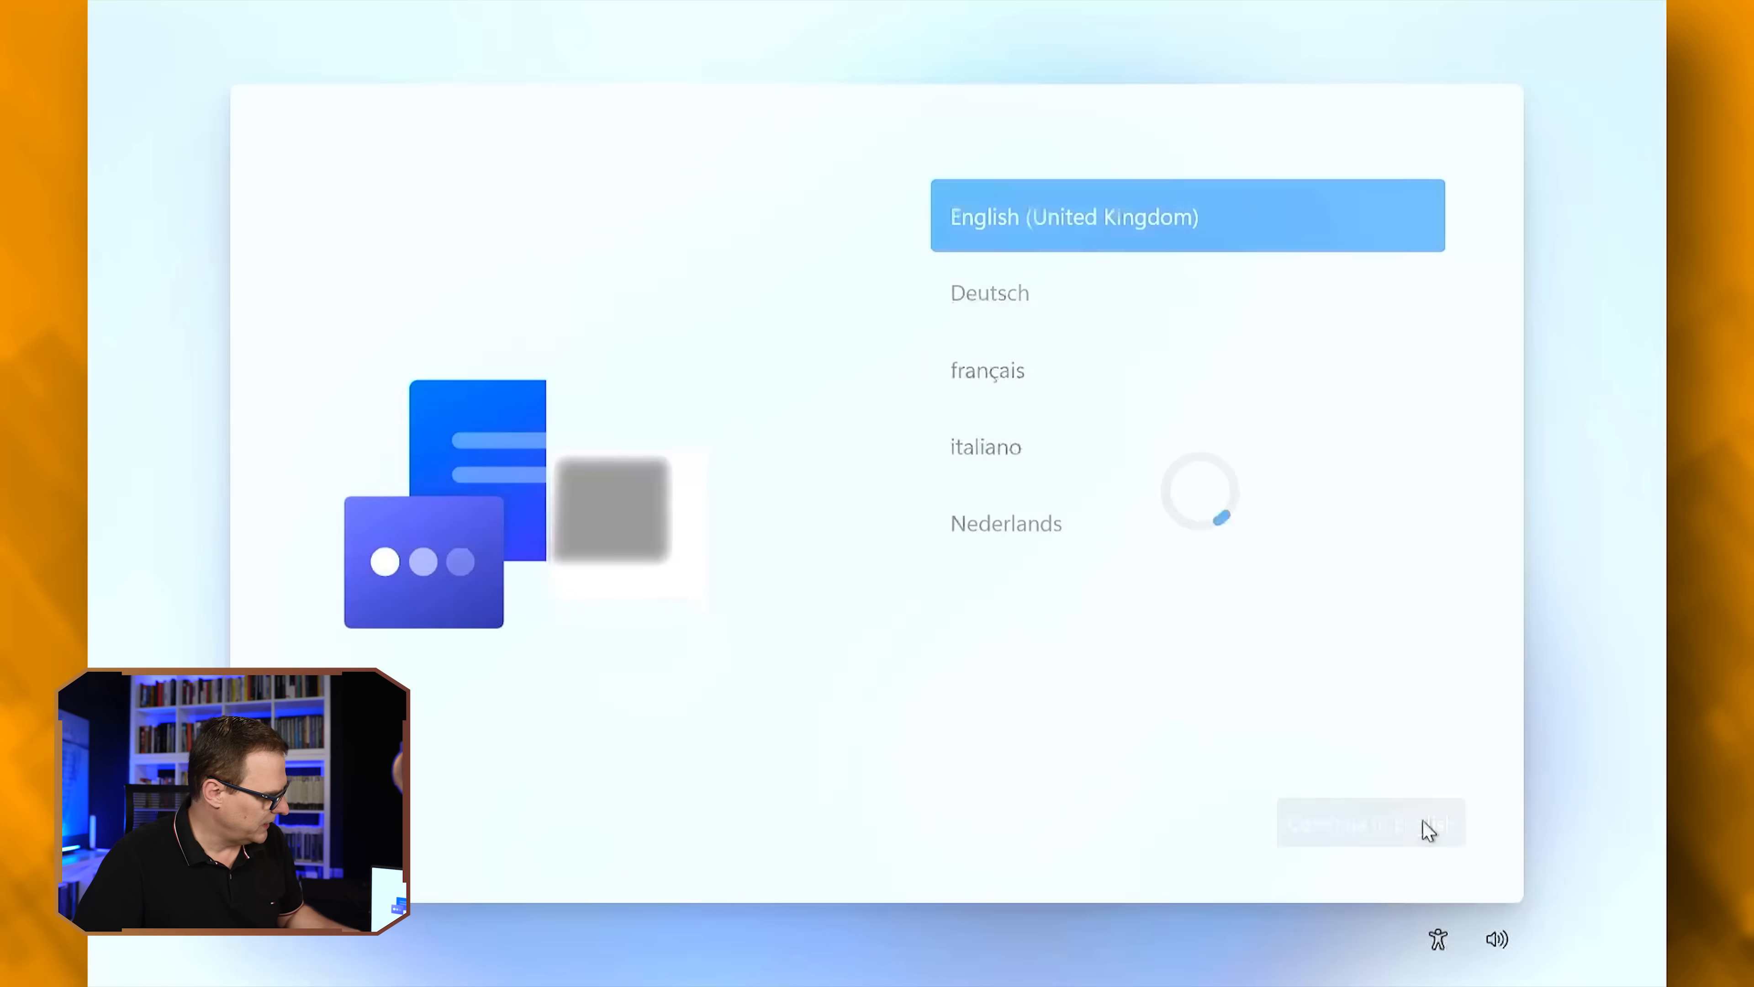
pyautogui.click(1370, 823)
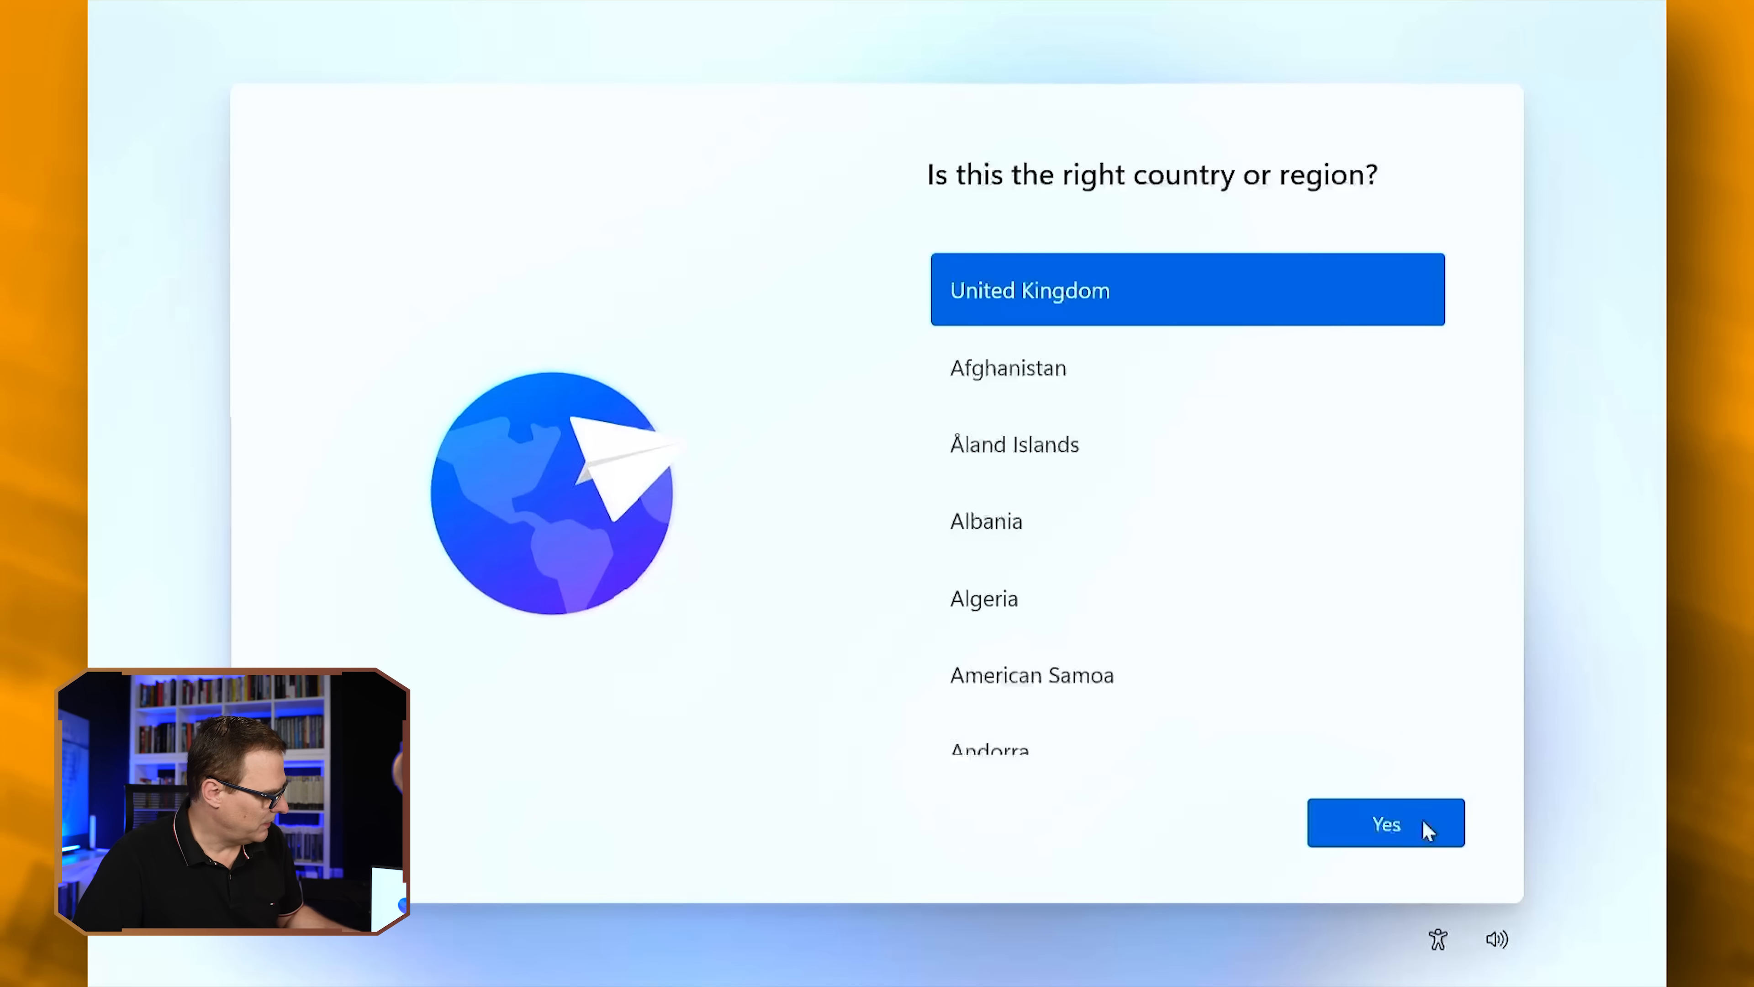
pyautogui.click(1384, 822)
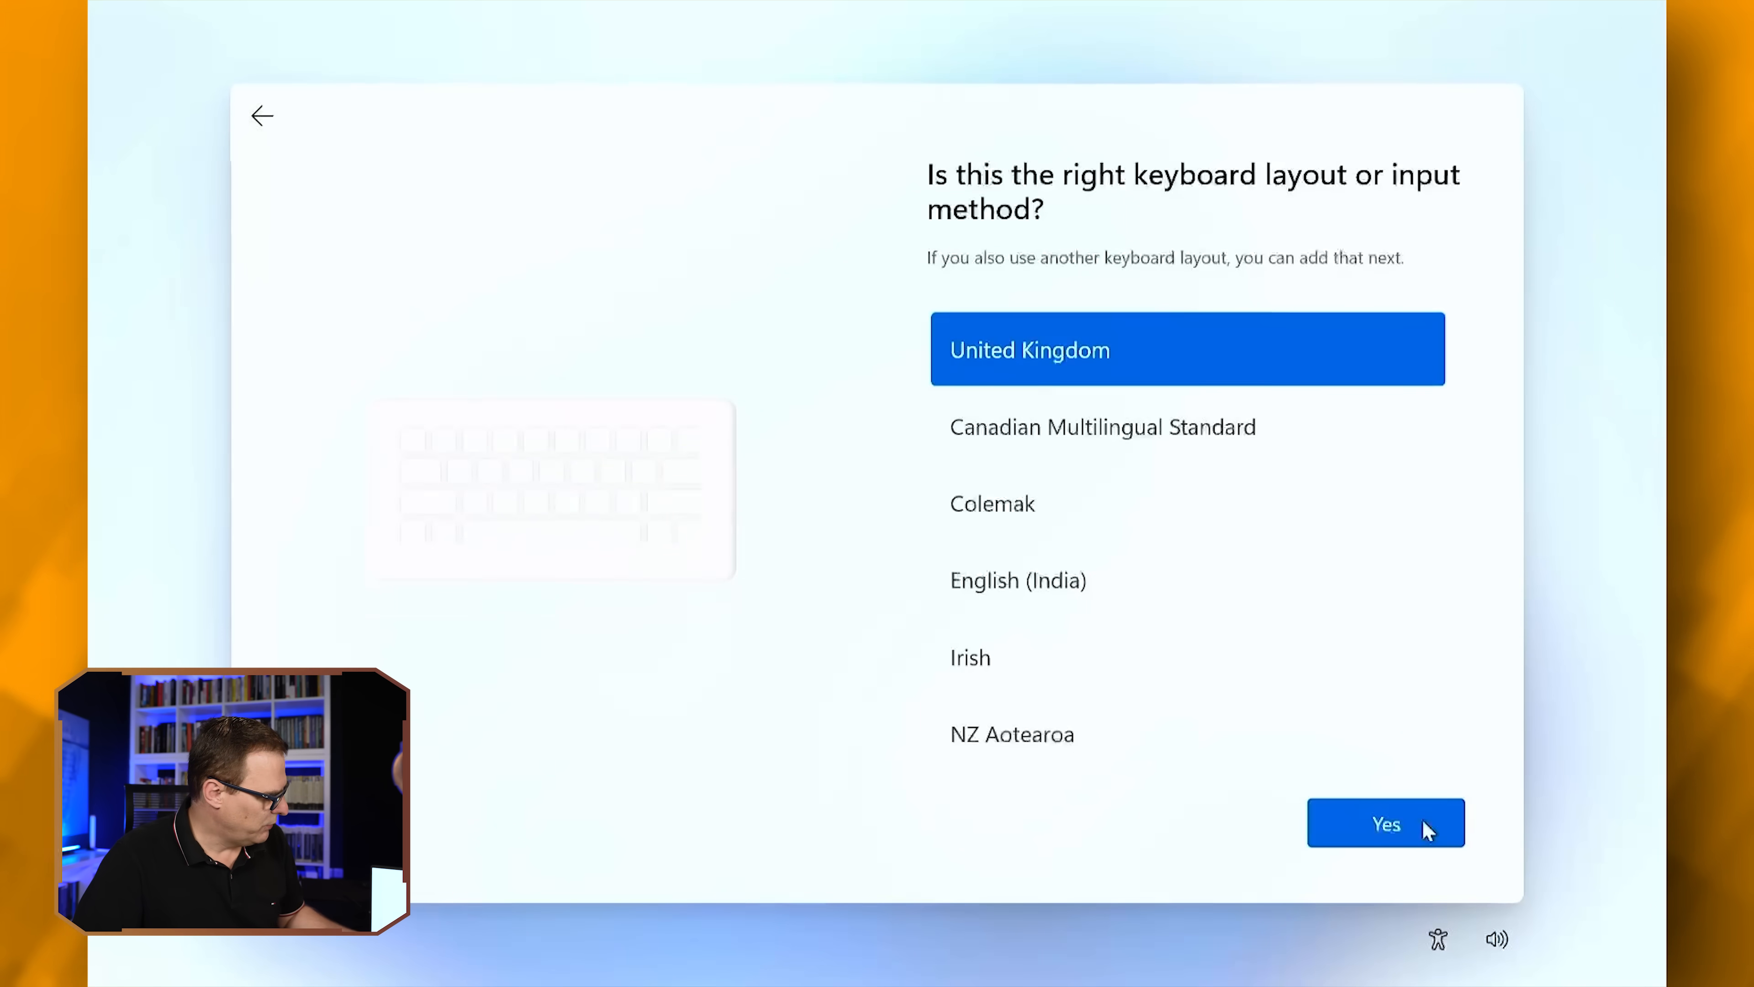
pyautogui.click(1385, 822)
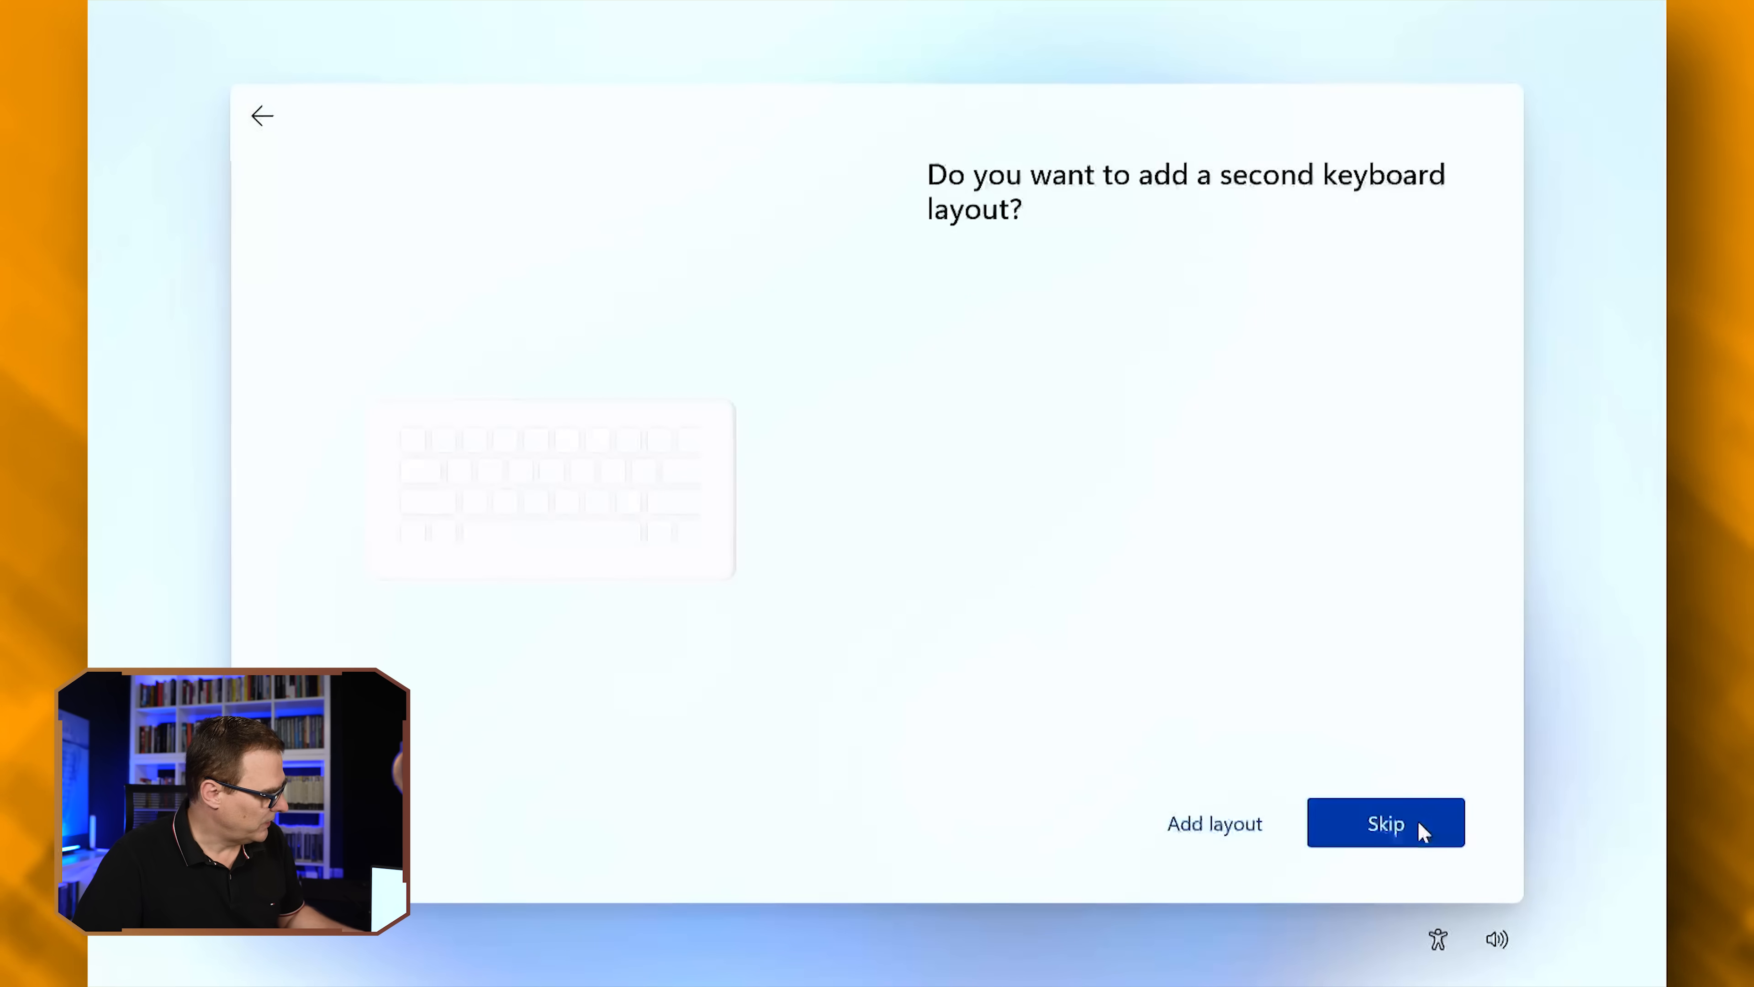
pyautogui.click(1385, 823)
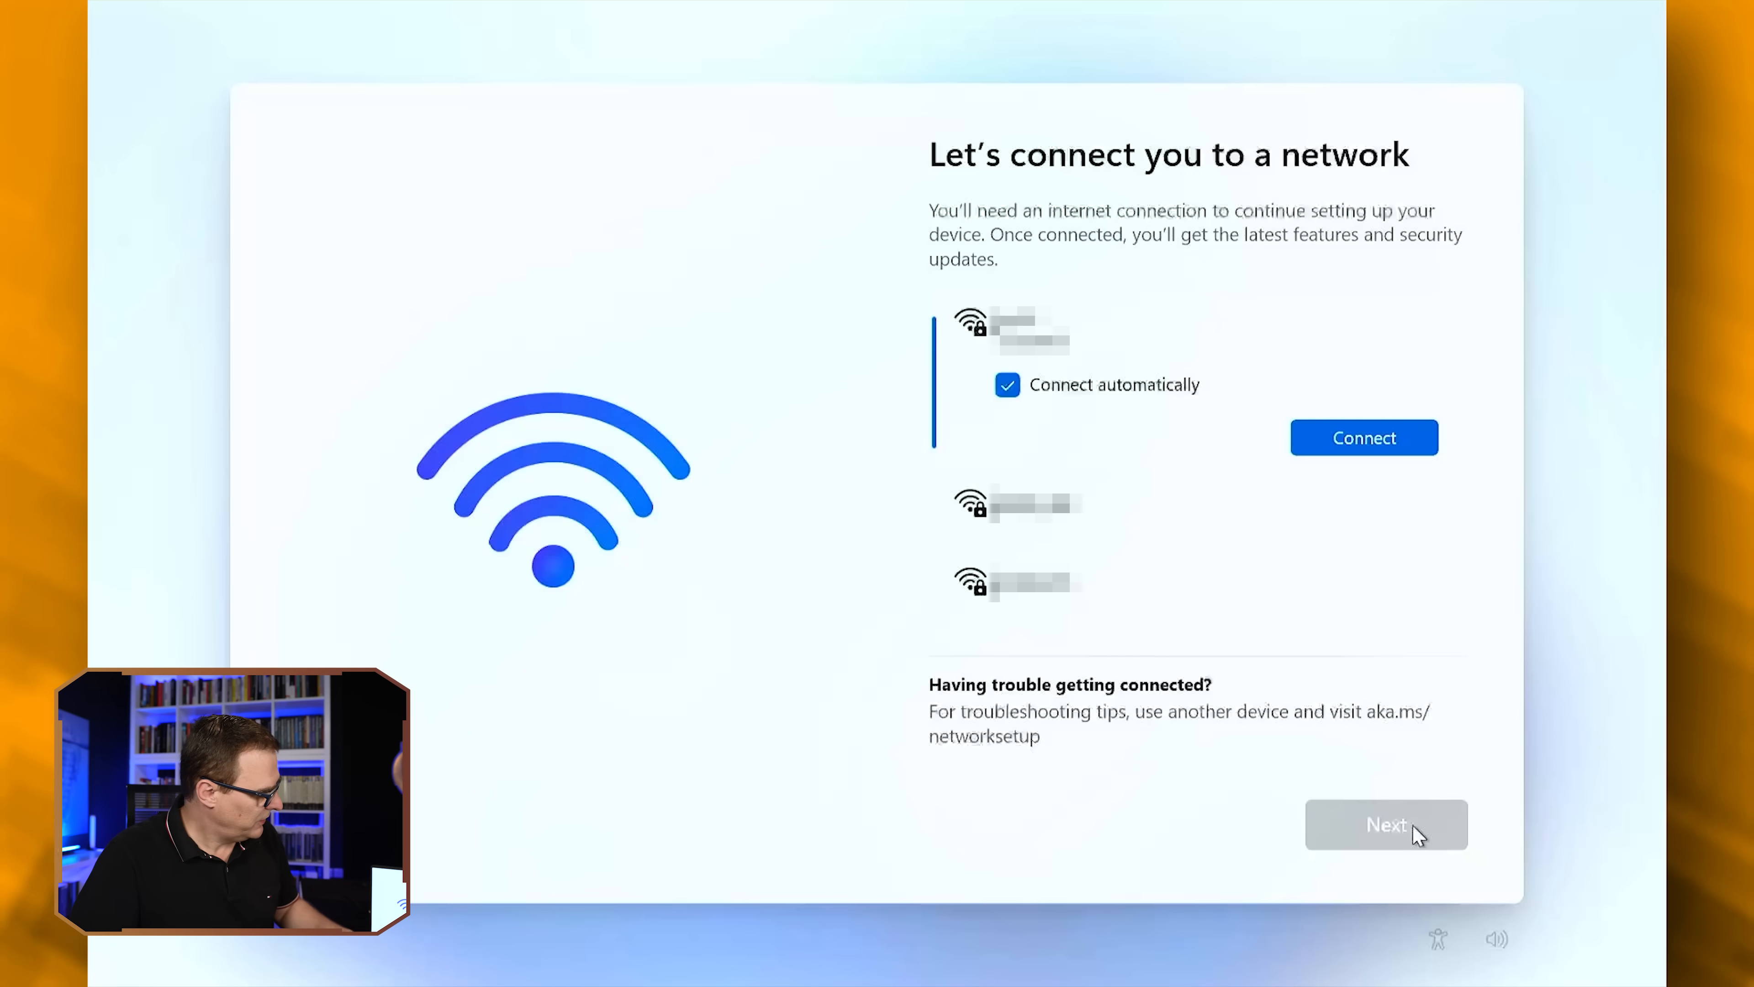
pyautogui.moveTo(579, 422)
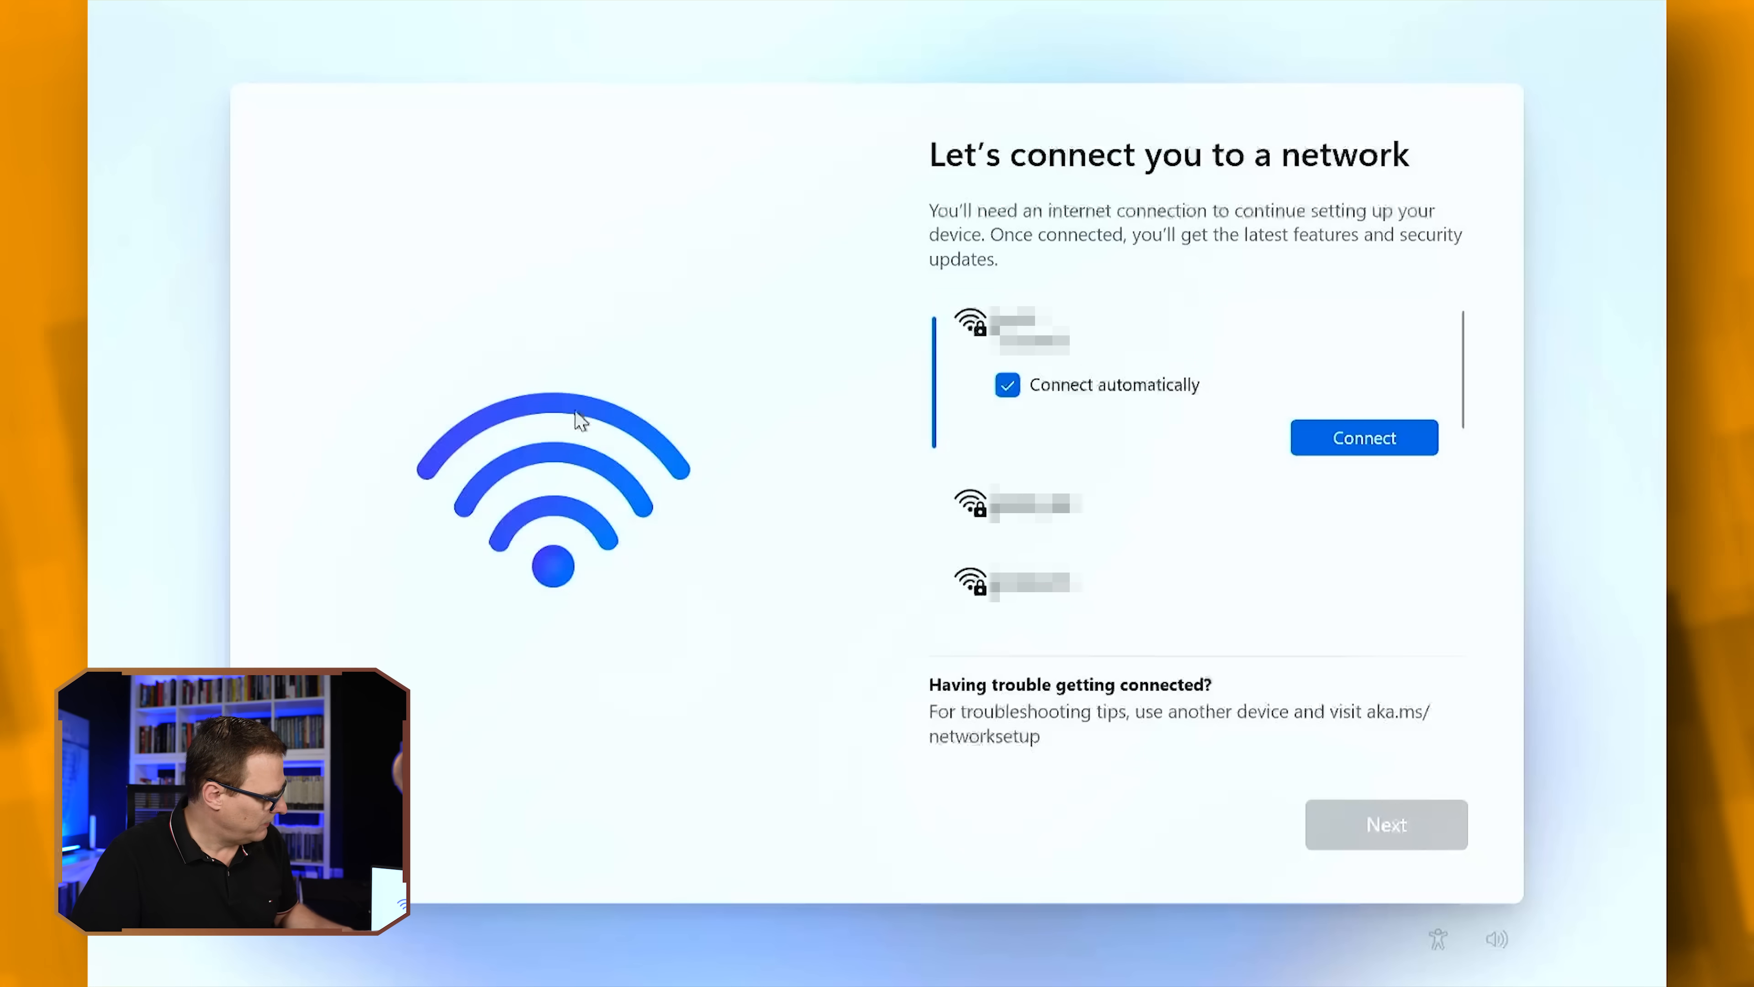
pyautogui.moveTo(565, 481)
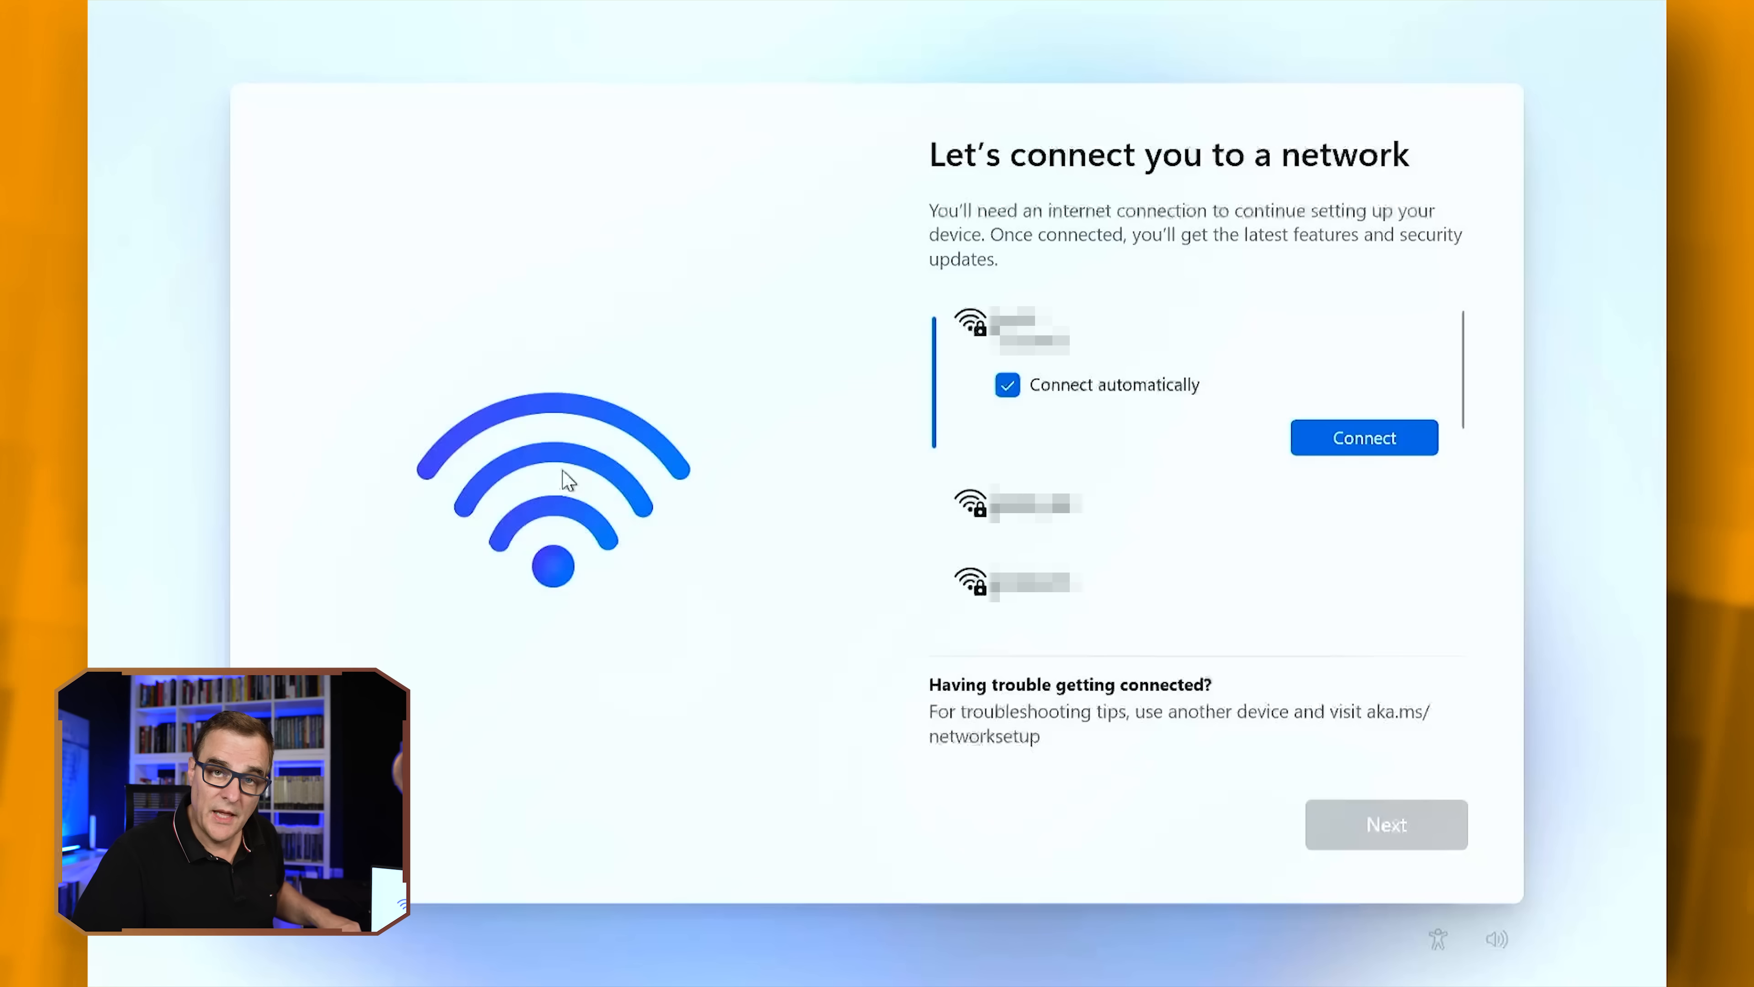
# Bring up an administrator Command Prompt with Shift+F10 on the network screen
pyautogui.press('Fn')
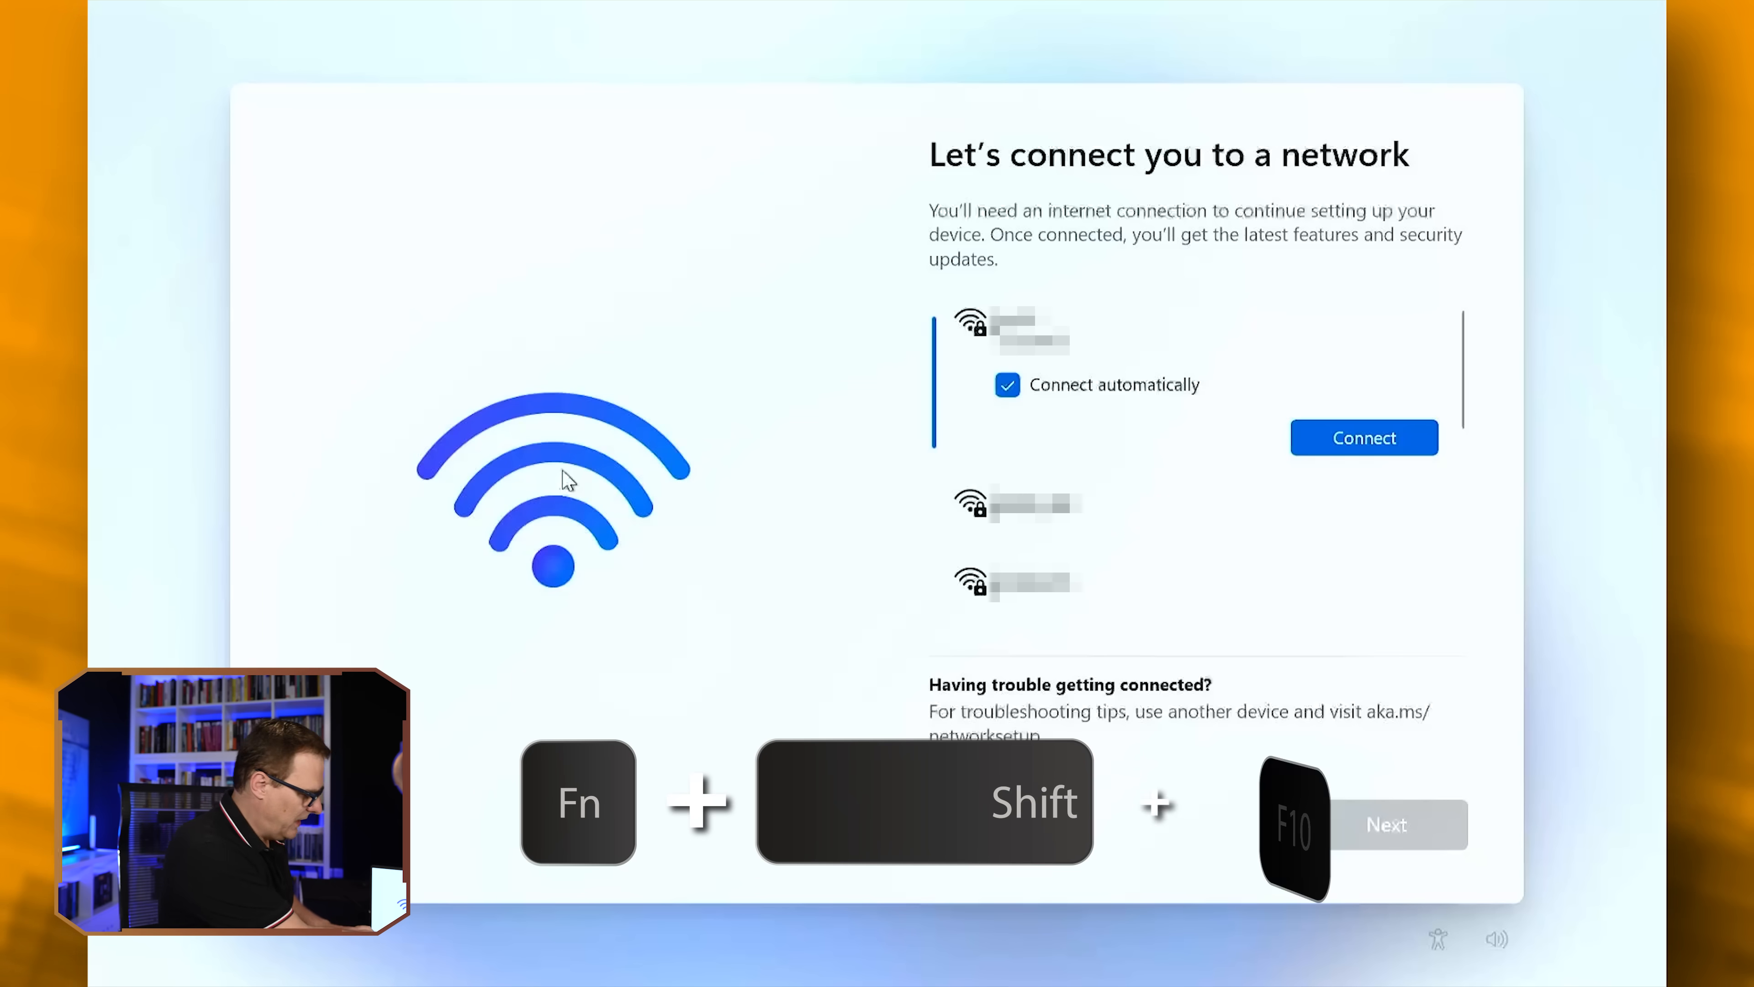
pyautogui.press('shift+f10')
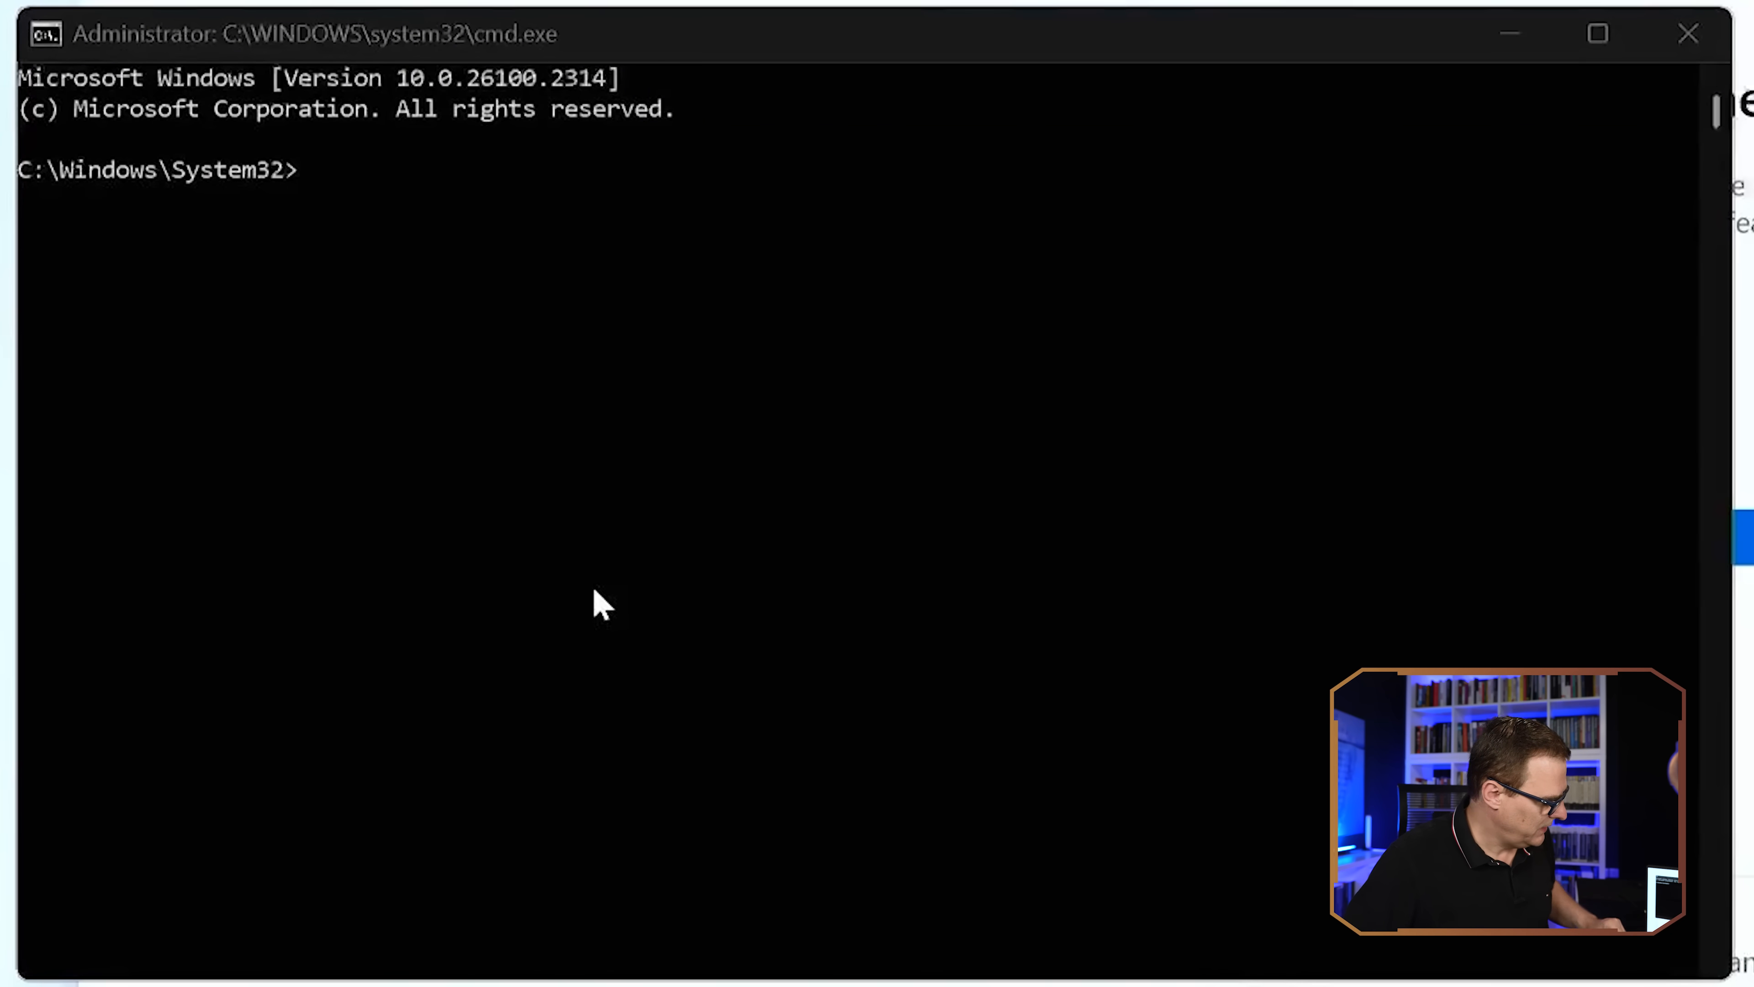
# Run 'start ms-cxh:localonly' to launch the 'Create a user for this PC' window
pyautogui.press('Fn')
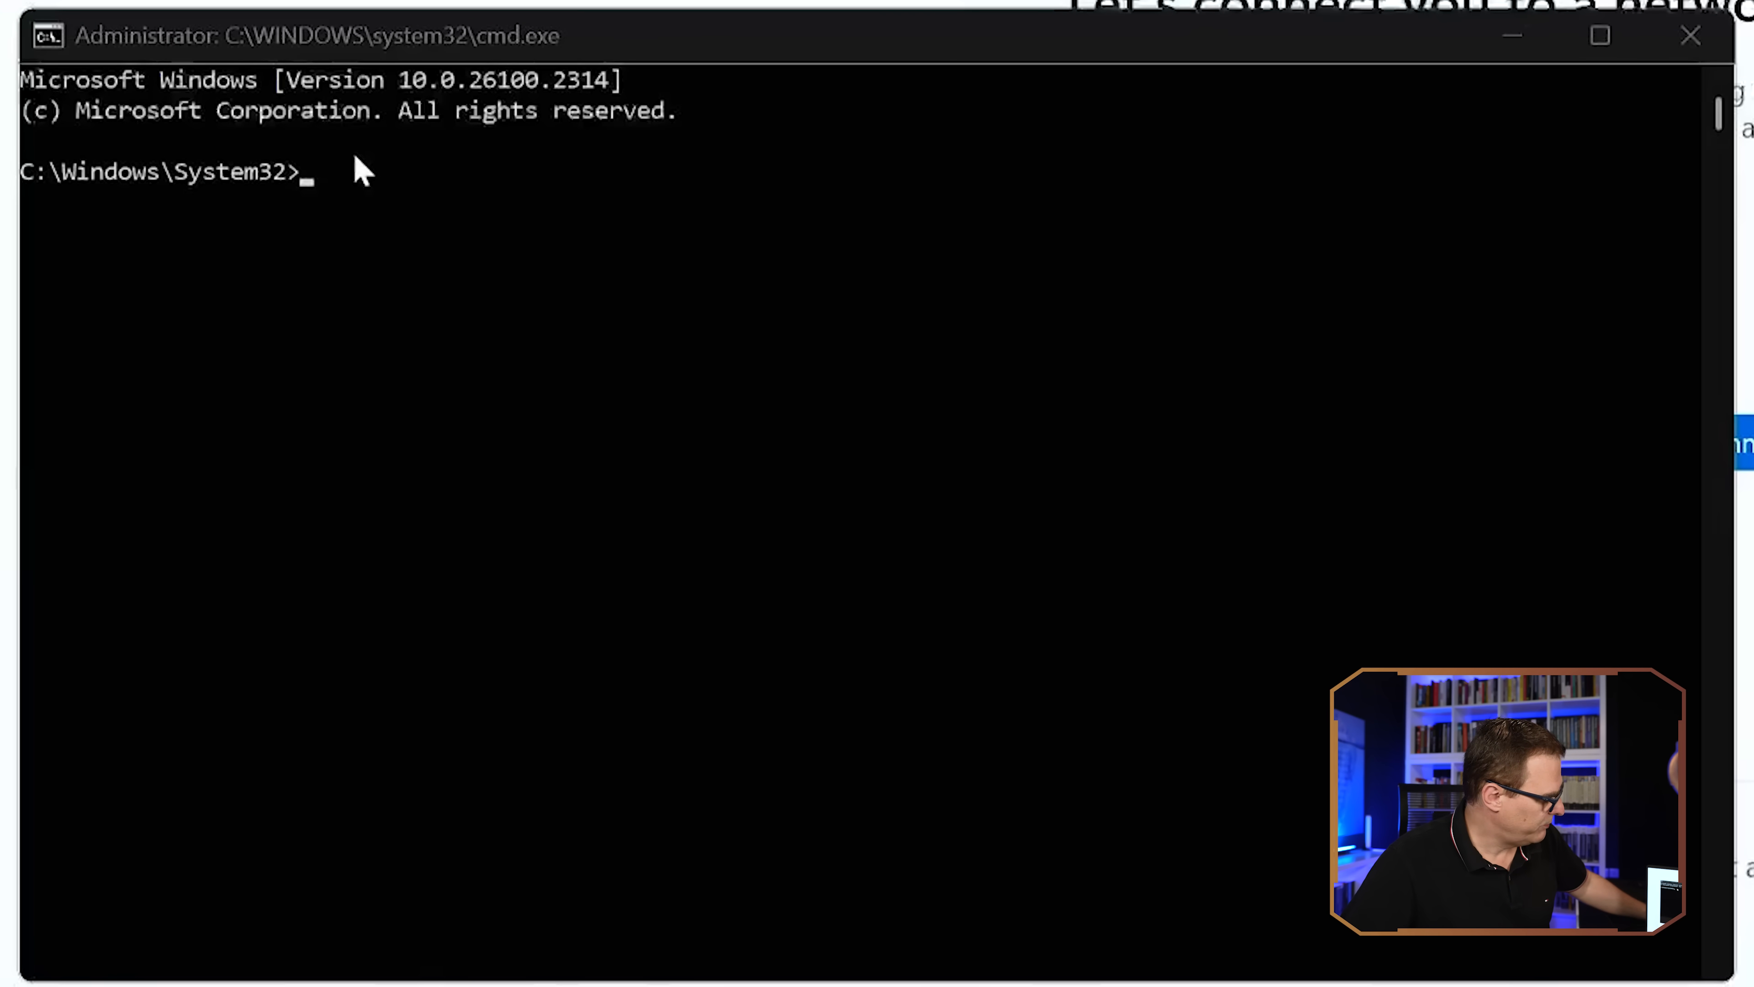
pyautogui.moveTo(895, 64)
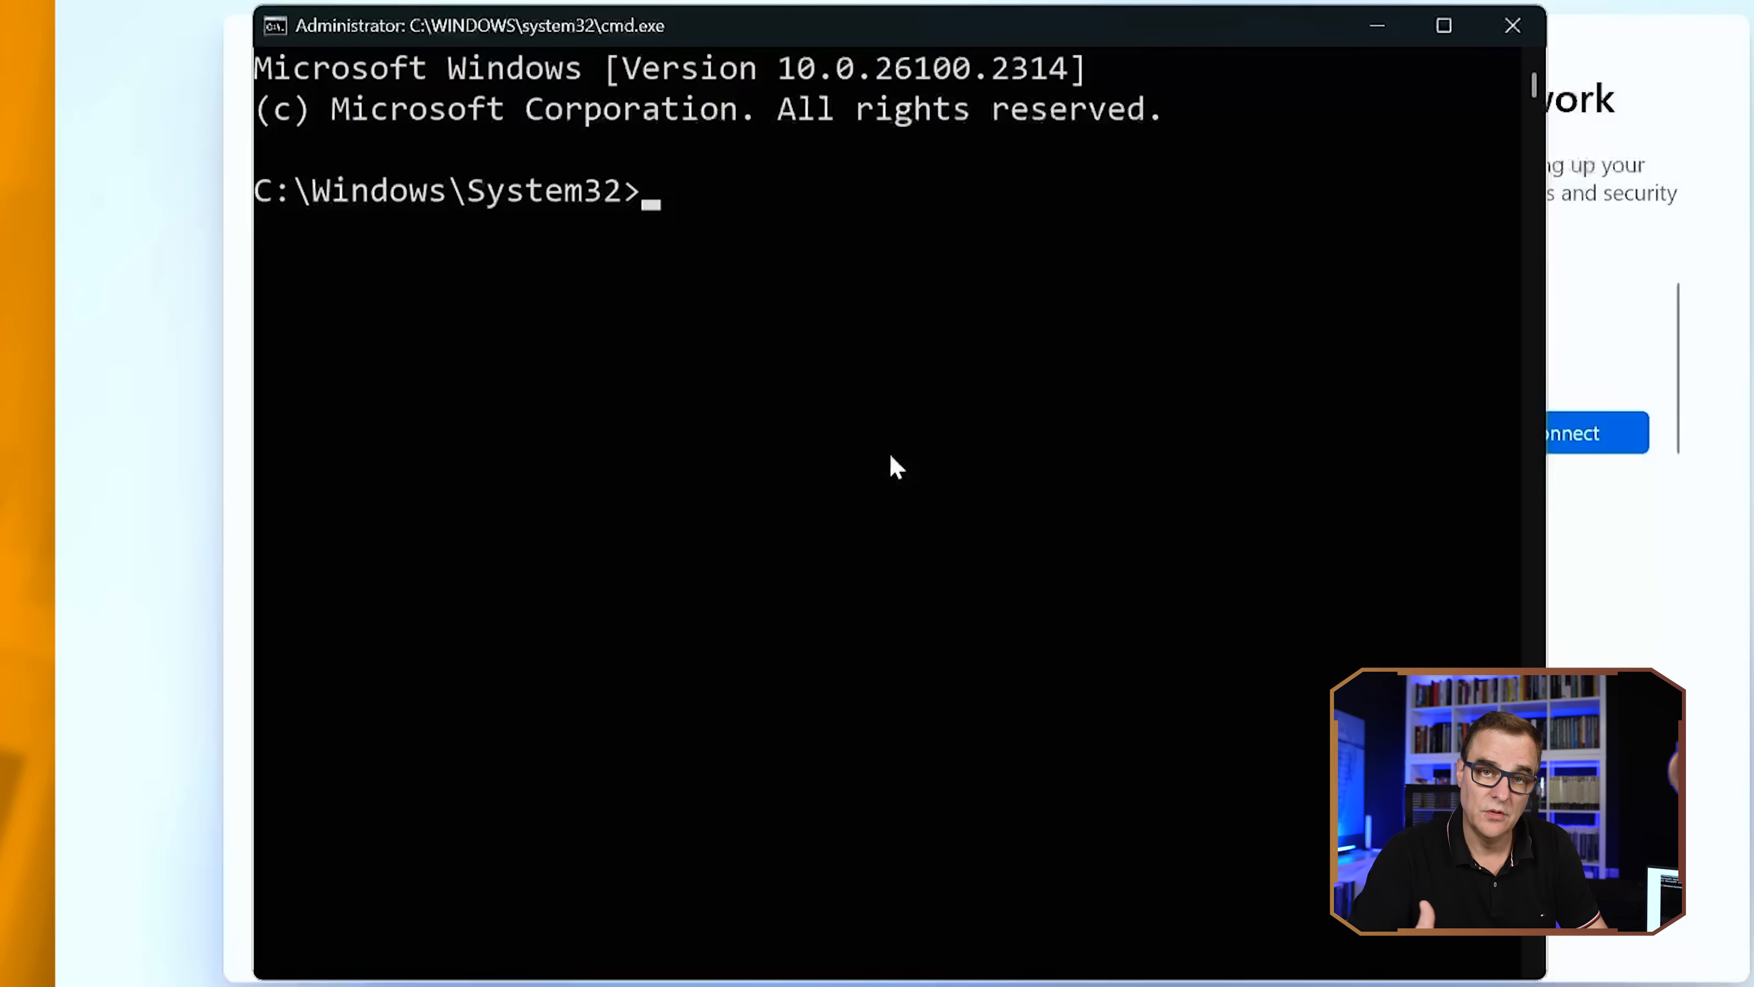
pyautogui.write('start m')
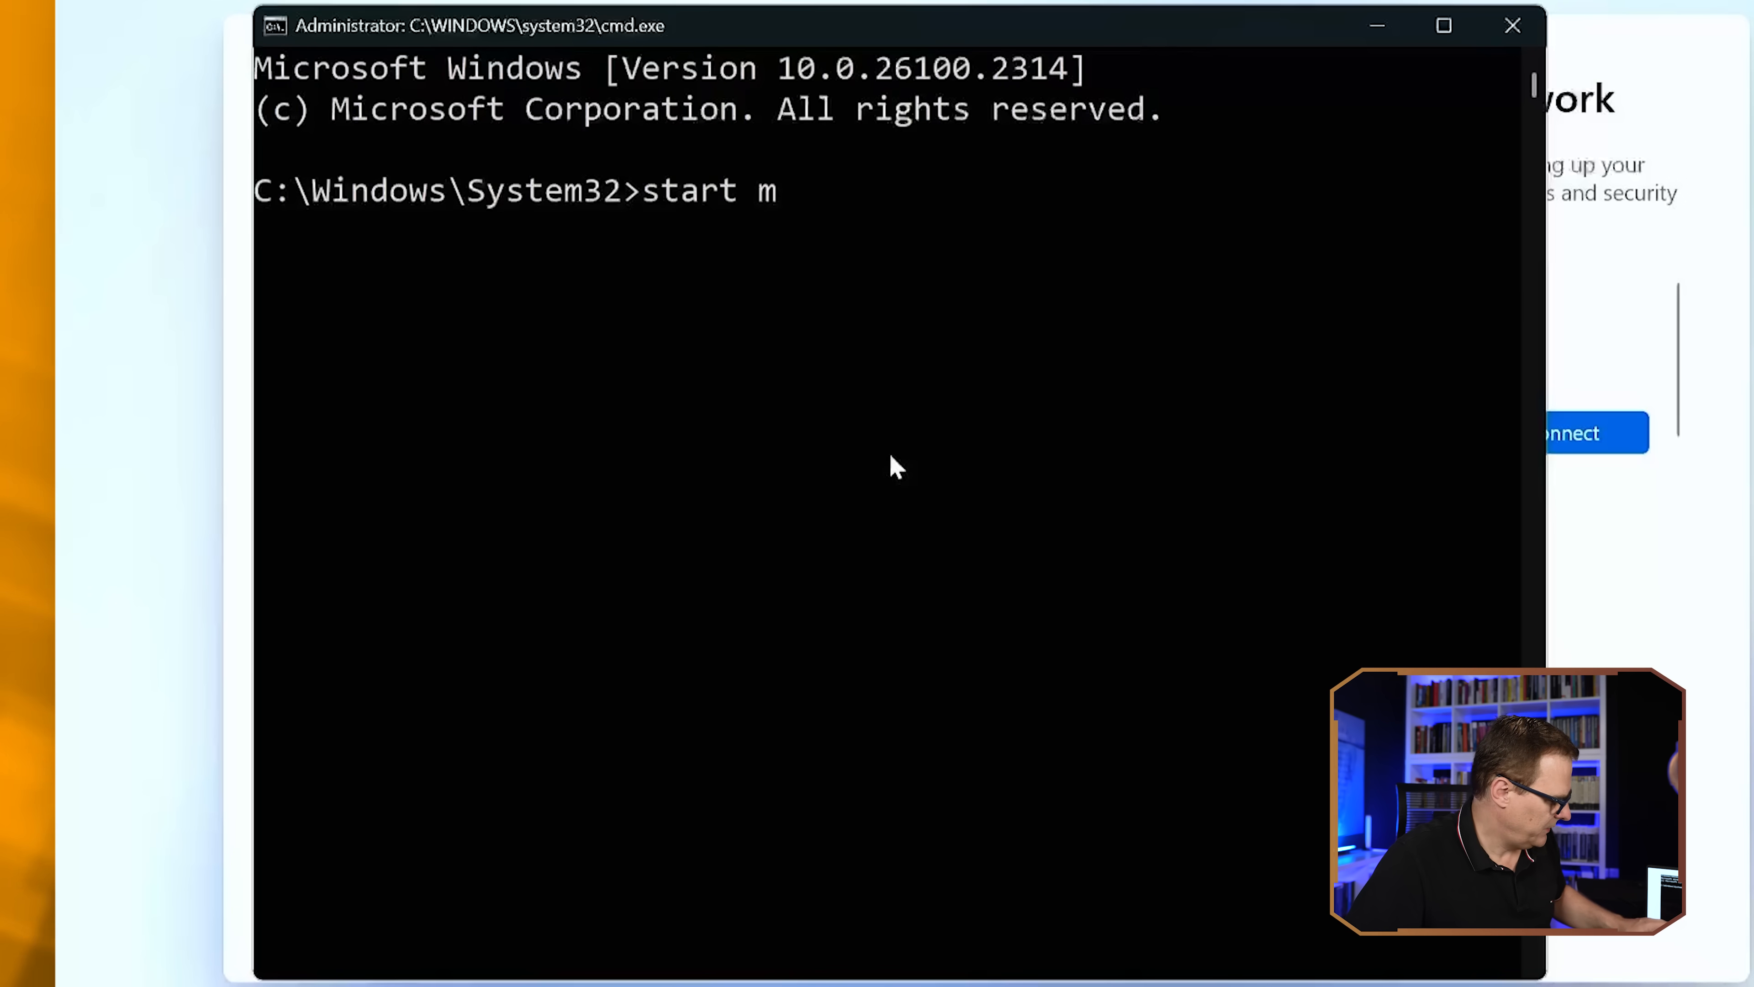
pyautogui.write('s')
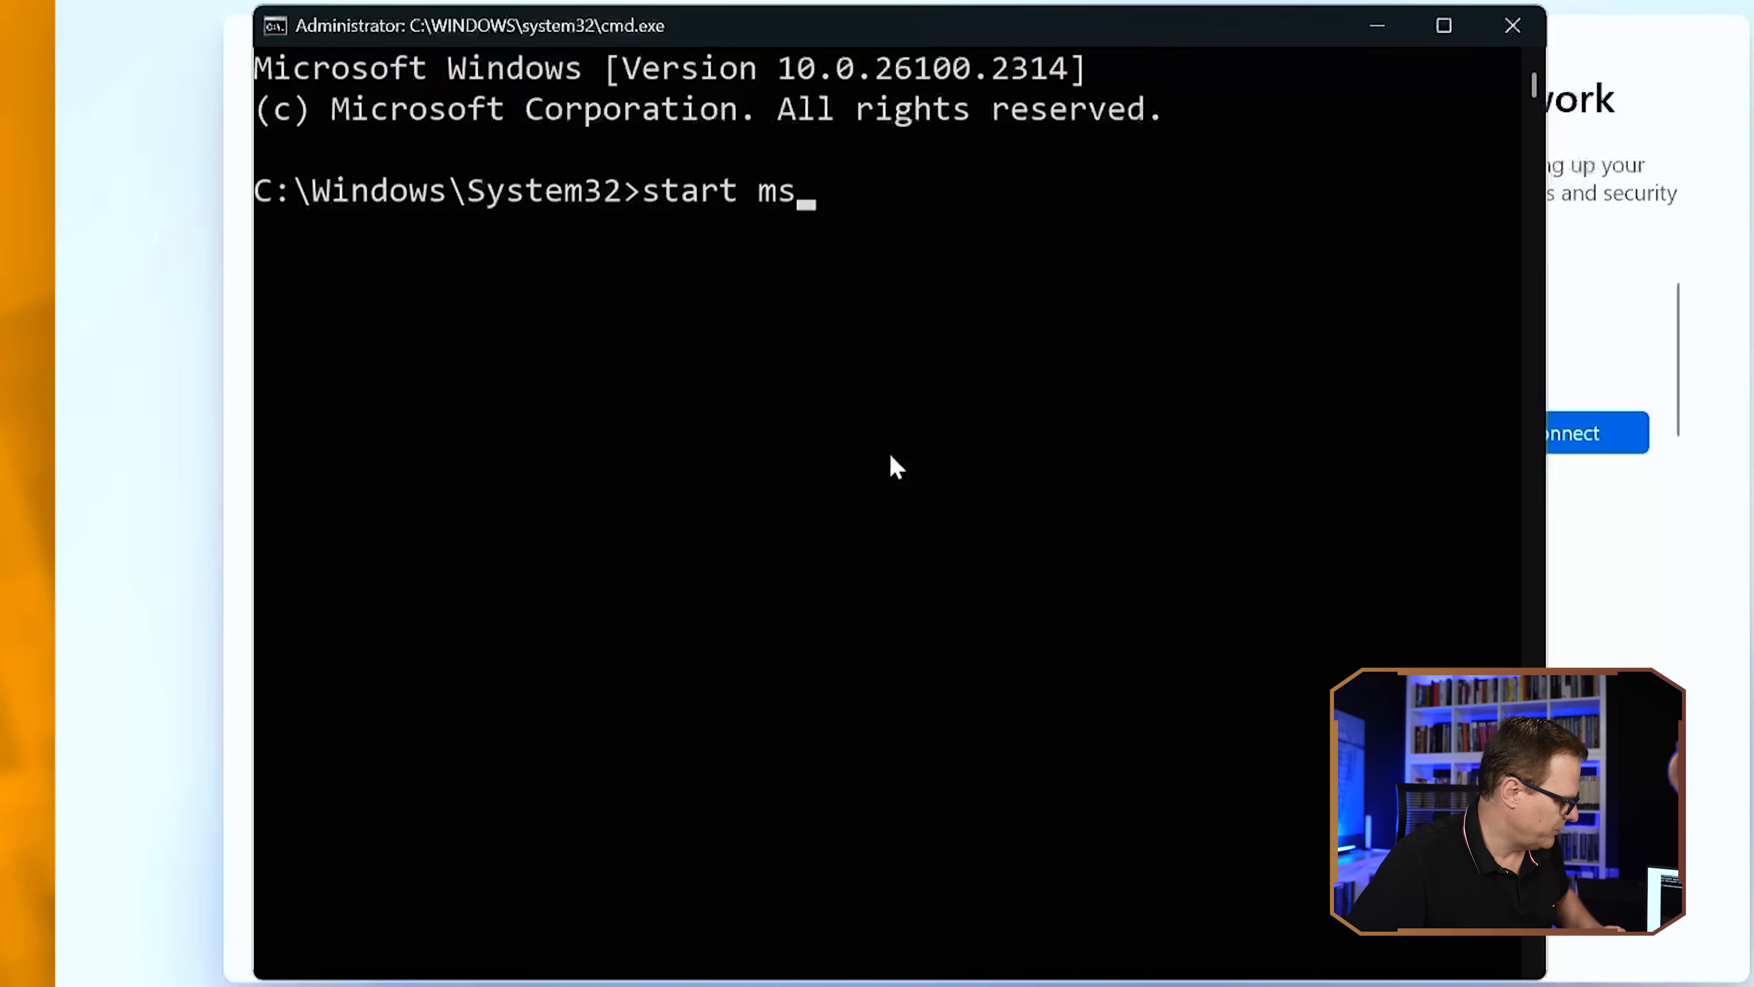
pyautogui.write('-cxh')
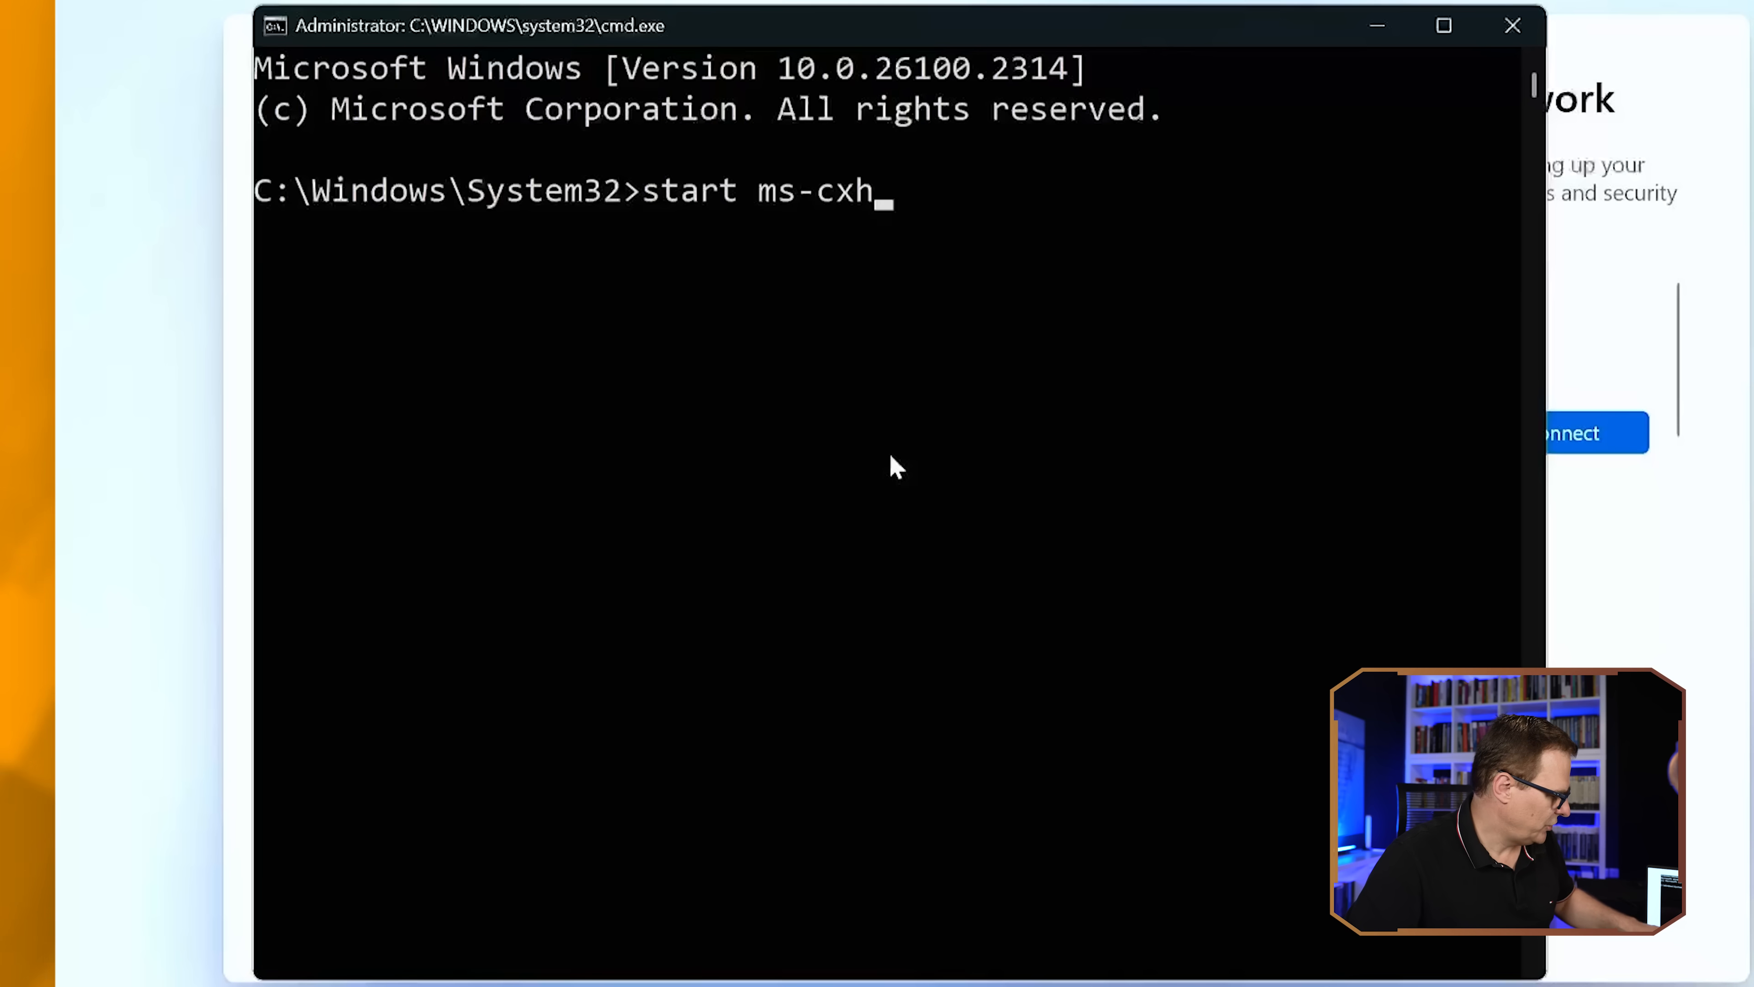
pyautogui.write(':l')
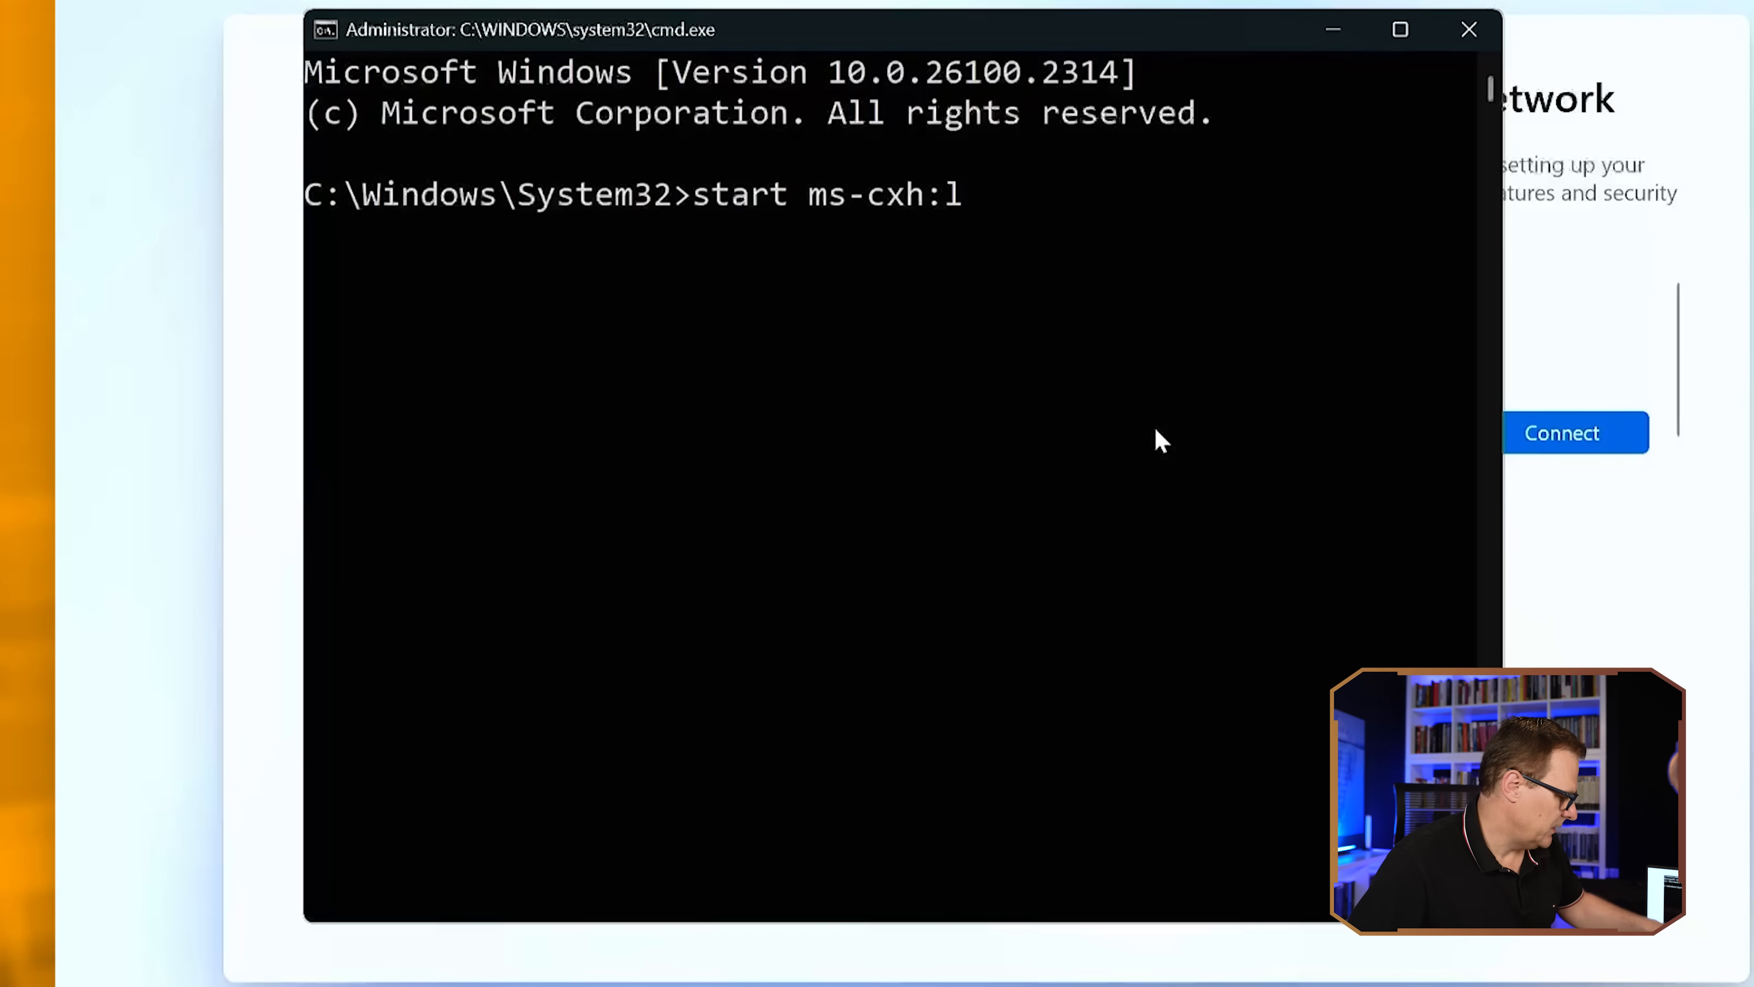
pyautogui.write('oca')
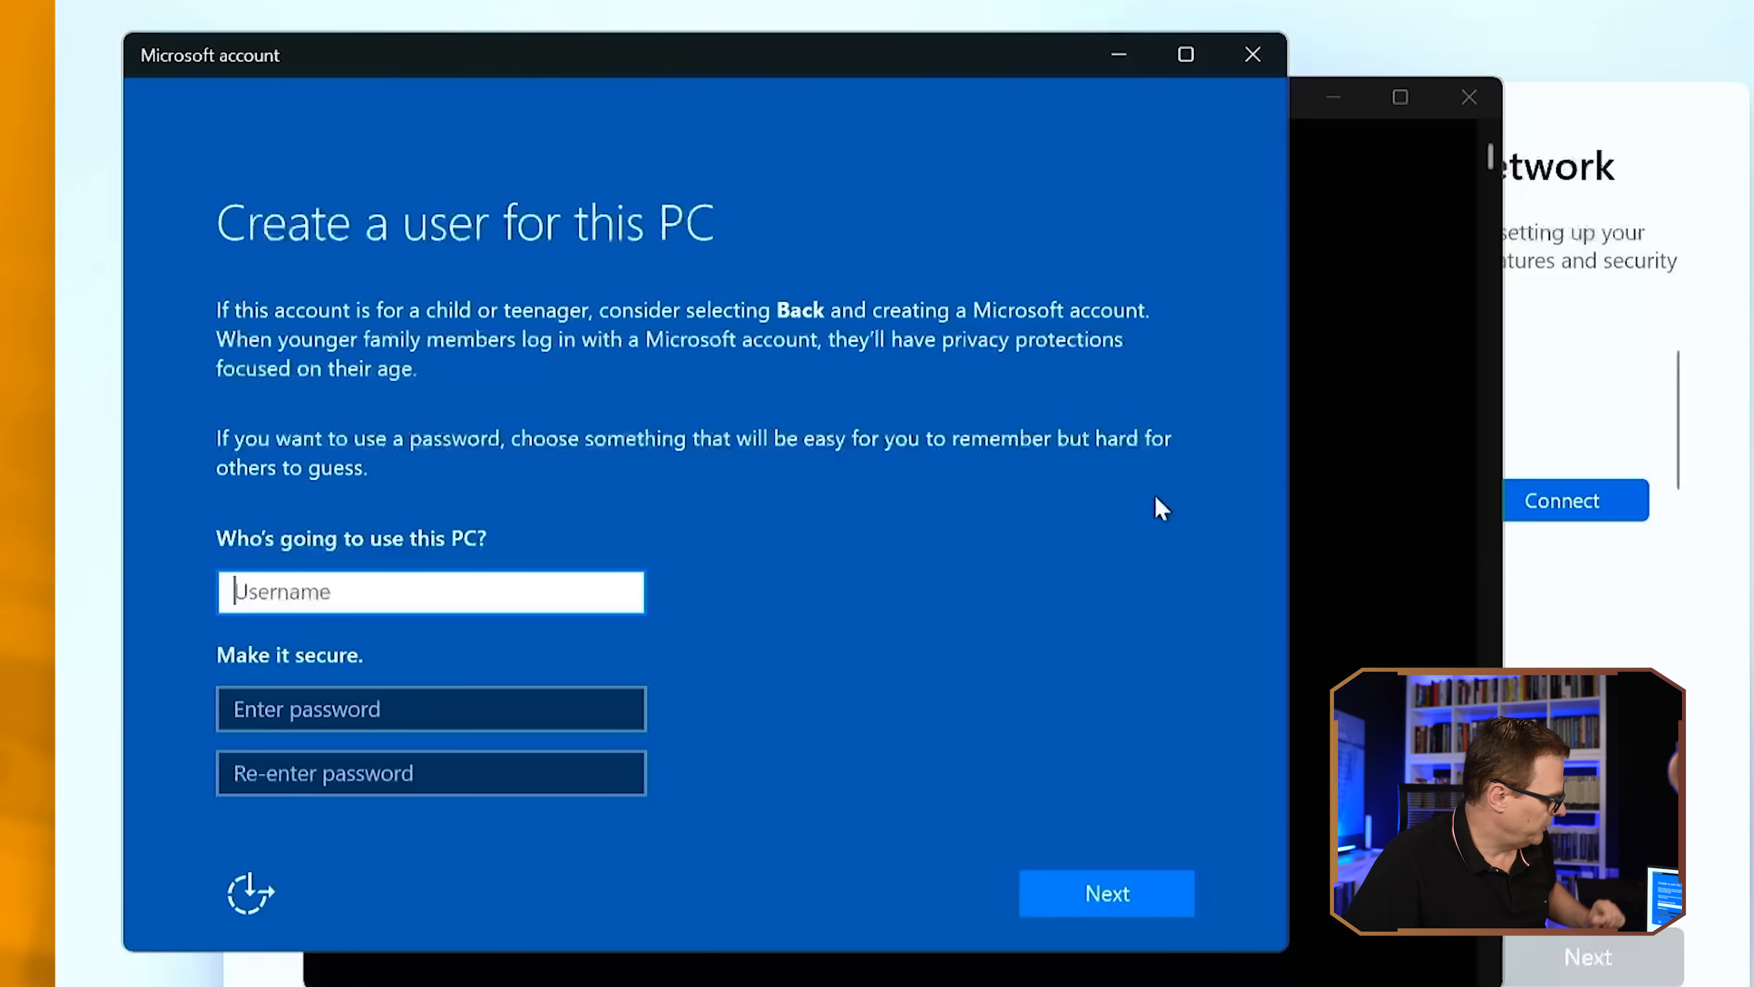
pyautogui.moveTo(1227, 10)
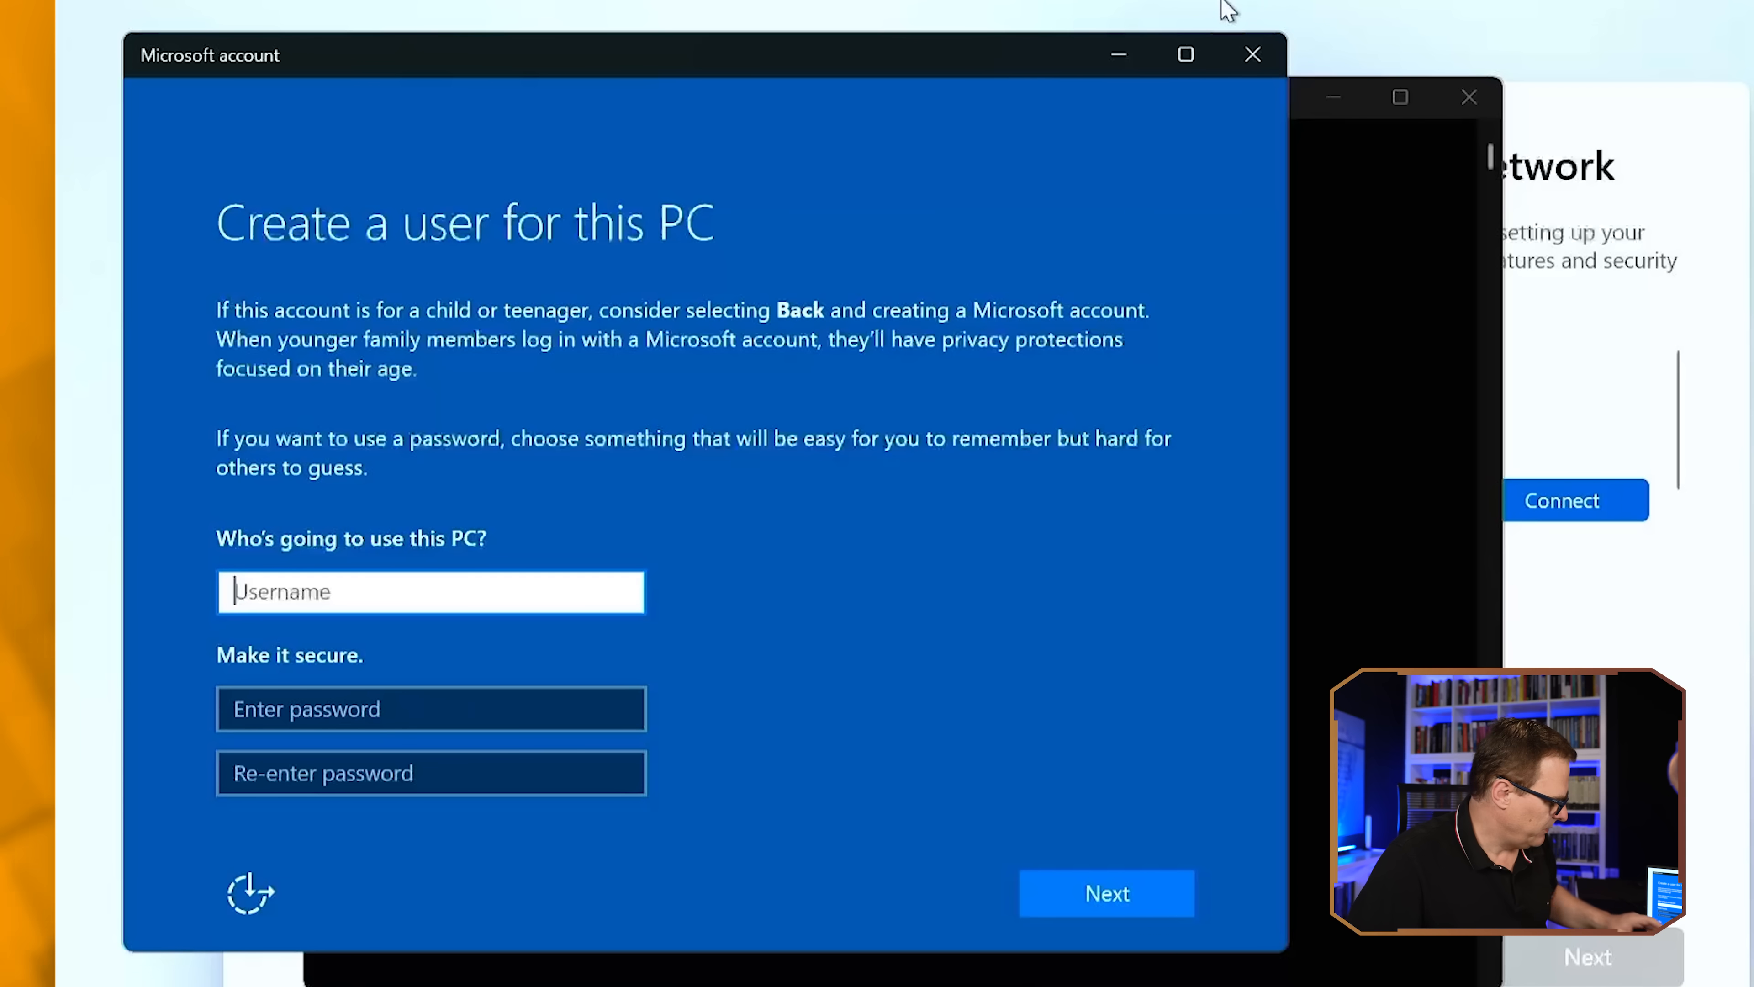
# Enter user name 'david' with a password for the new local account
pyautogui.write('davi')
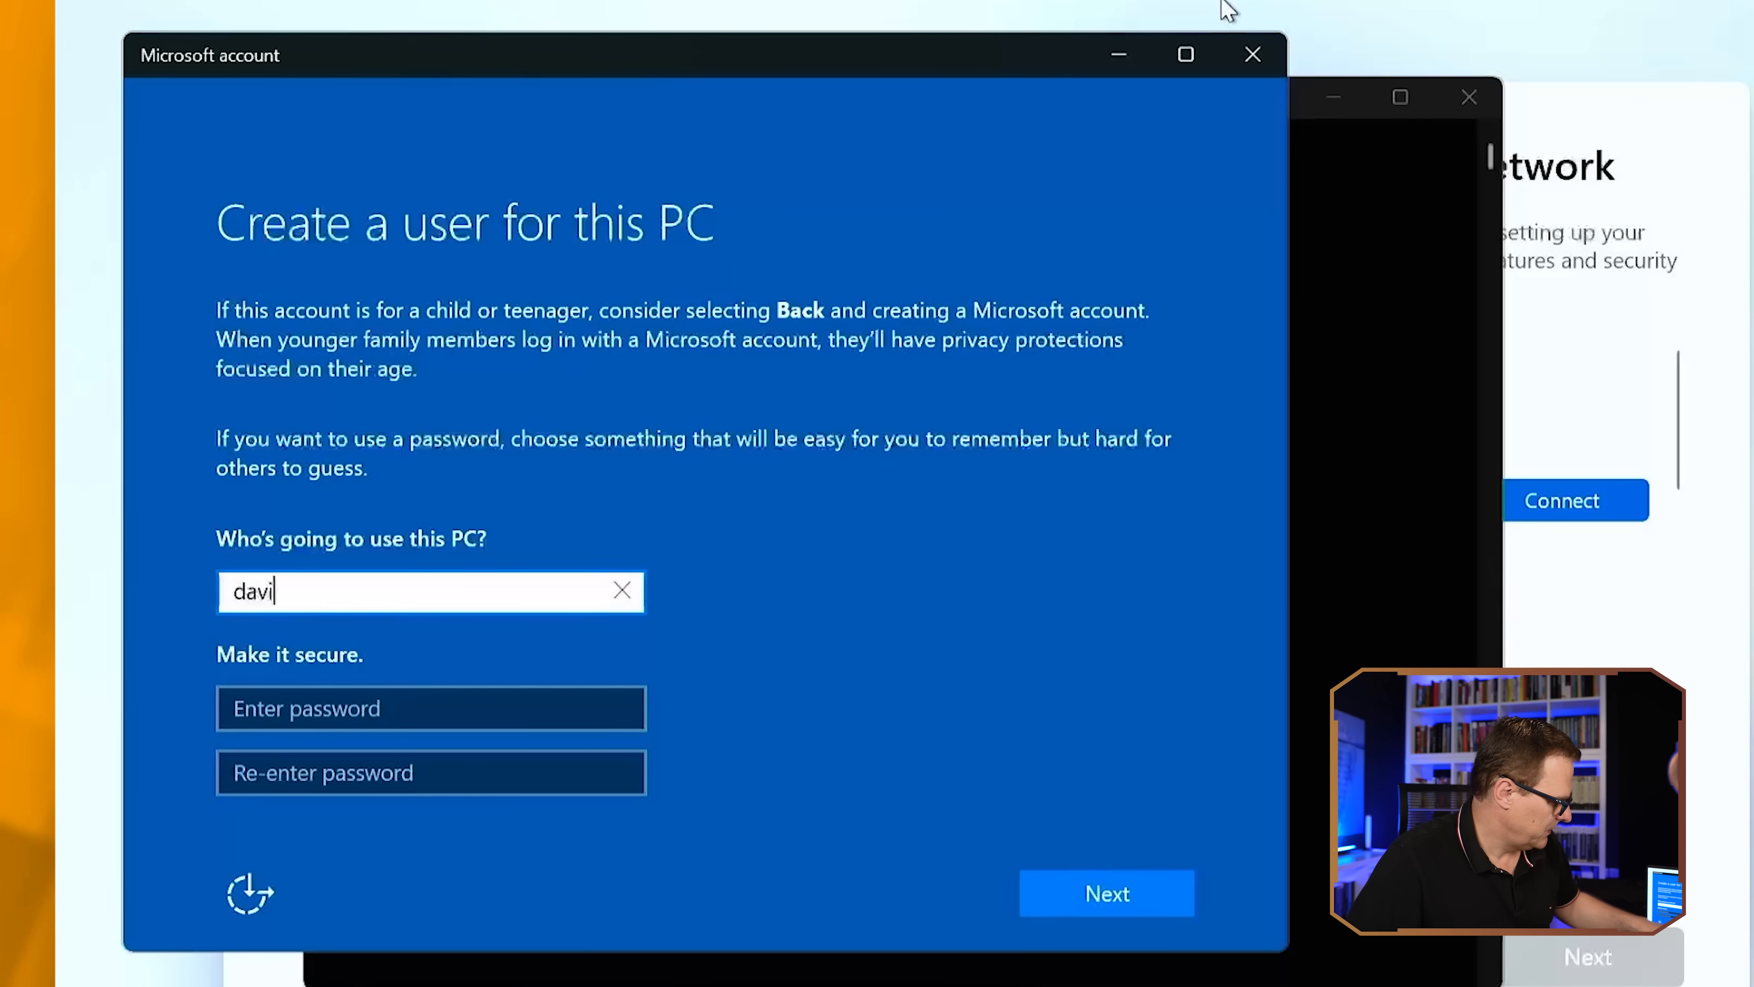
pyautogui.write('••')
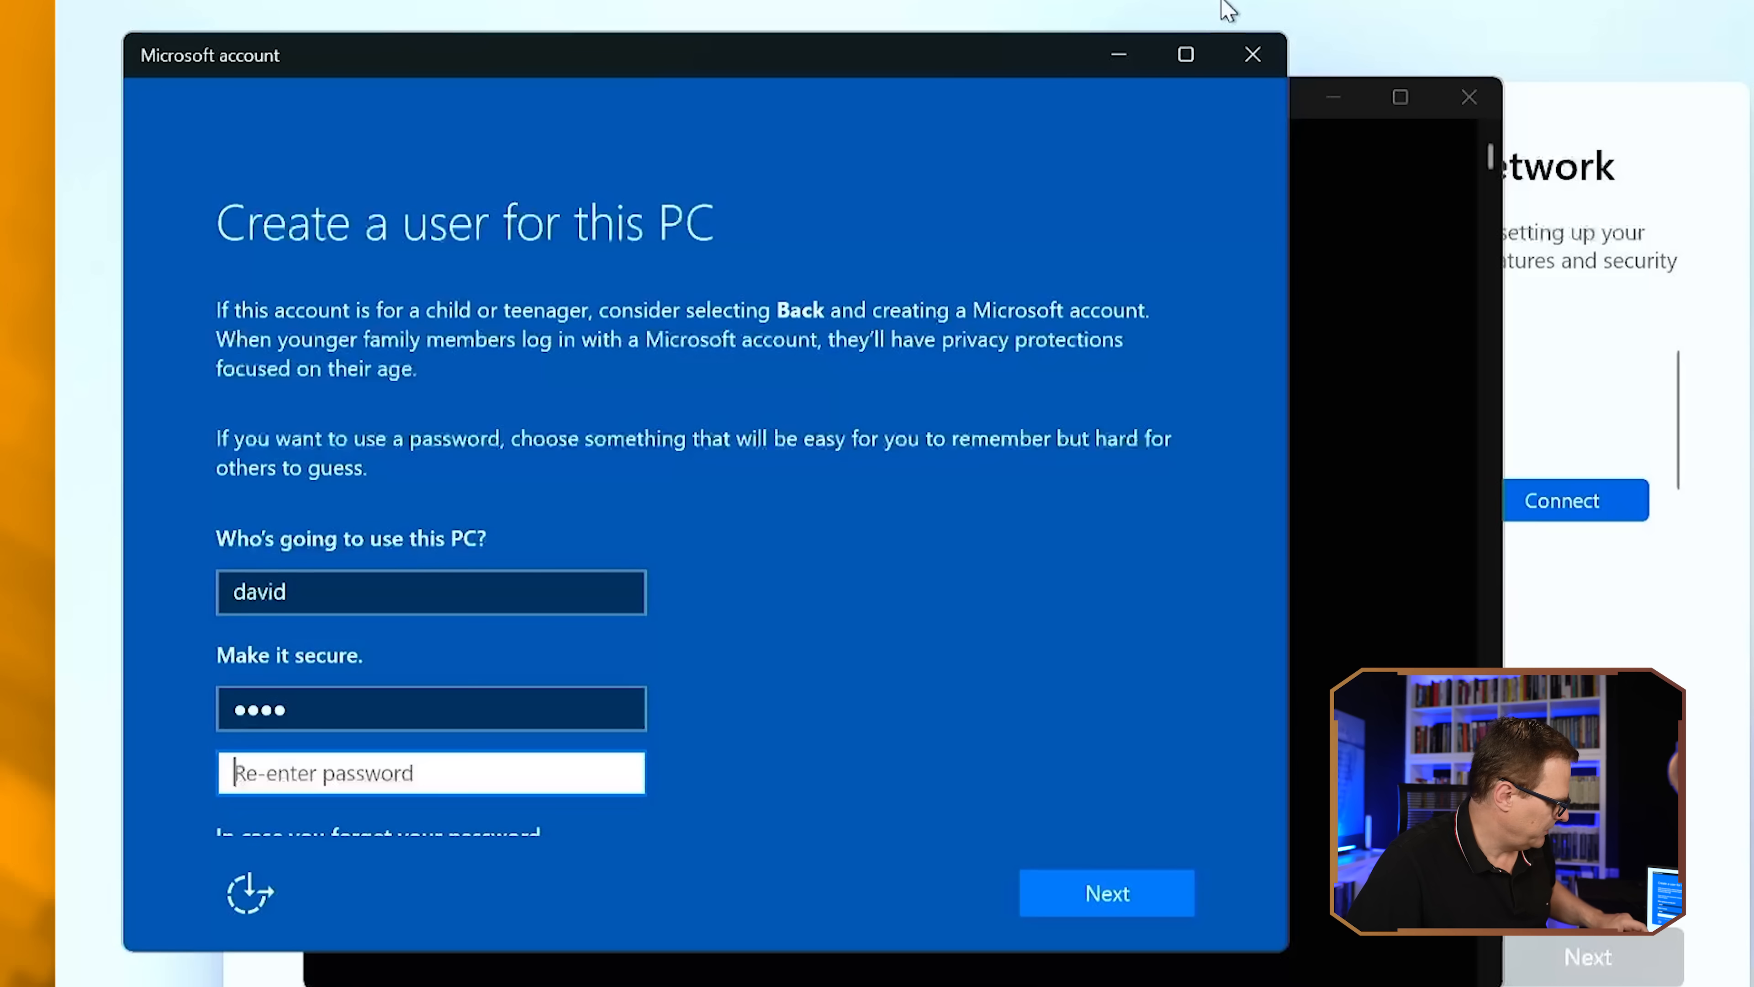
pyautogui.write('•••')
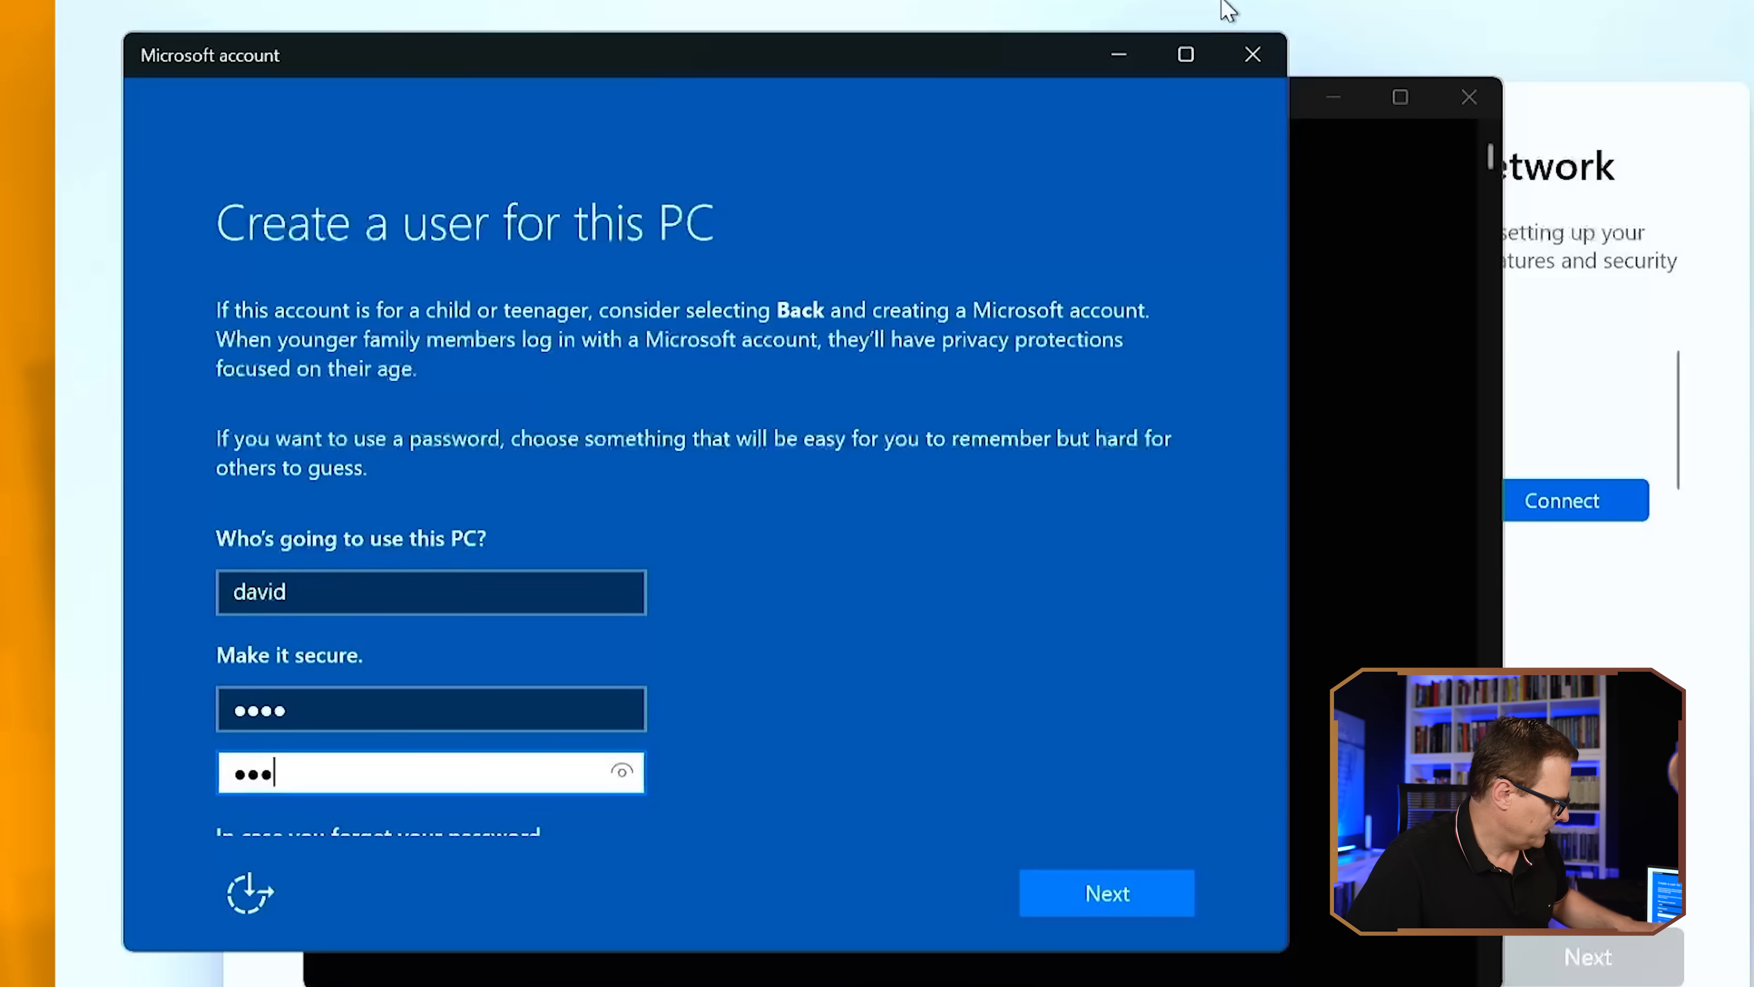
pyautogui.scroll(-3)
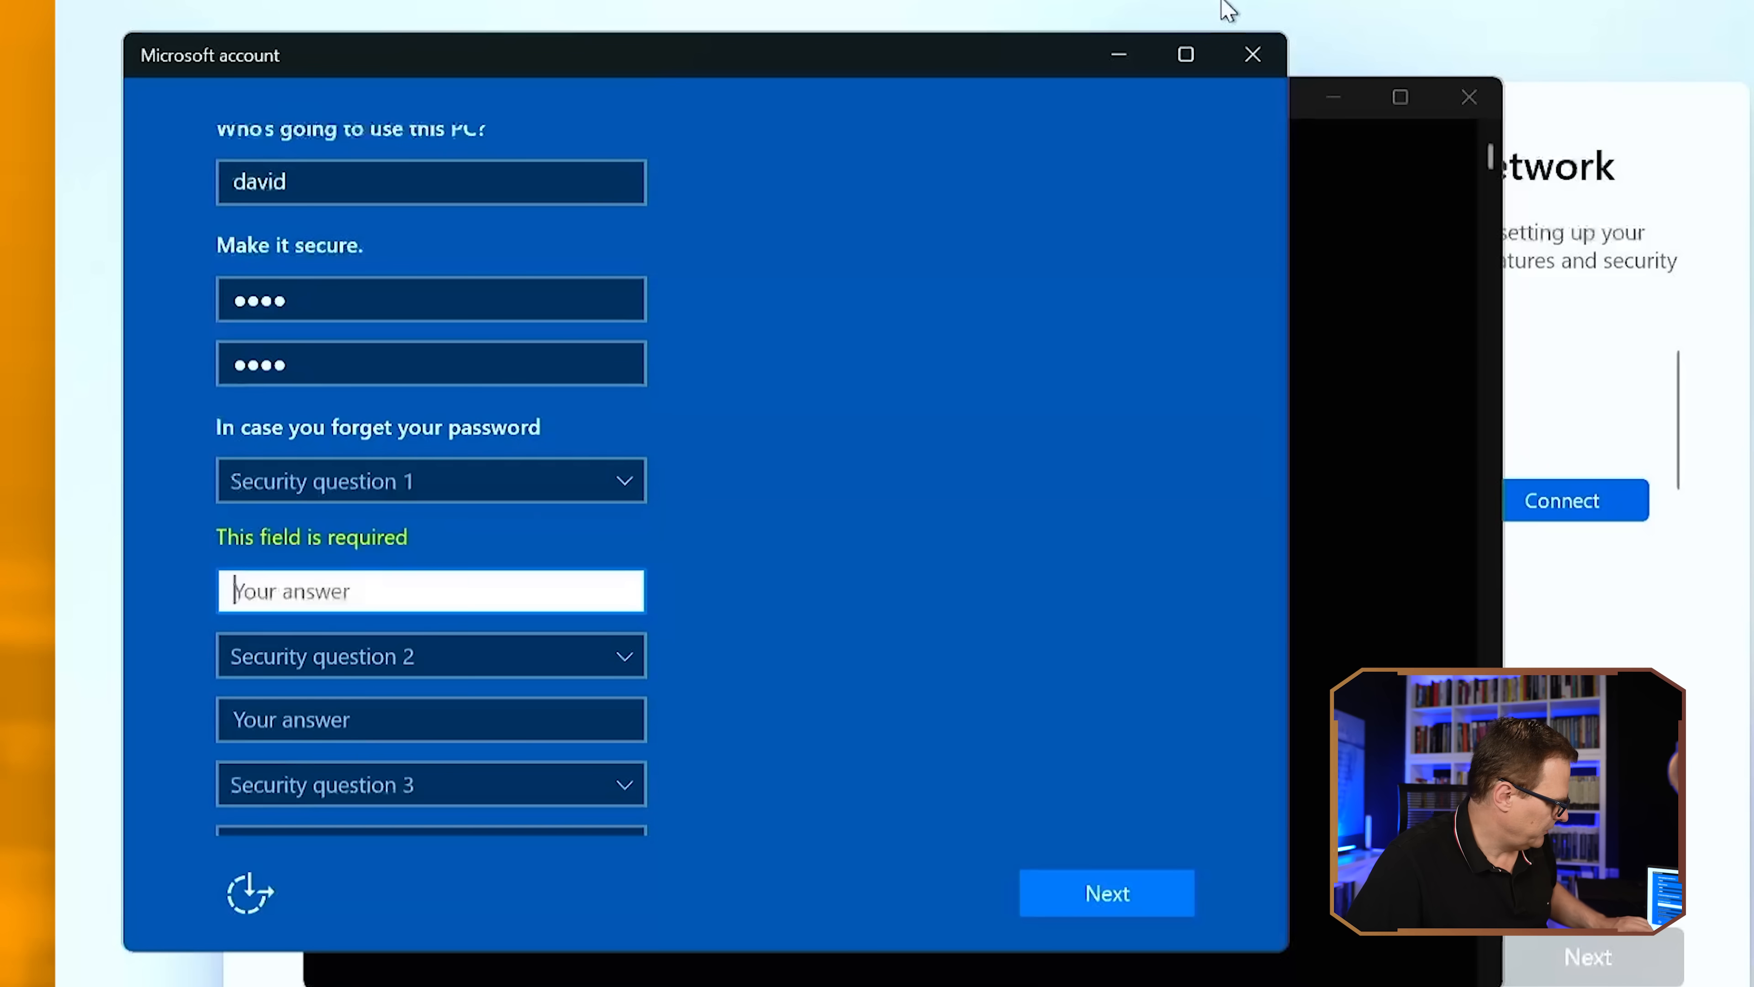
# Answer three security questions with 'test', choose the questions, and submit the account
pyautogui.write('test')
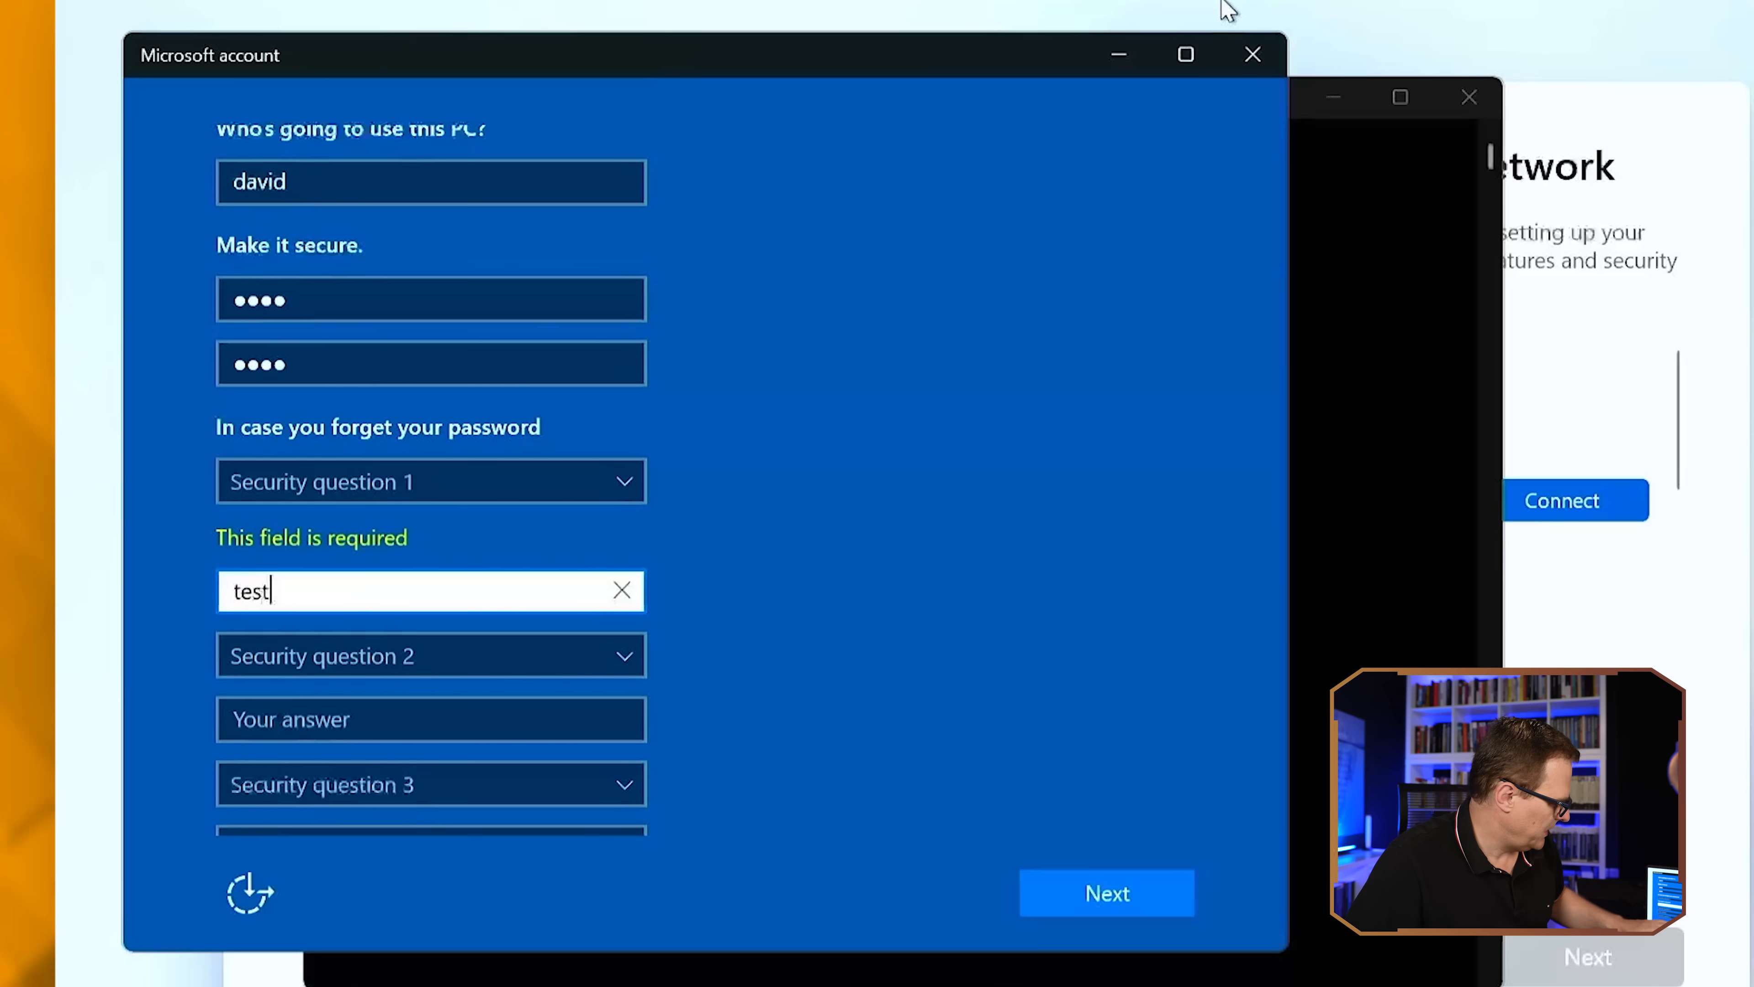
pyautogui.write('t')
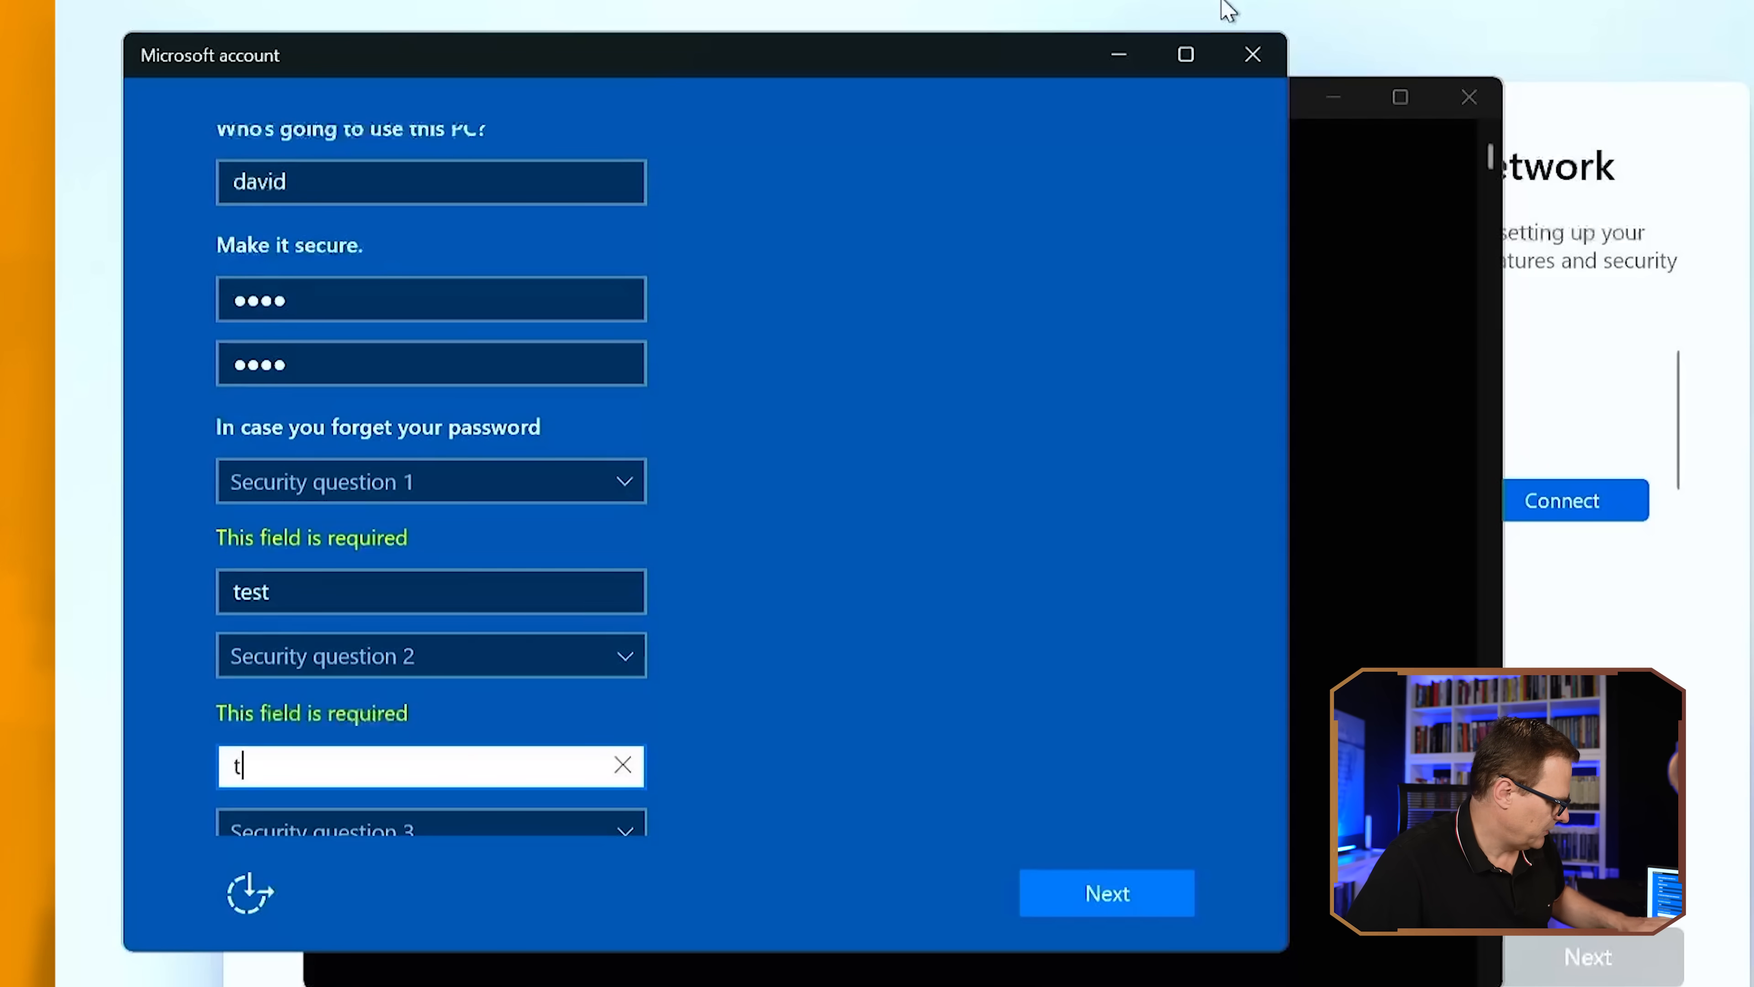
pyautogui.write('est')
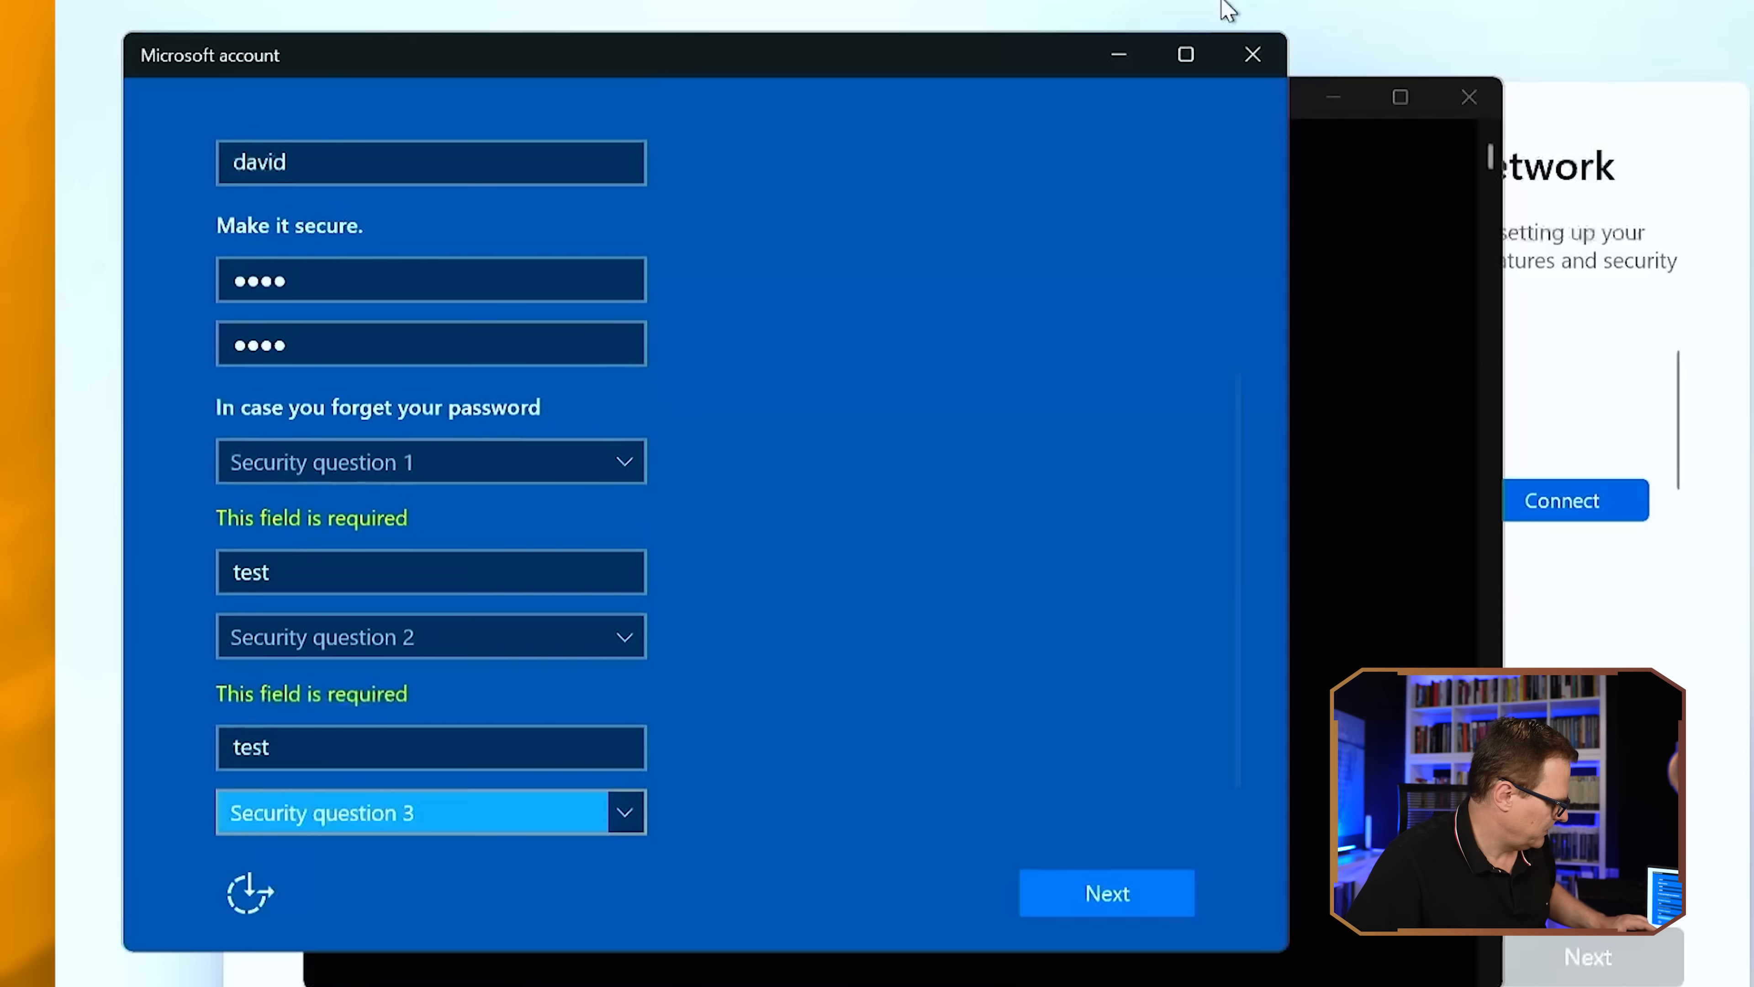
pyautogui.write('te')
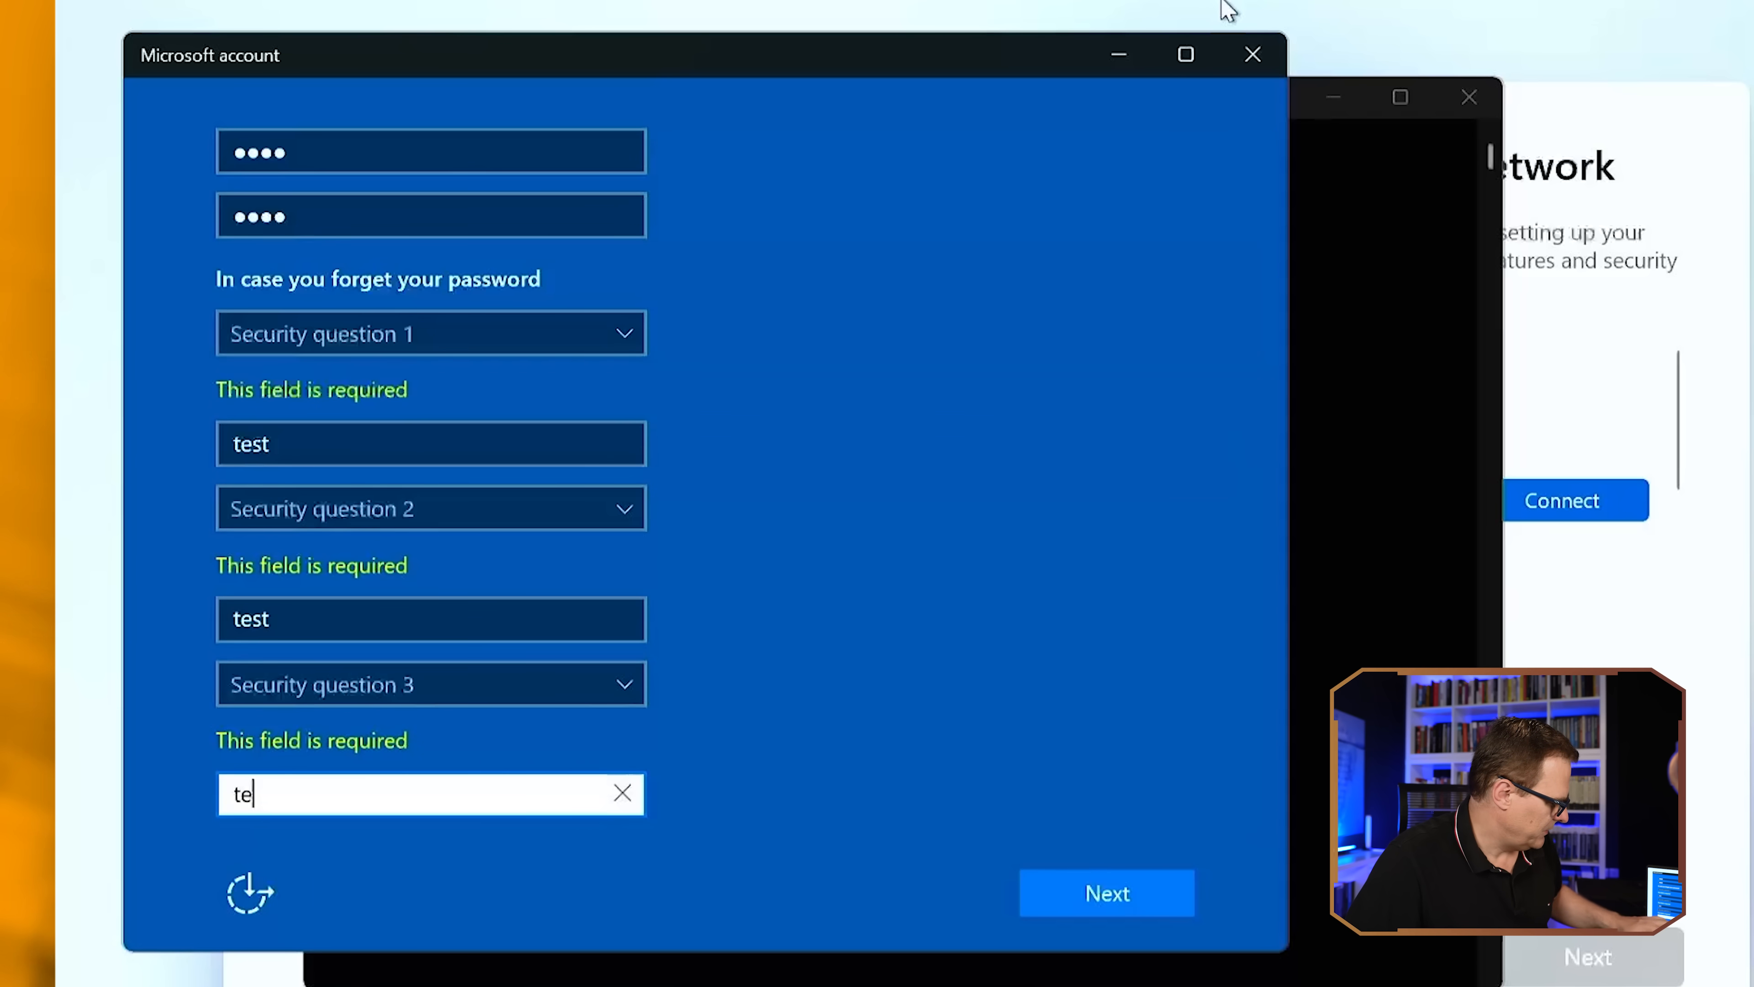
pyautogui.write('st')
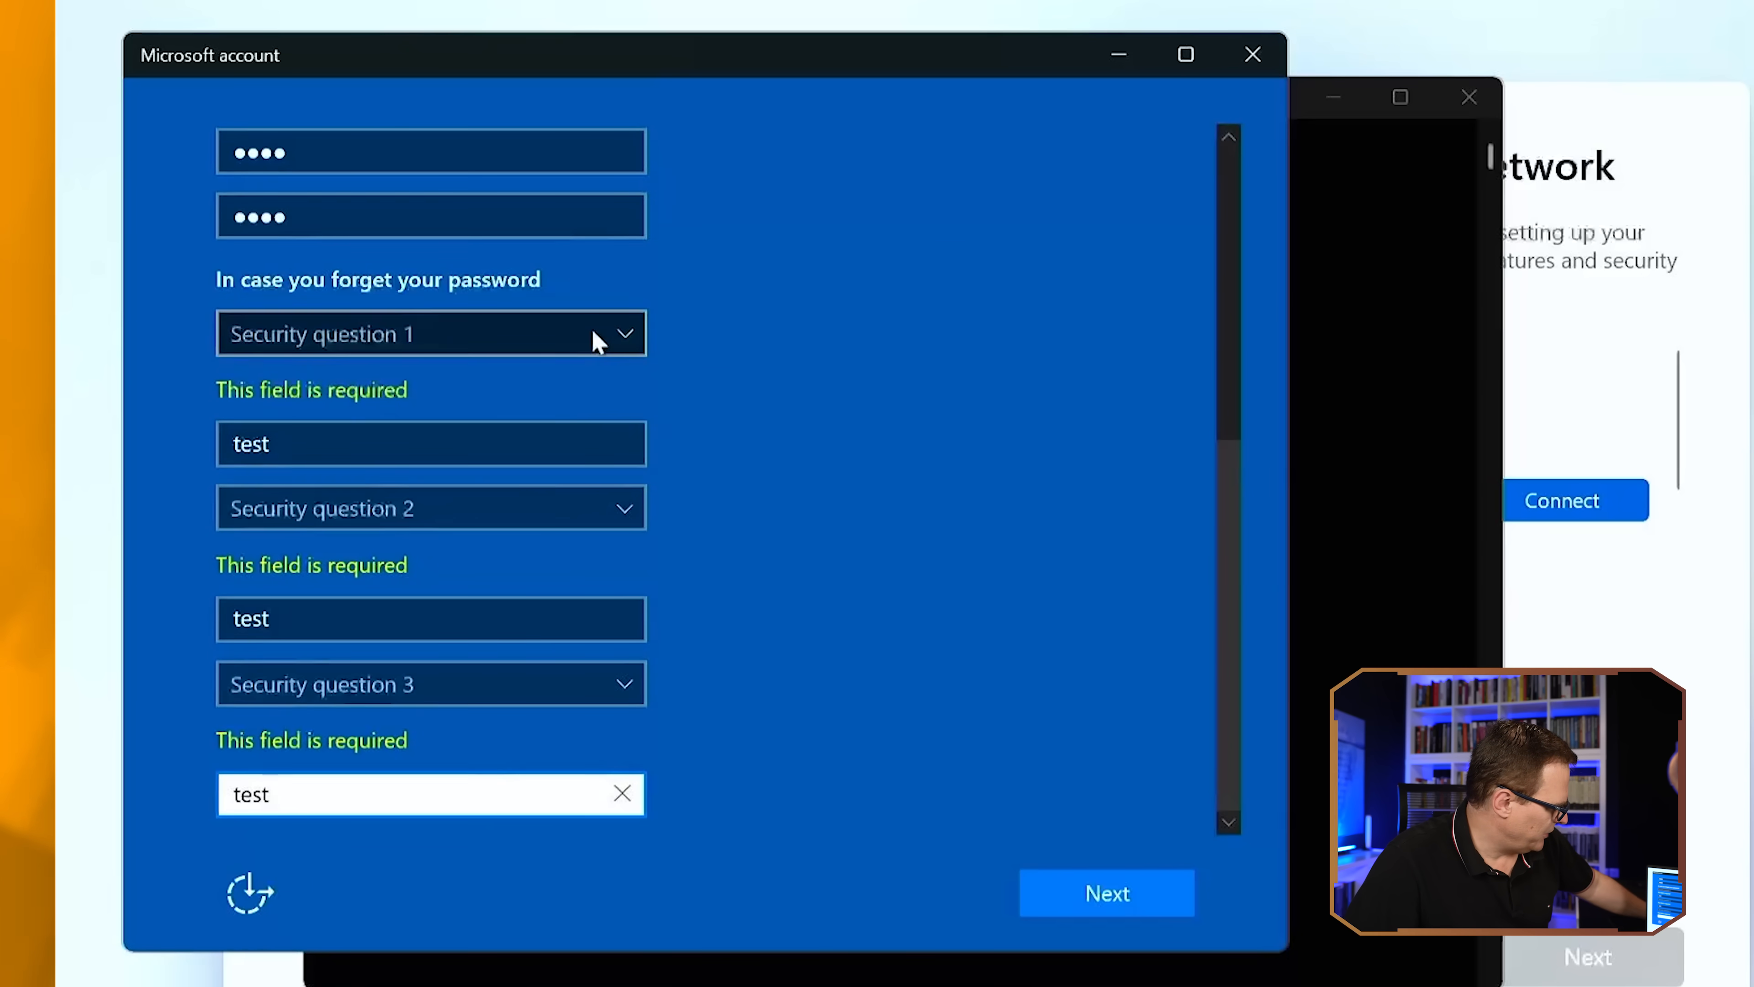
pyautogui.click(431, 332)
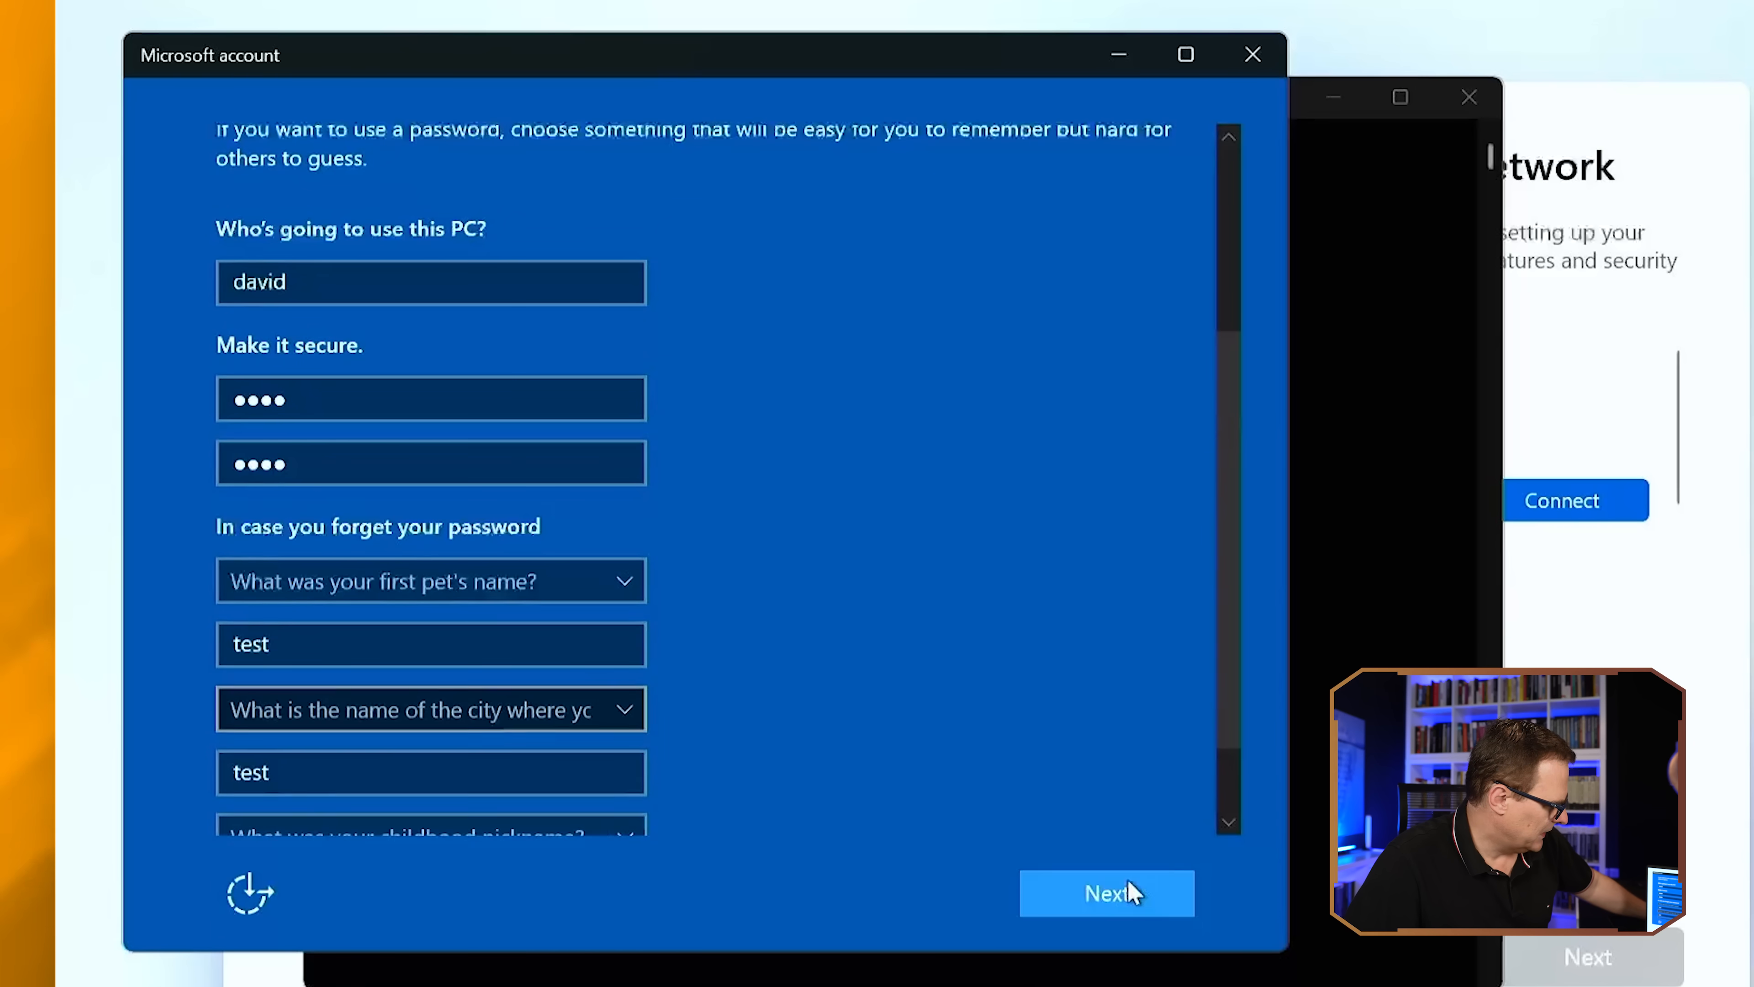
pyautogui.click(1104, 892)
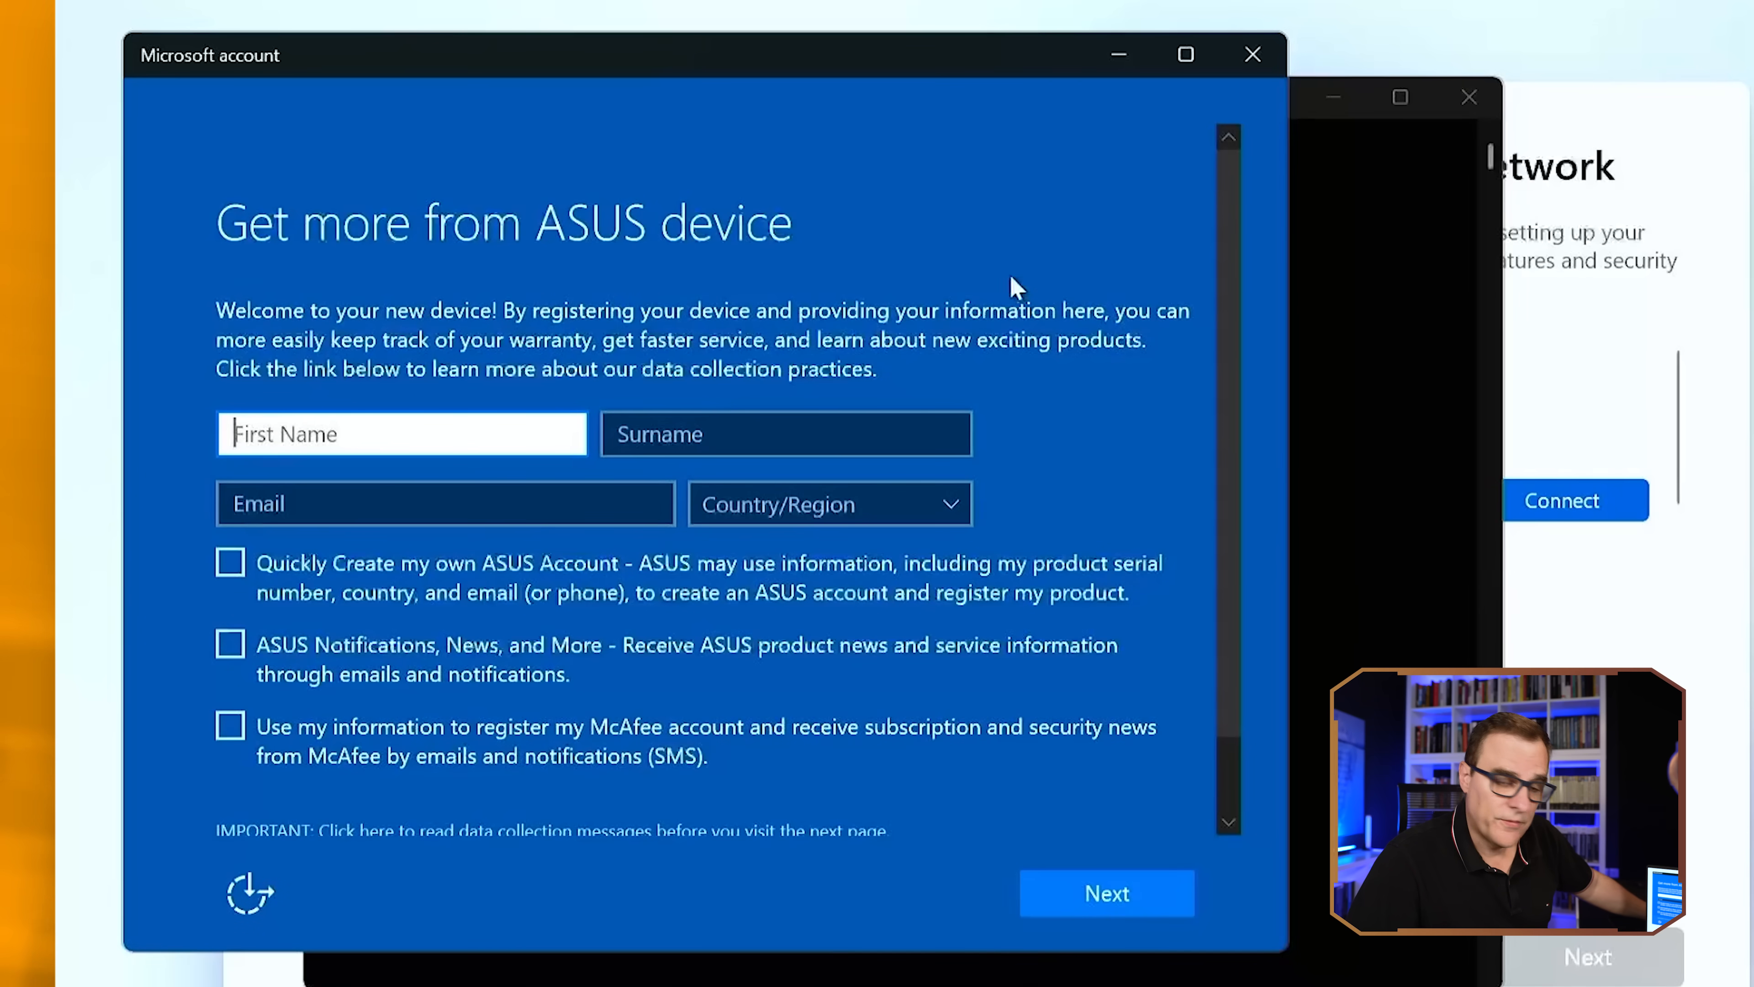
# Pass over the ASUS device registration page without entering details
pyautogui.click(1106, 892)
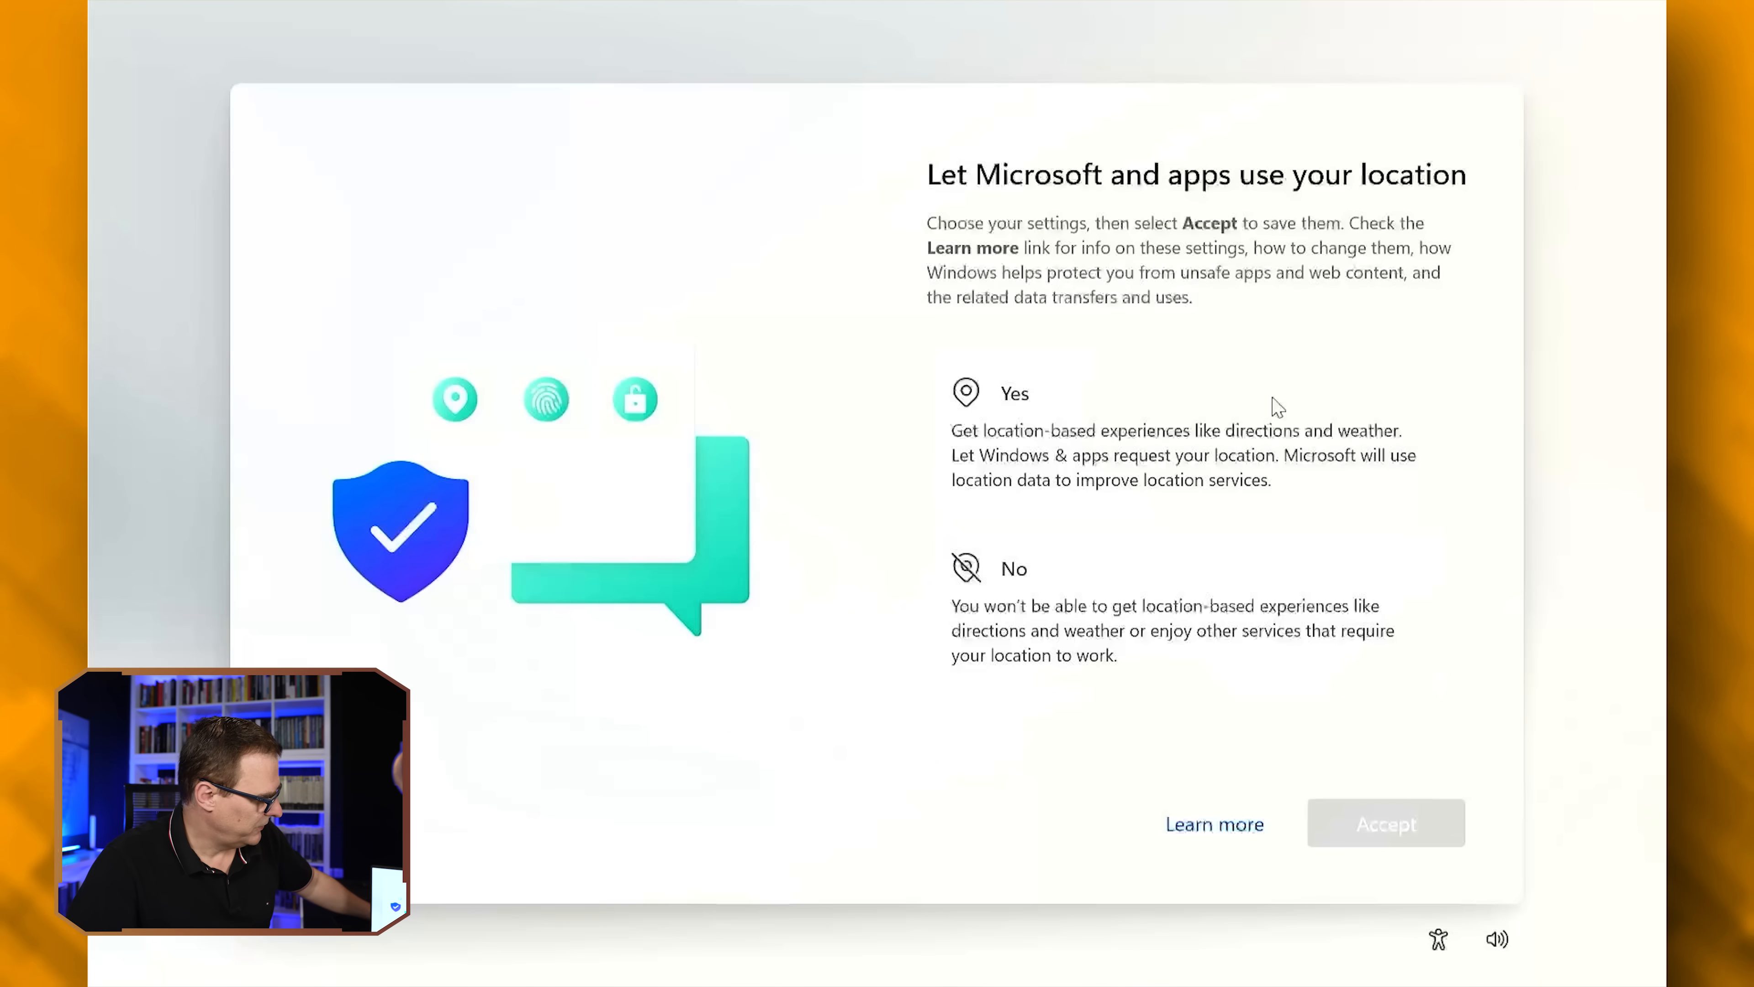
# Decline location, send required diagnostics only, decline inking and tailored experiences to finish setup
pyautogui.click(1012, 568)
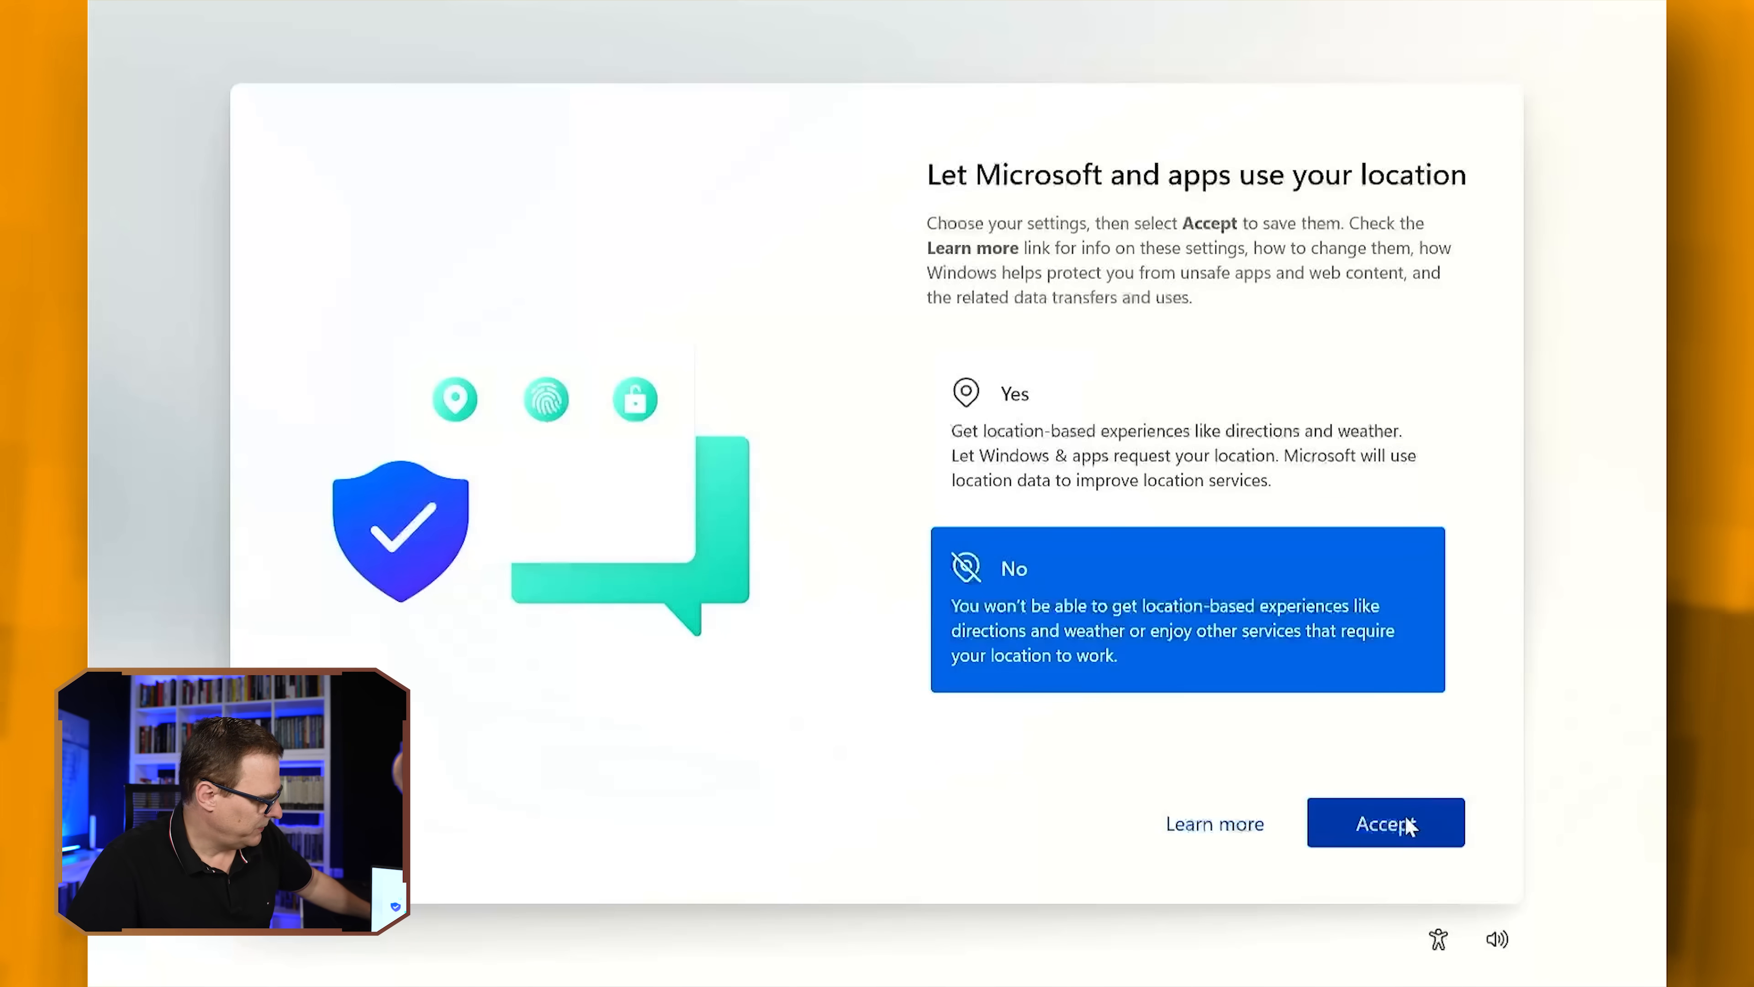
pyautogui.click(1384, 822)
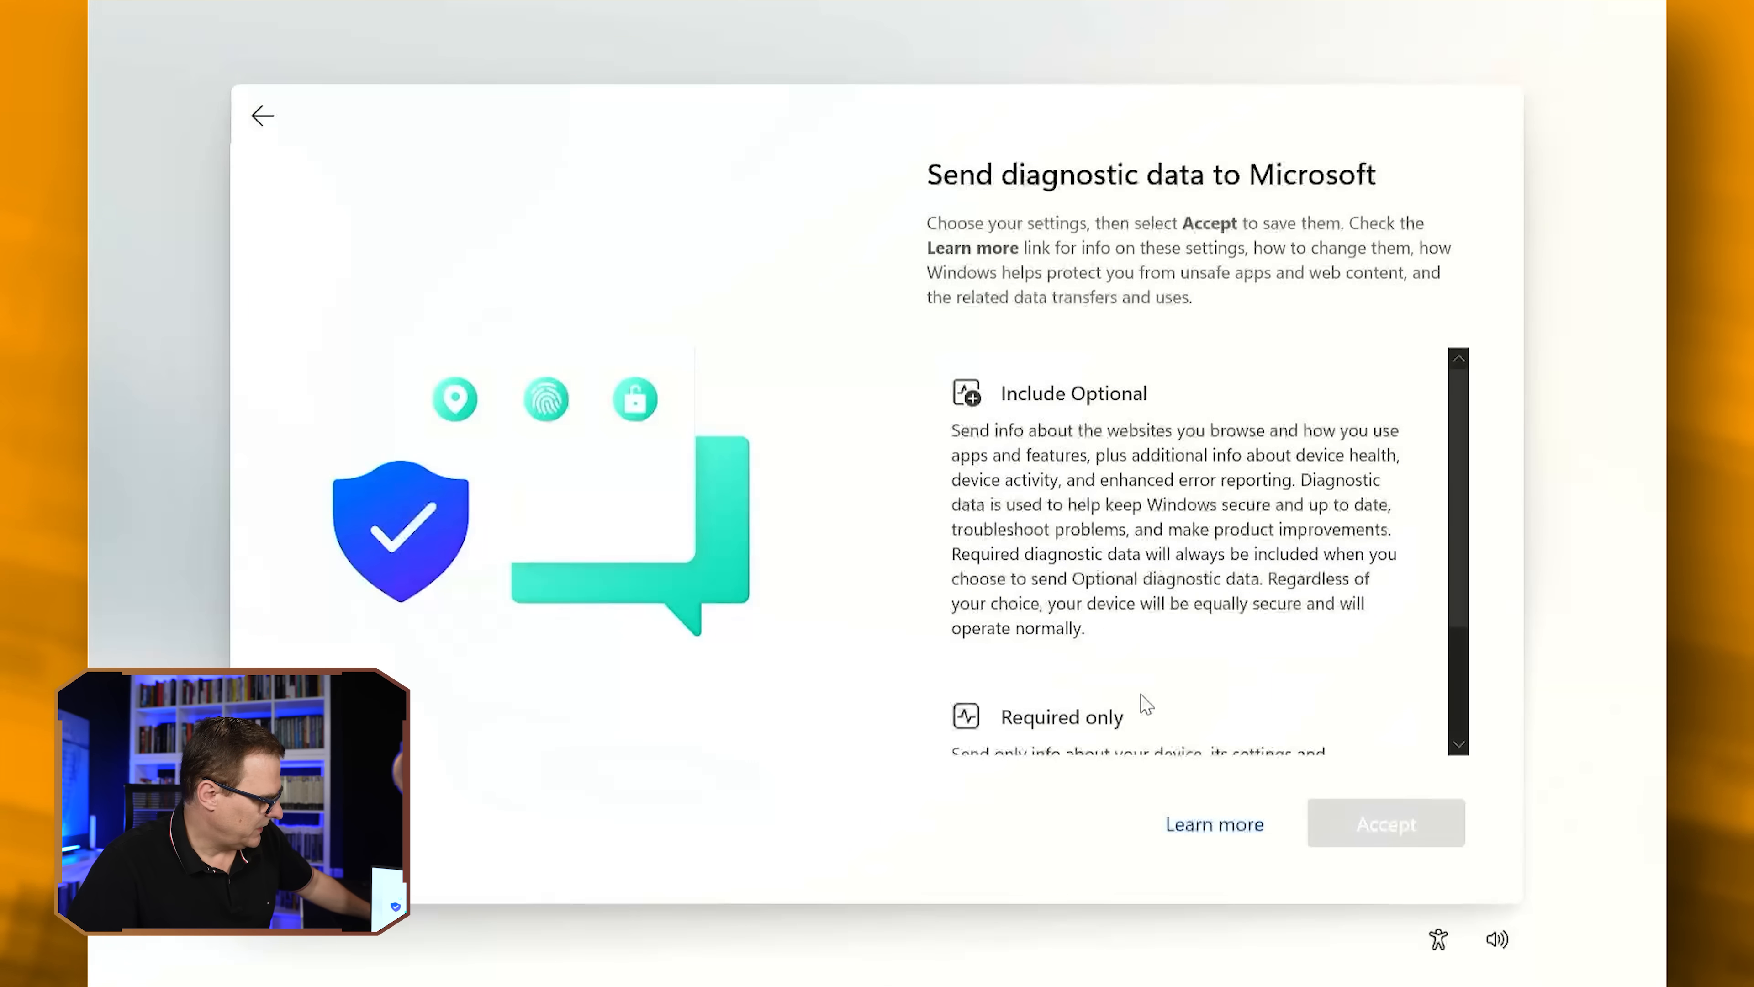
pyautogui.click(1061, 717)
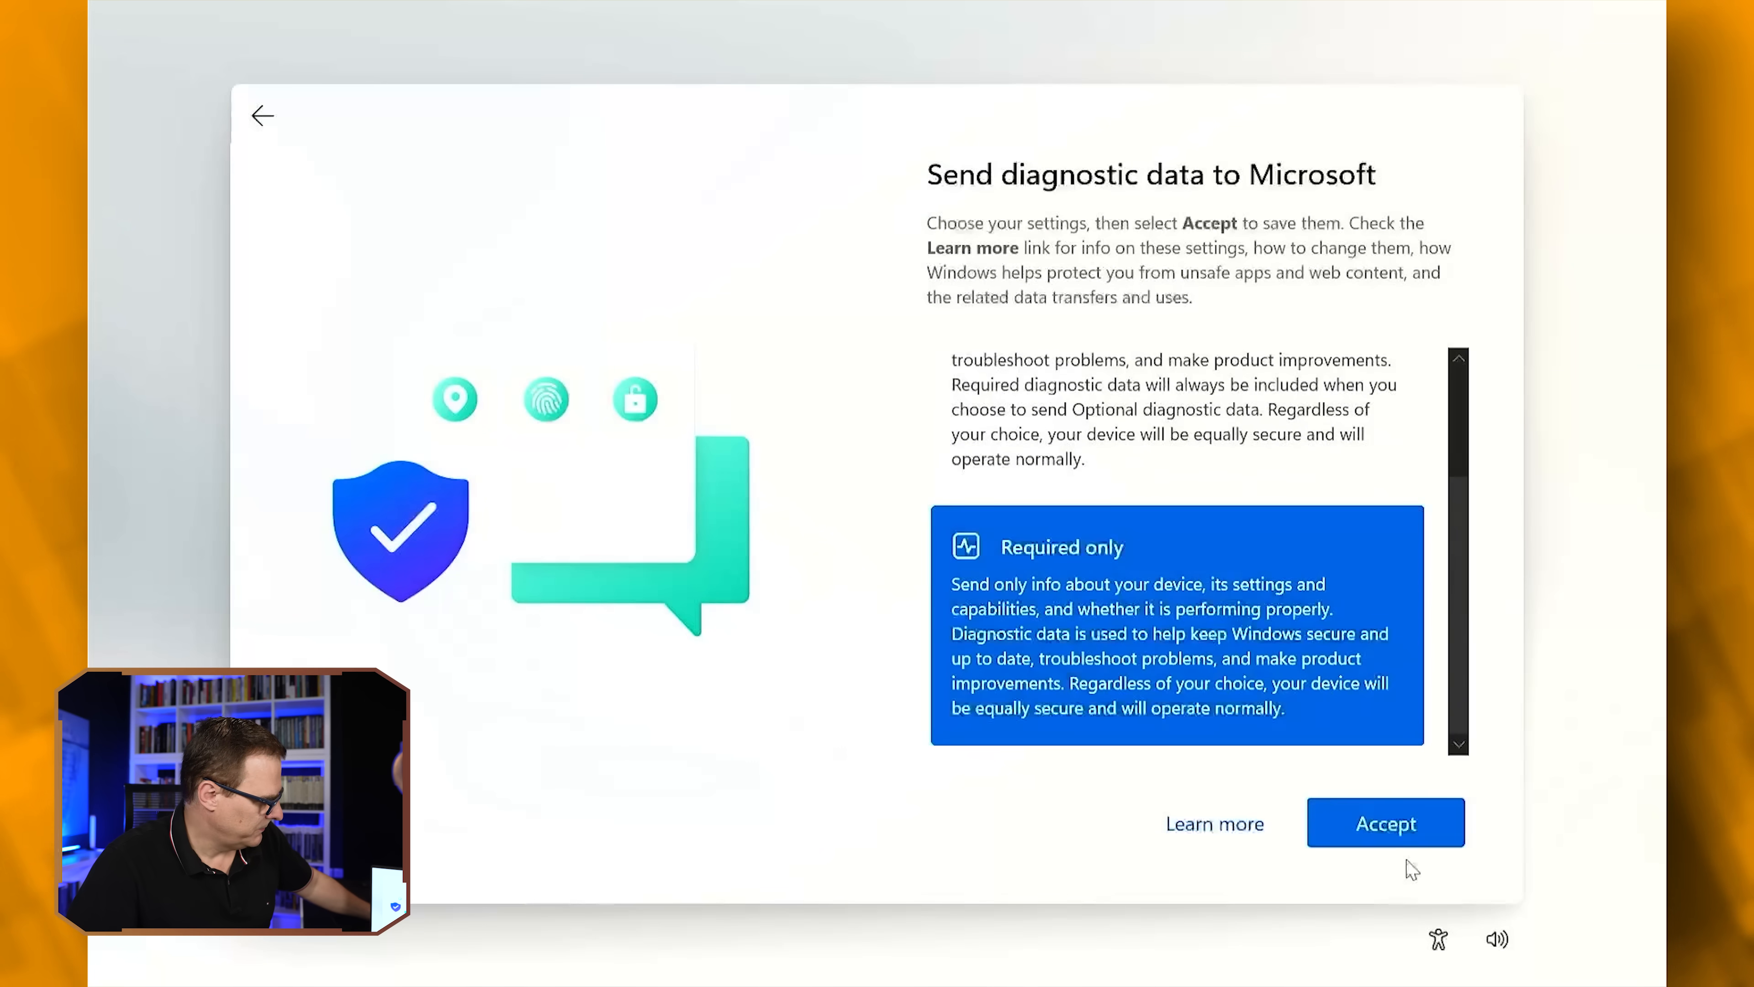
pyautogui.click(1384, 822)
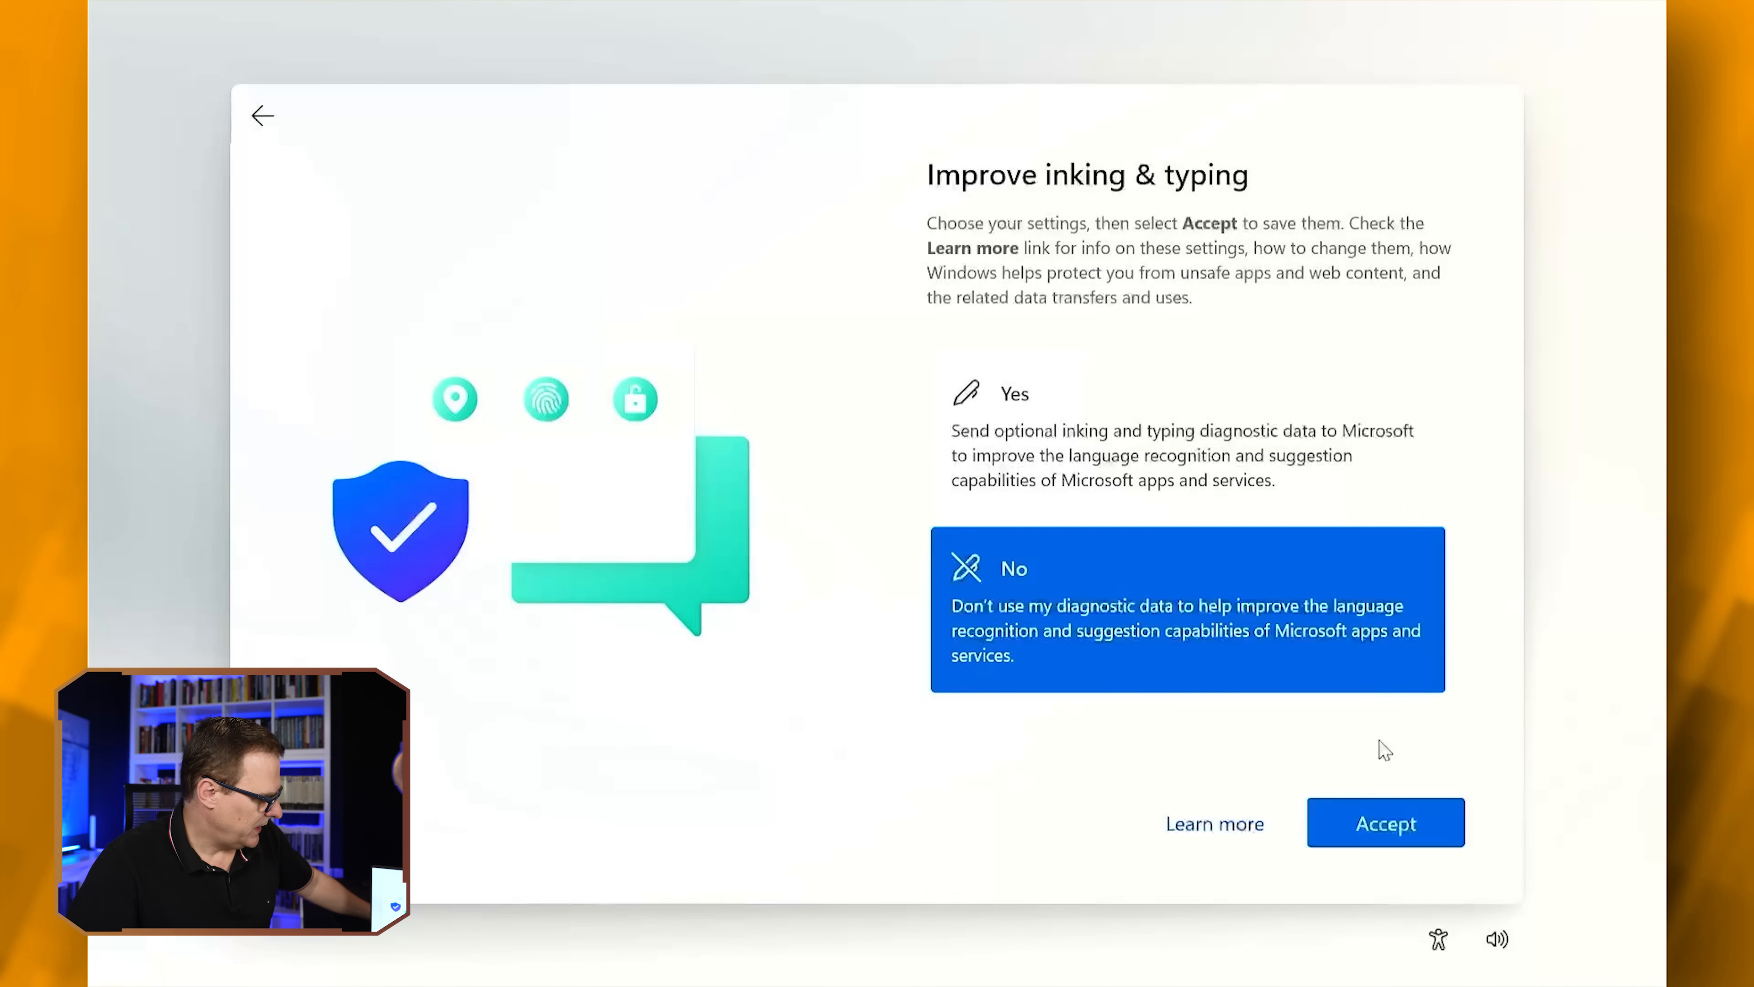
pyautogui.click(1385, 822)
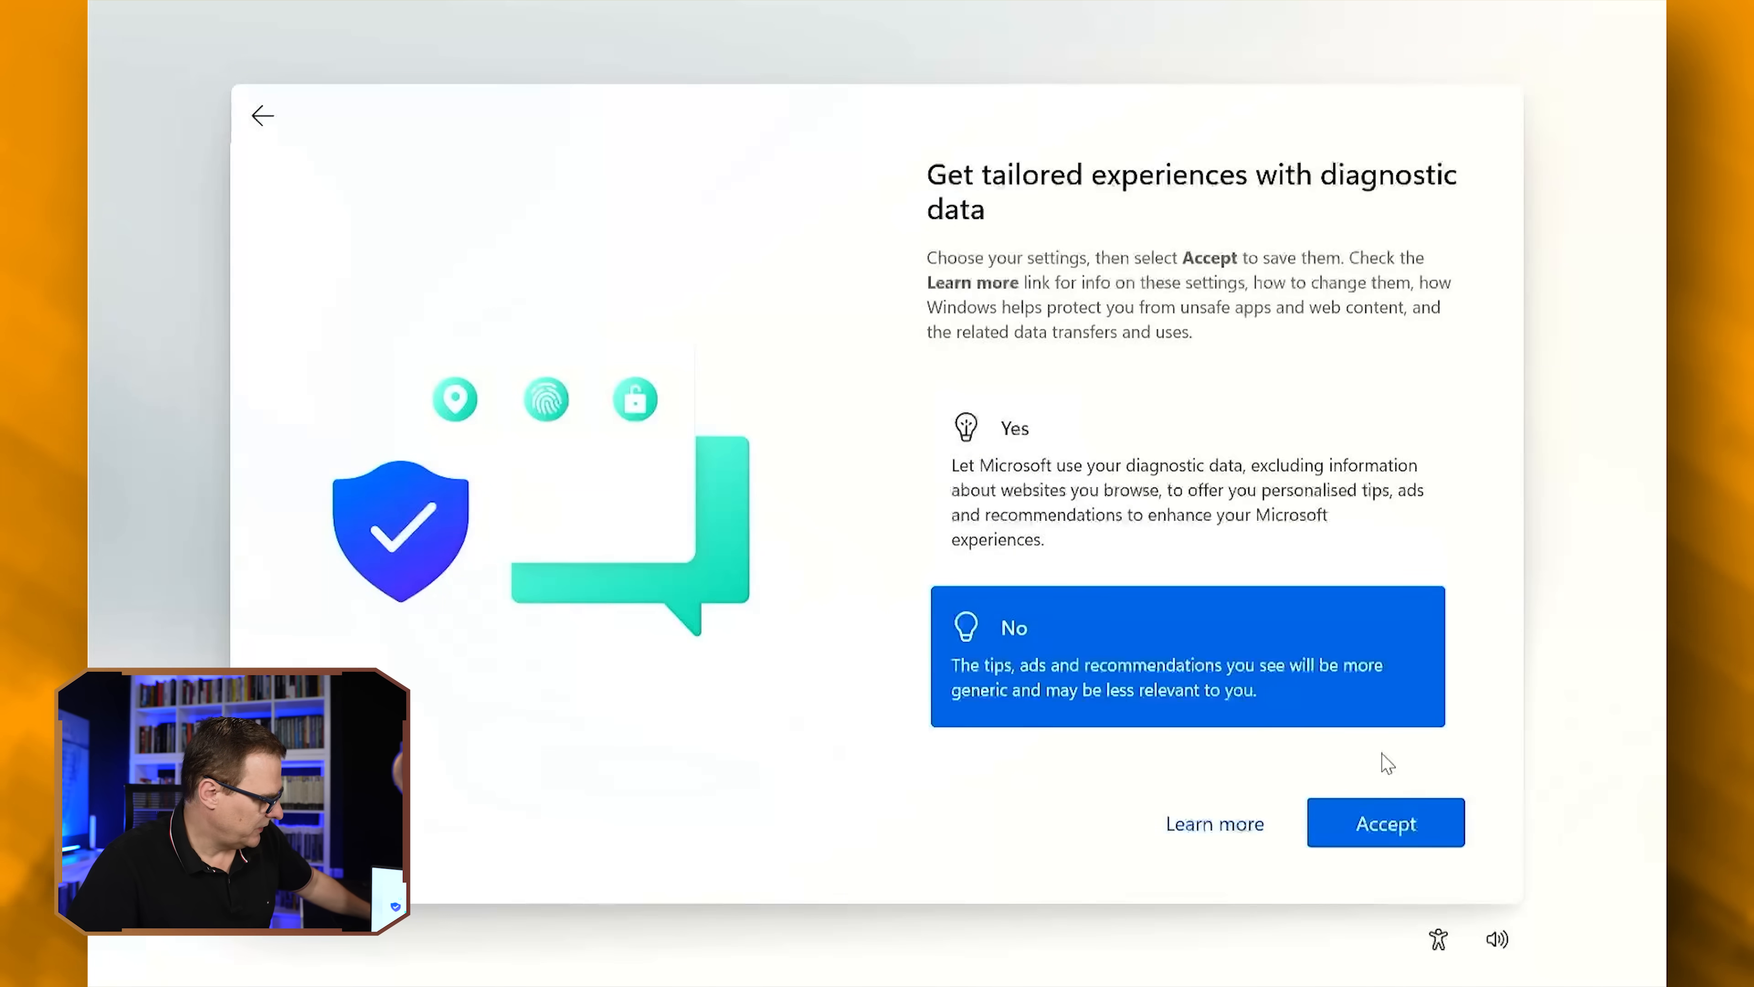
pyautogui.click(1384, 823)
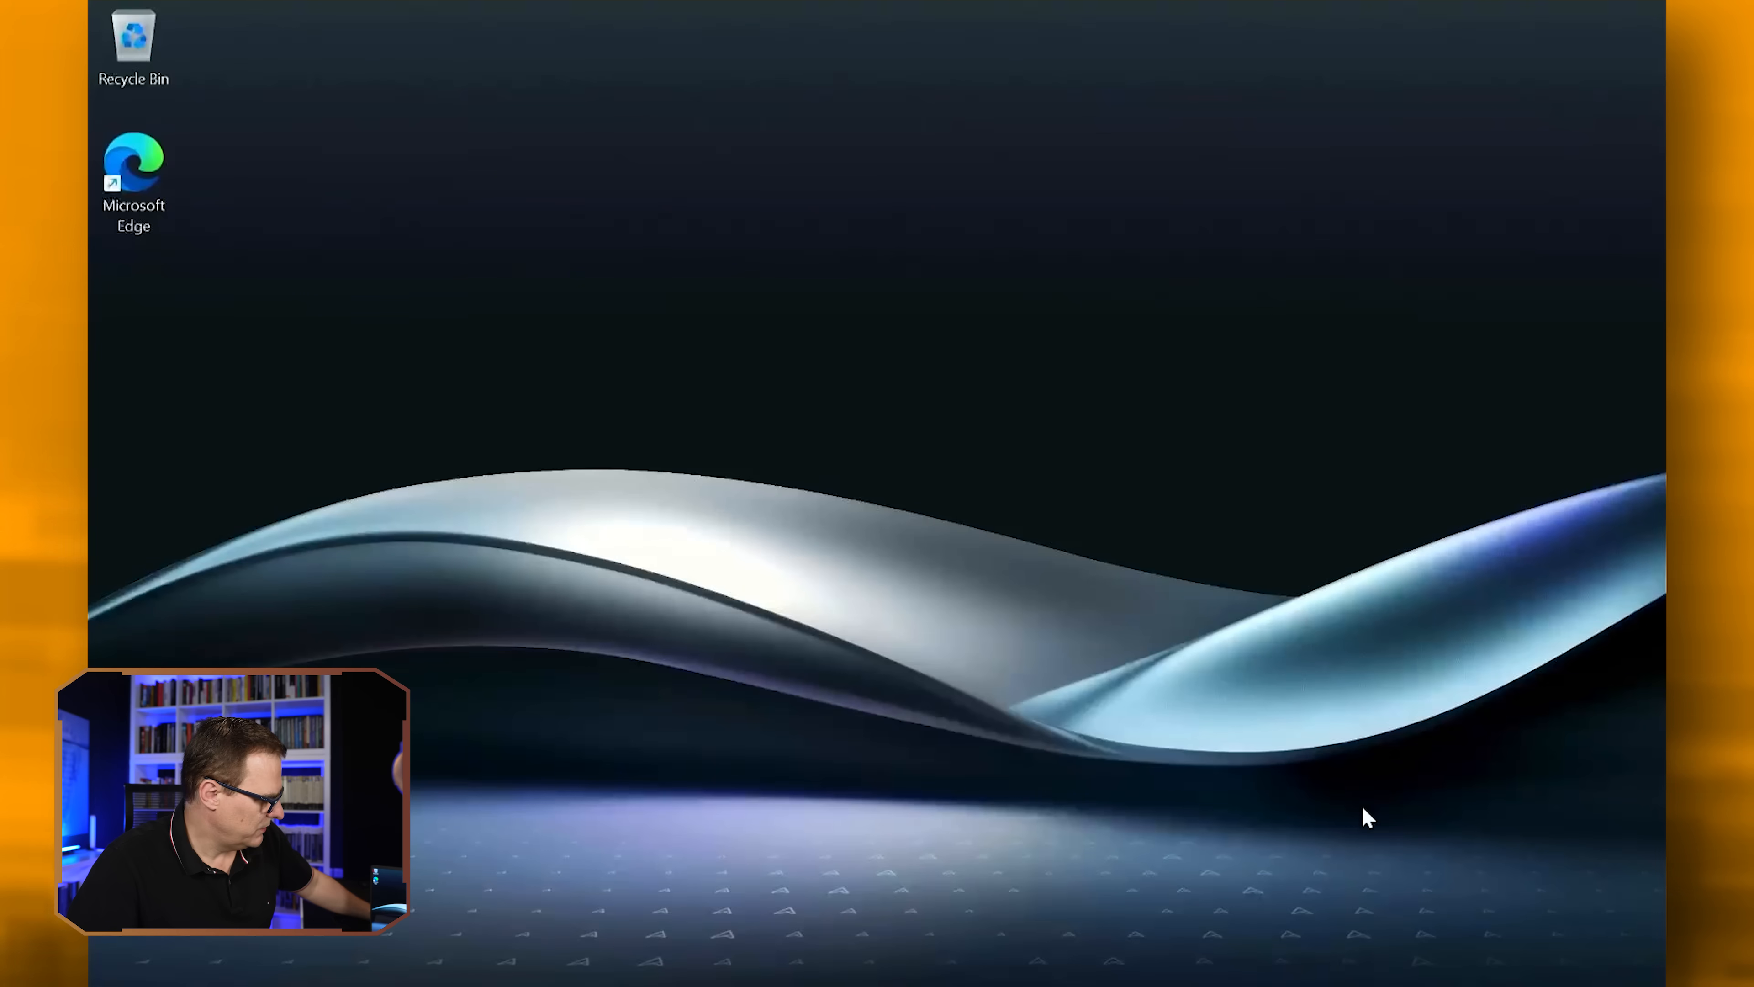
# Sign out of the david account from Start and sign back in with the password
pyautogui.click(520, 957)
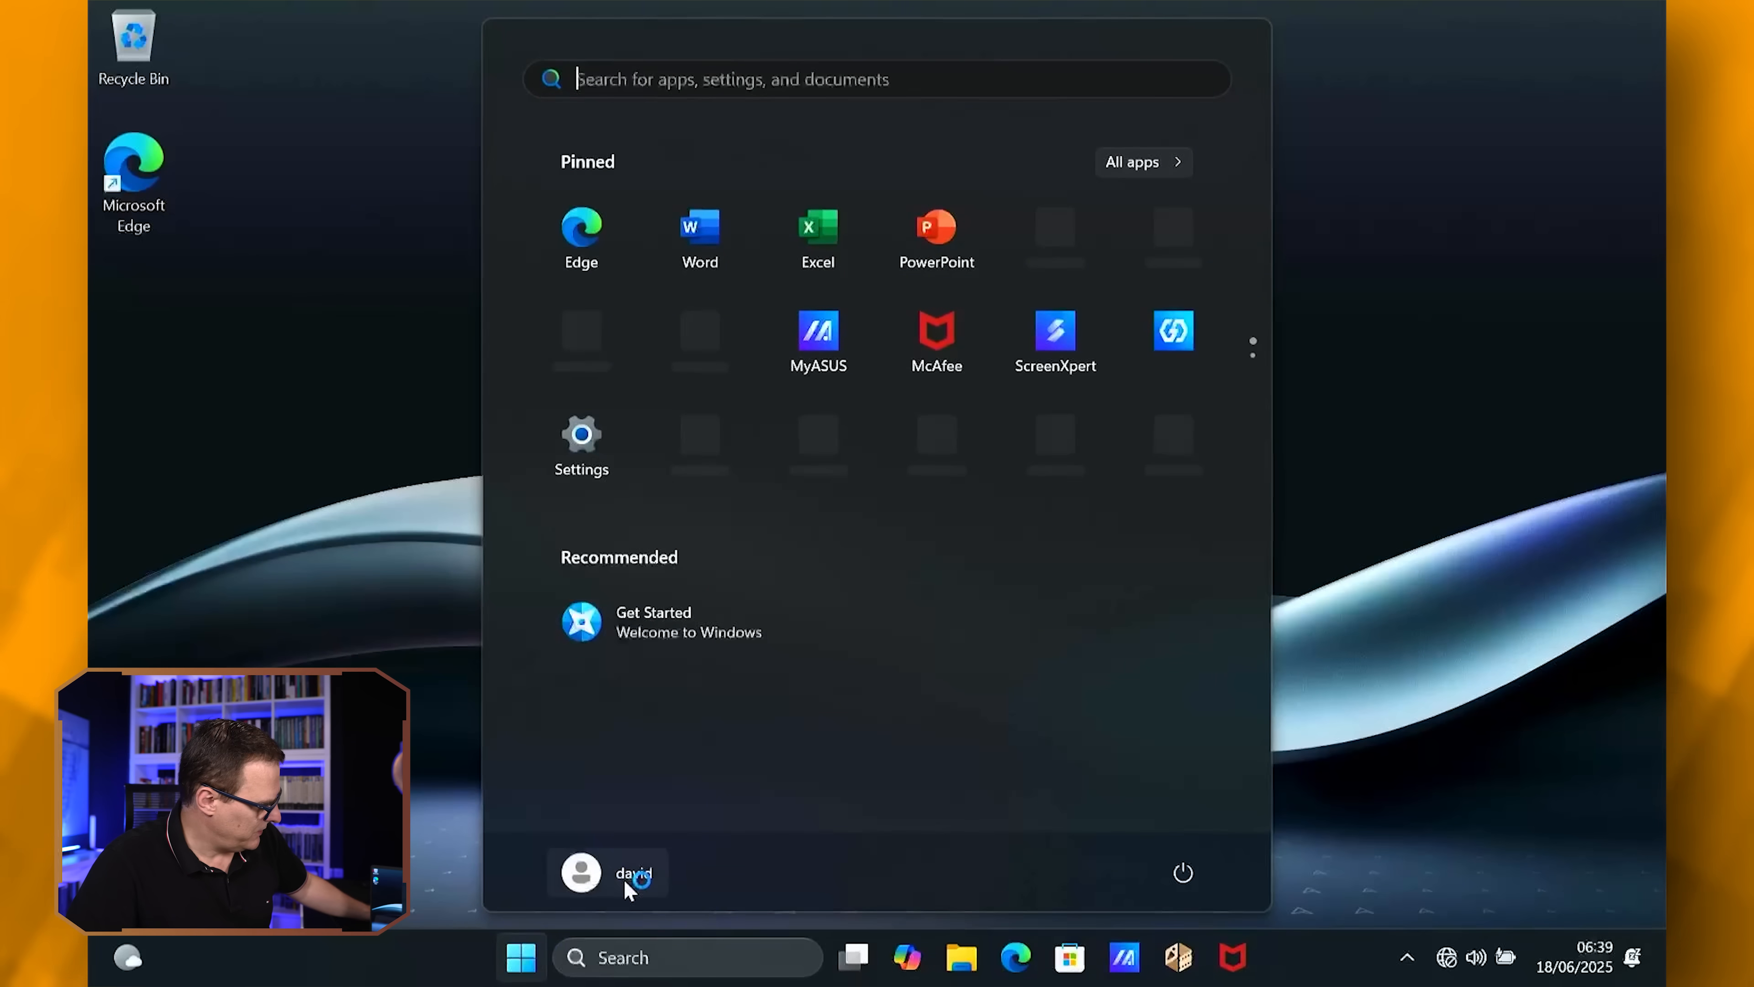
pyautogui.click(581, 873)
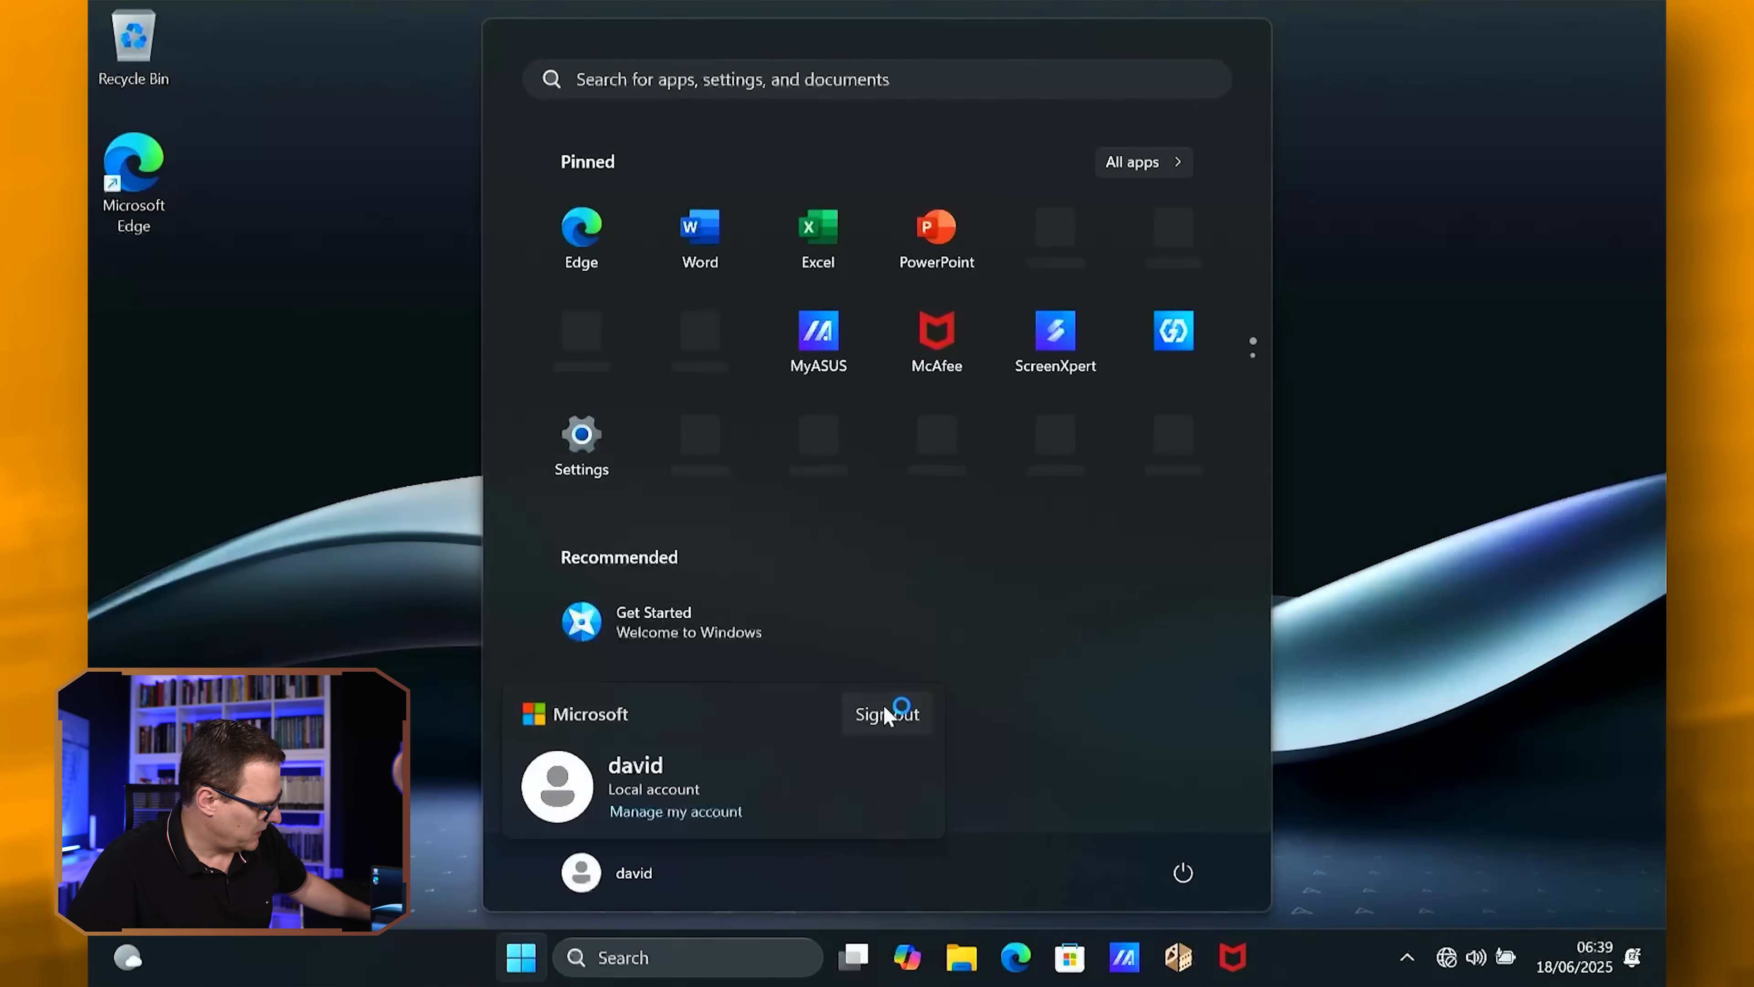
pyautogui.click(885, 713)
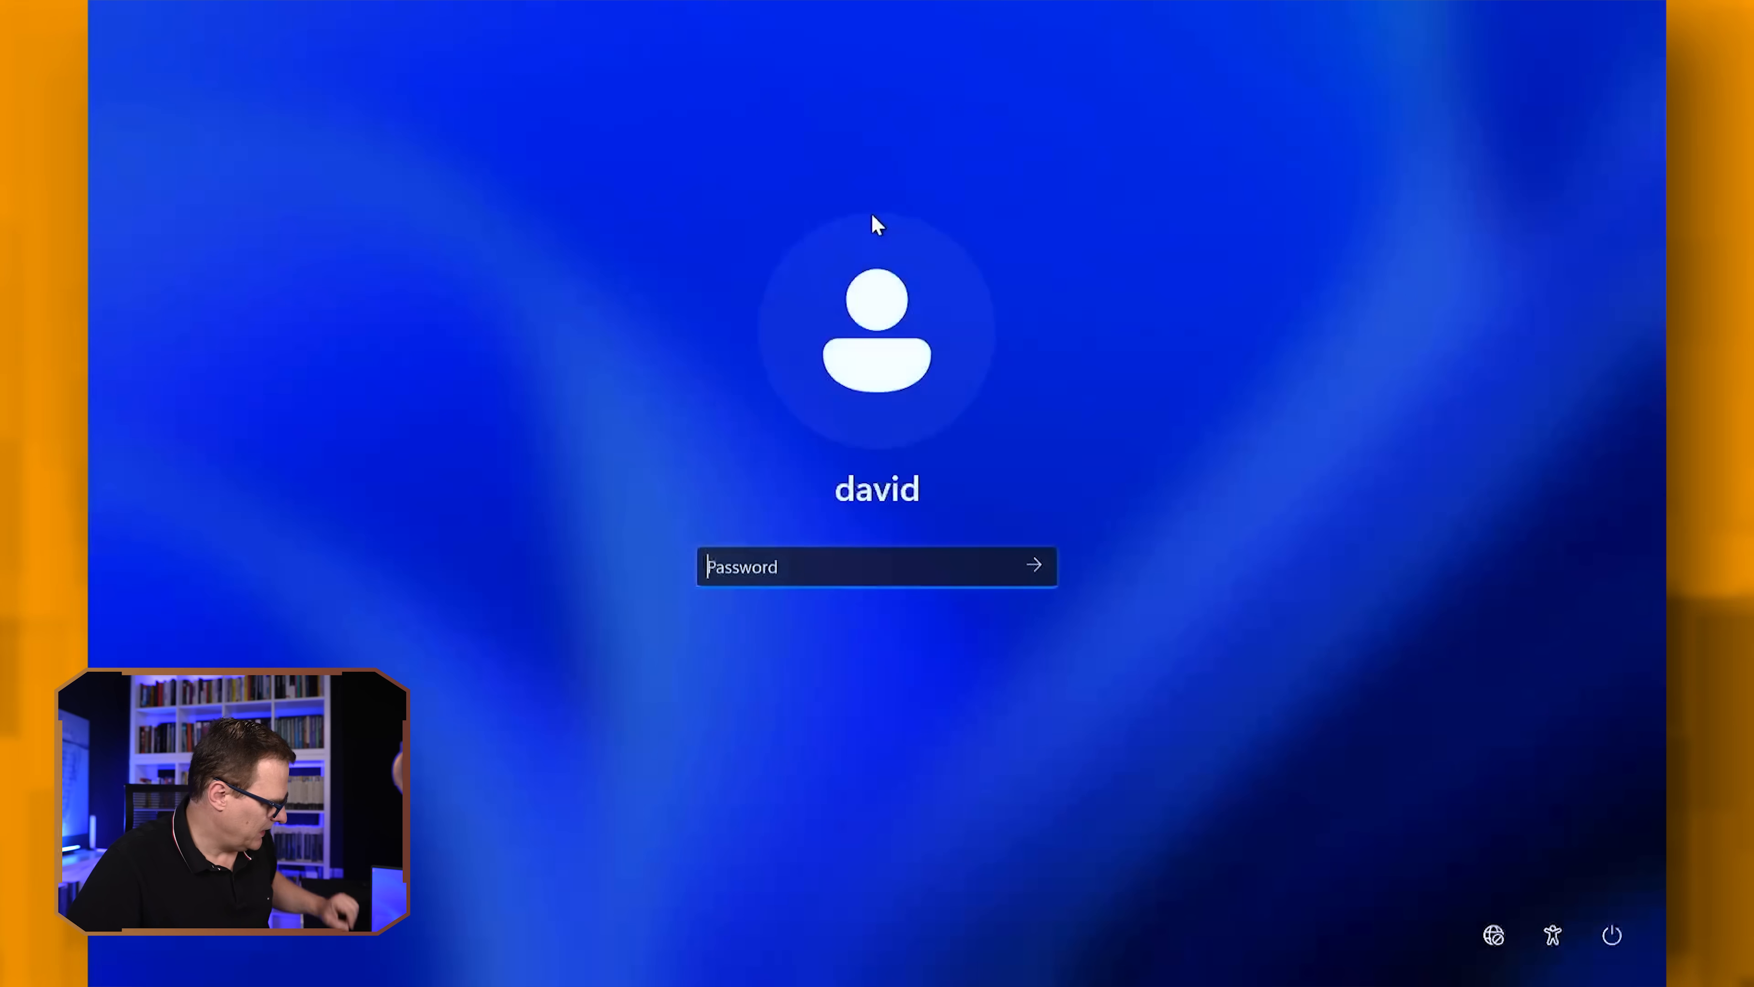
pyautogui.write('••••')
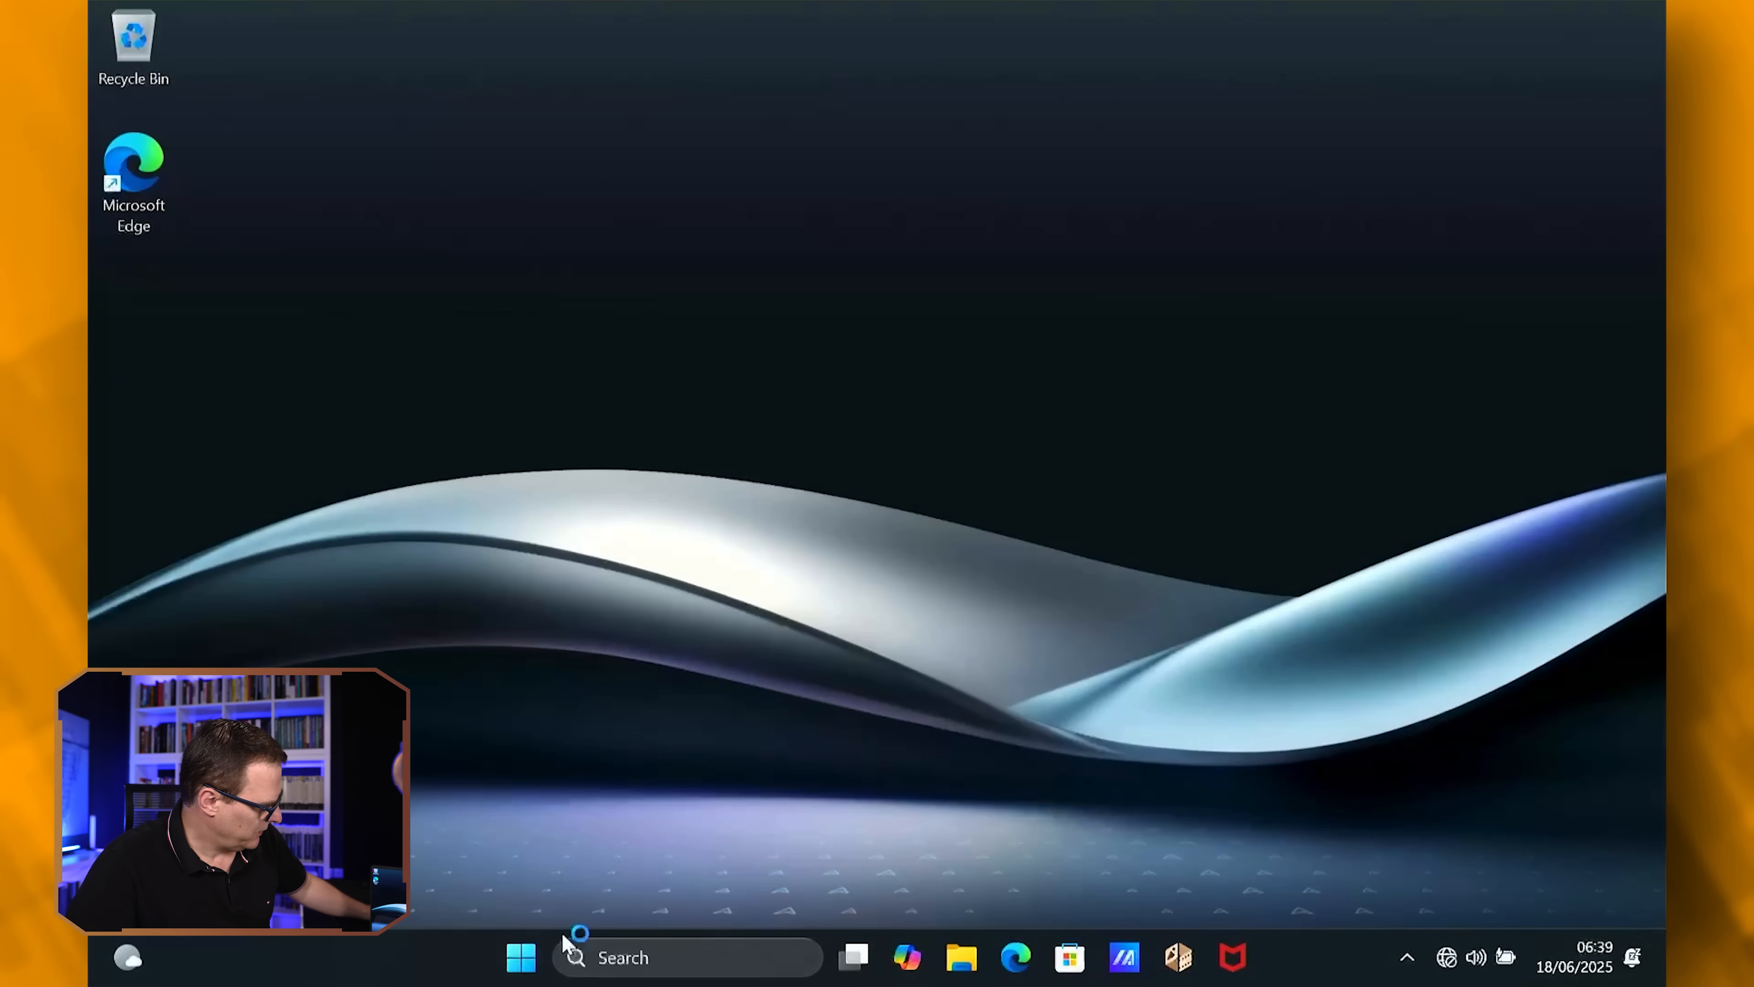
# Reach Settings > Accounts via Manage my account, showing david as local Administrator
pyautogui.click(519, 956)
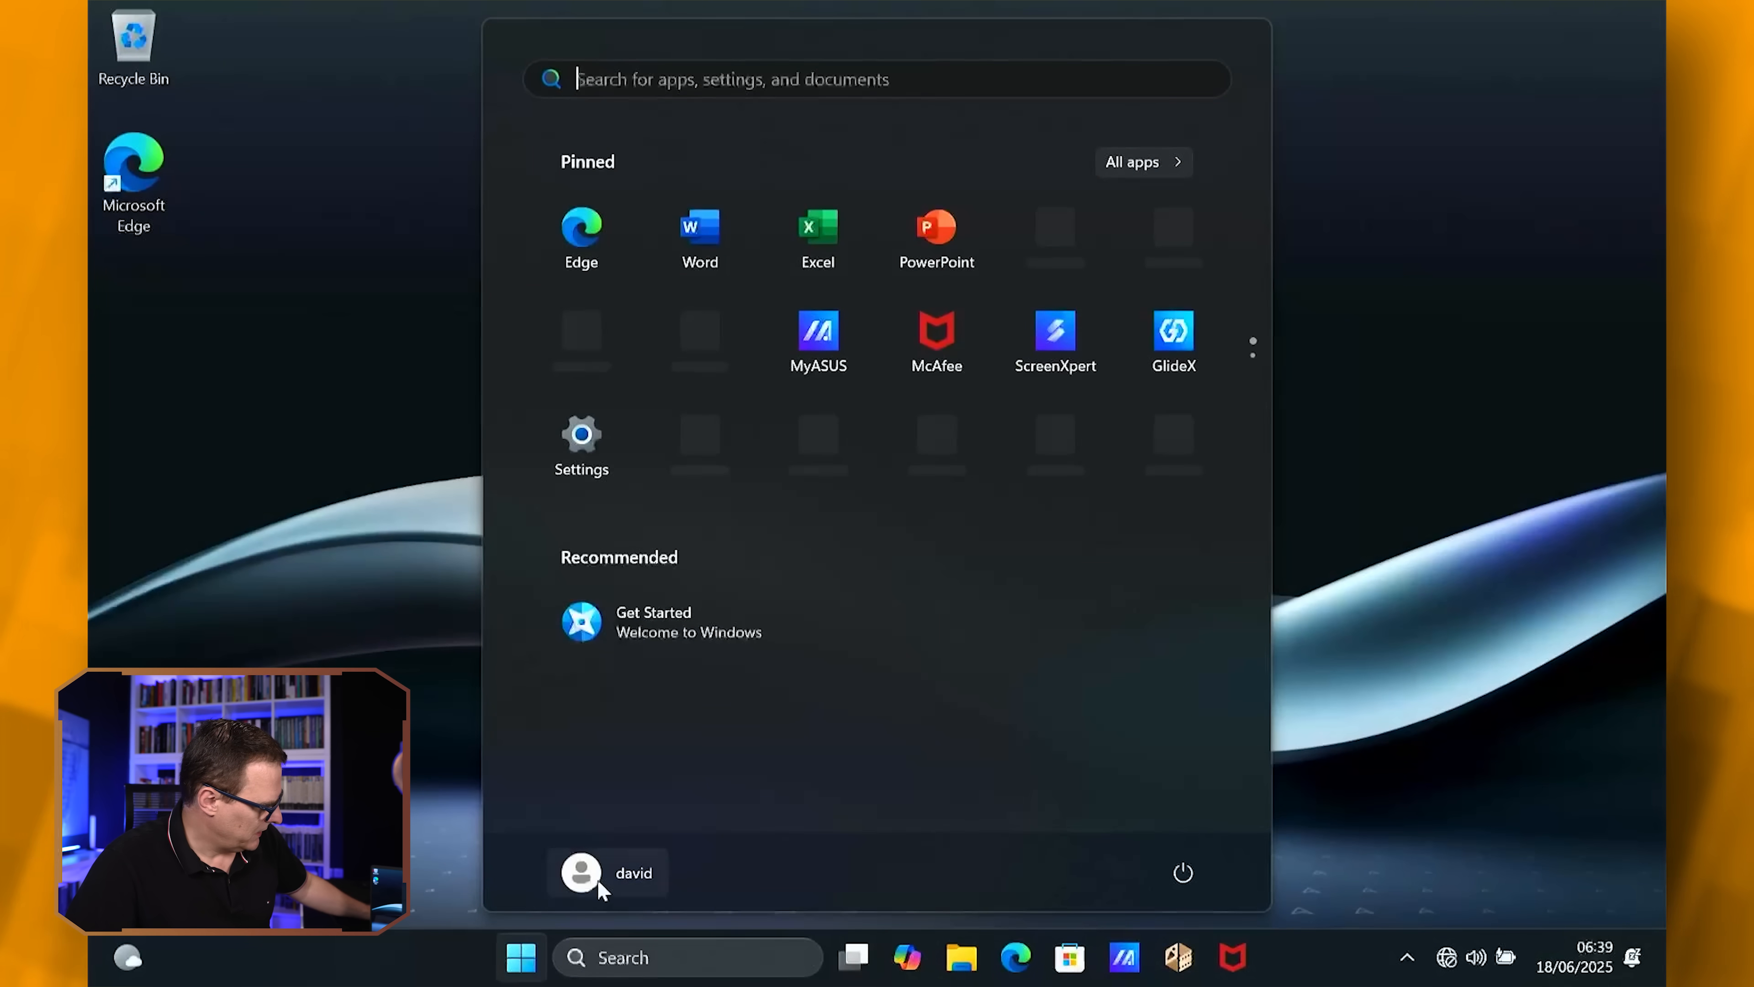
pyautogui.click(581, 872)
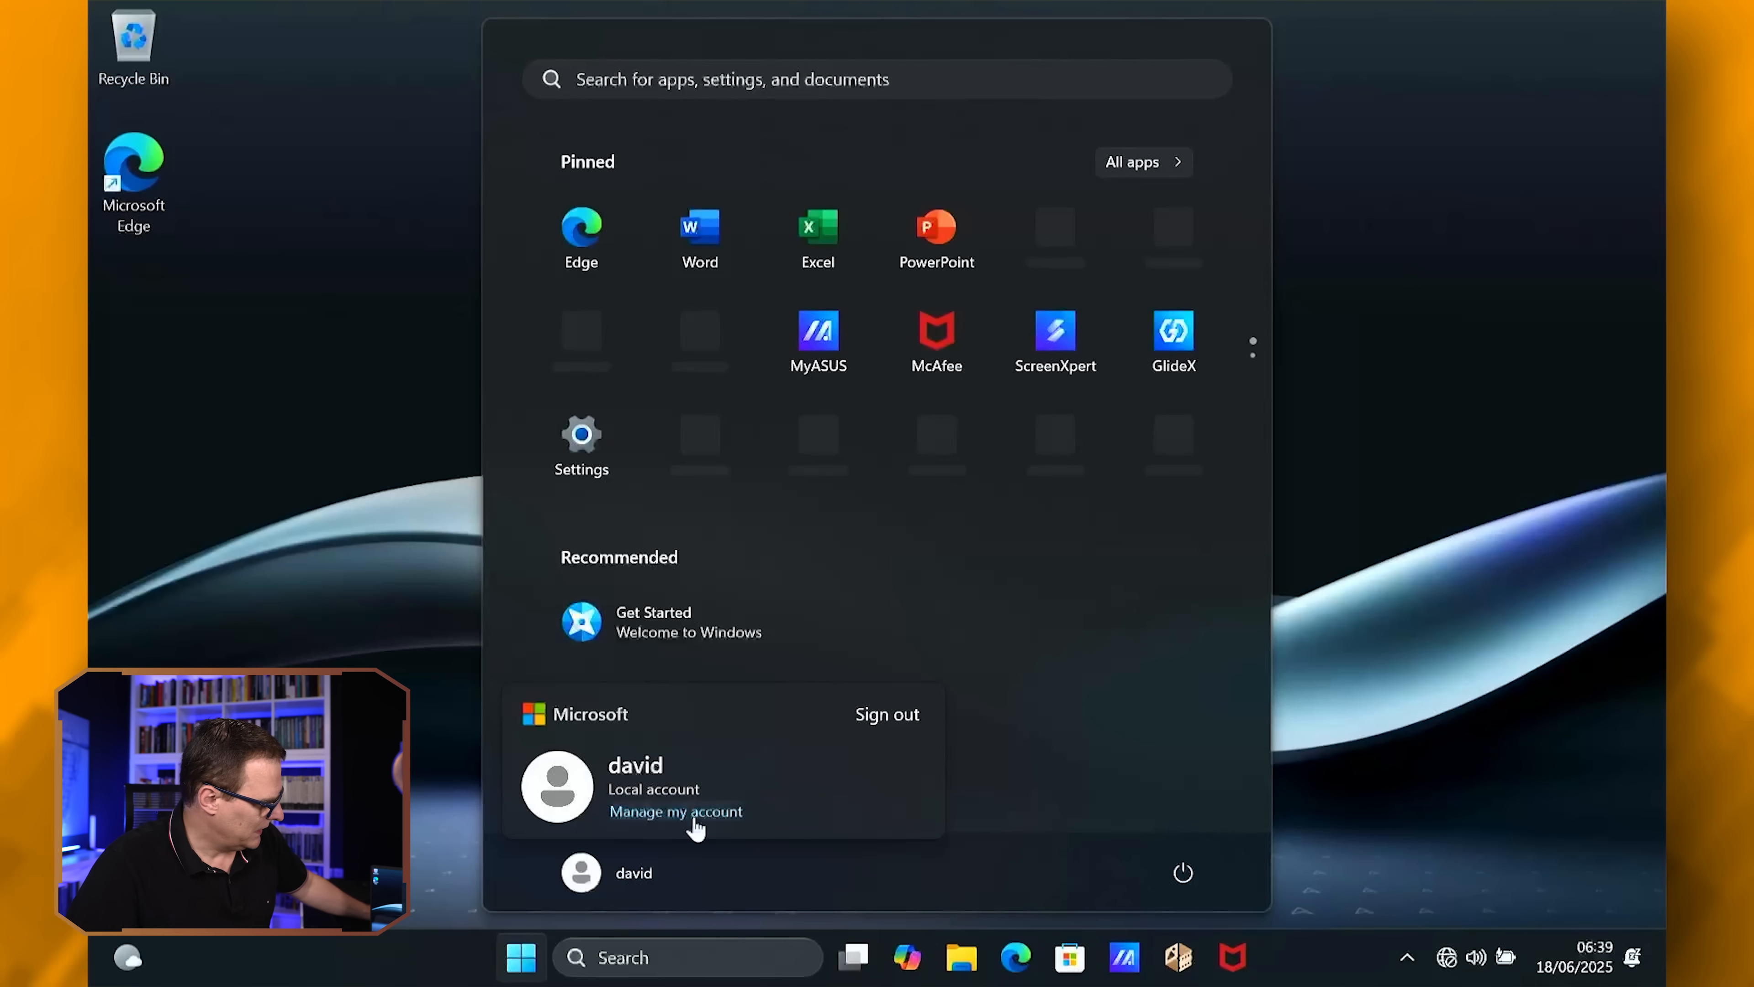
pyautogui.click(674, 811)
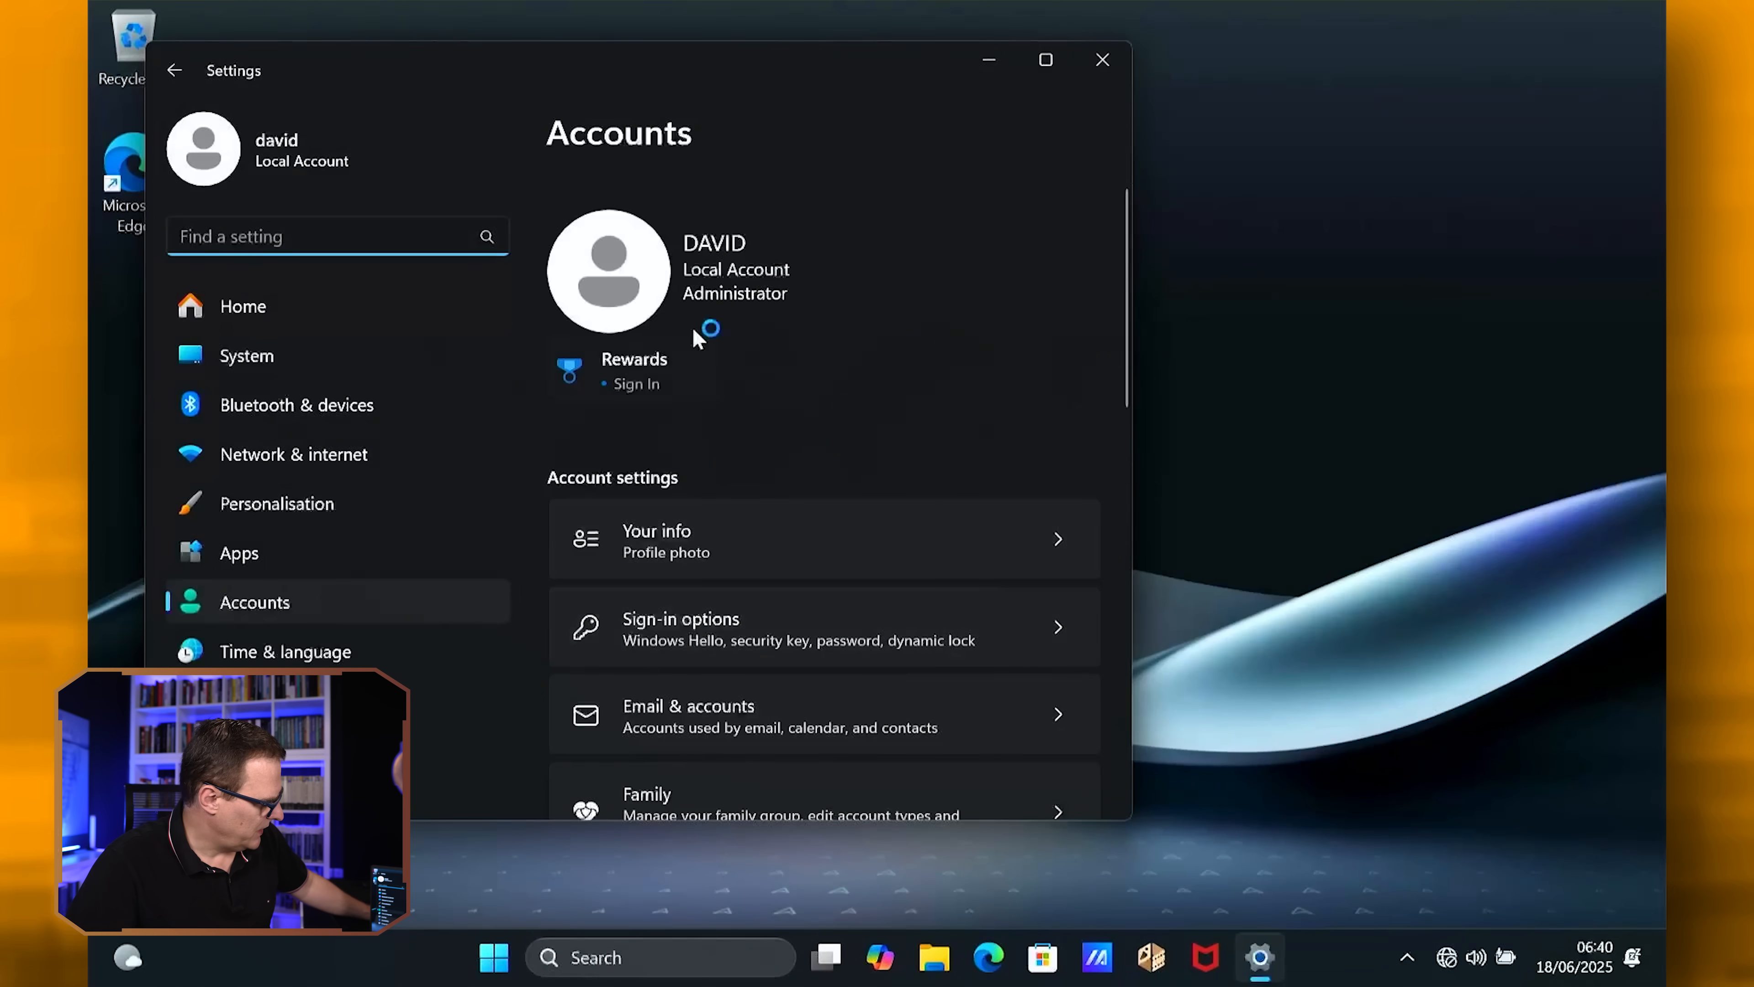
pyautogui.moveTo(744, 332)
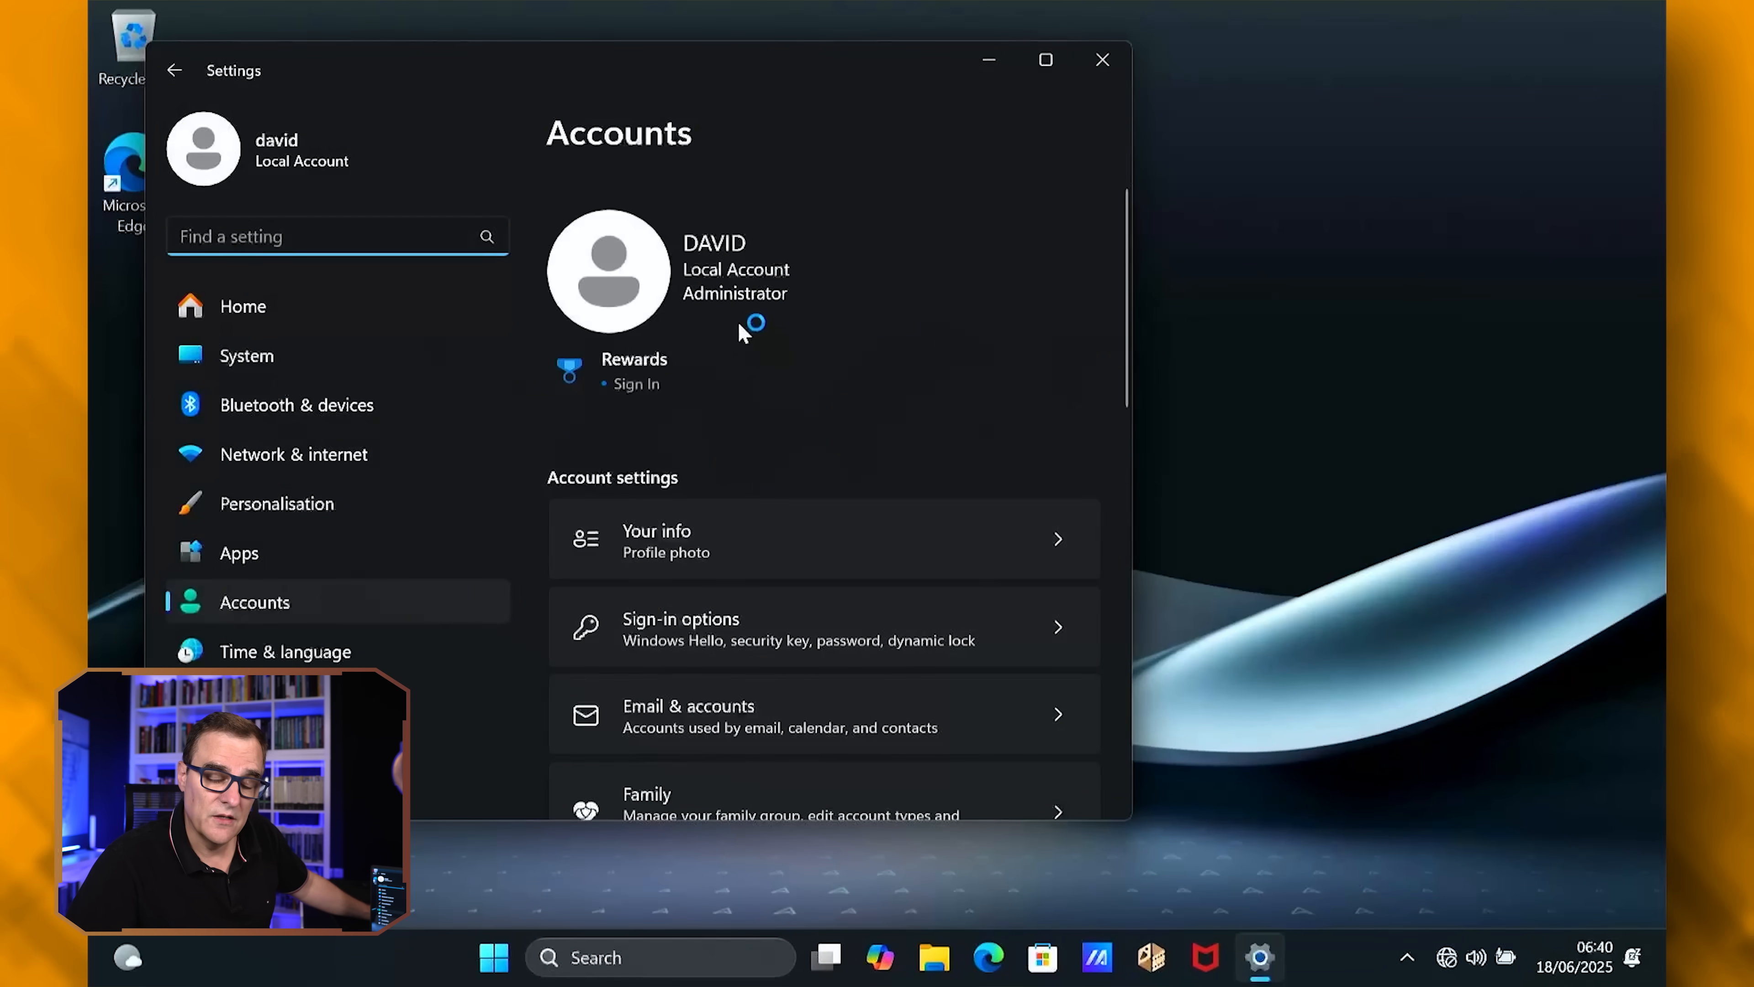